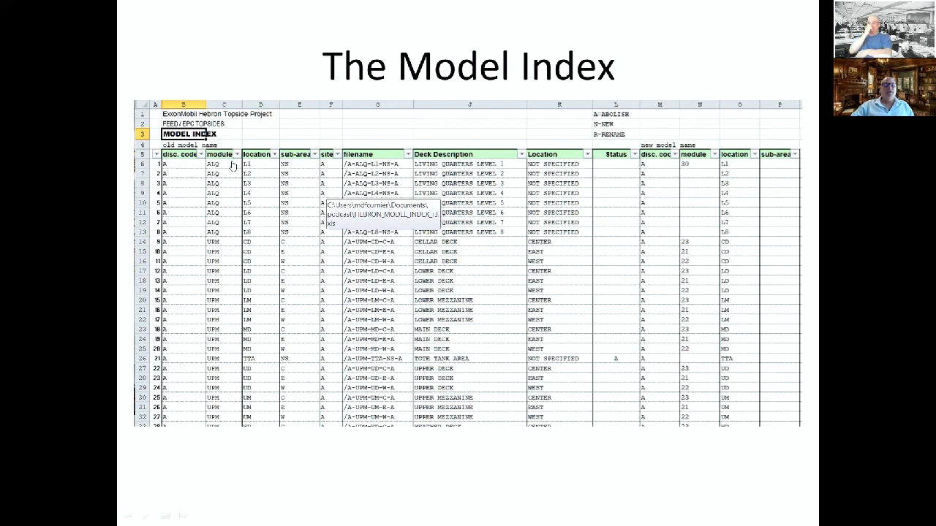
{"action": "mouse_move", "coordinate": [229, 188]}
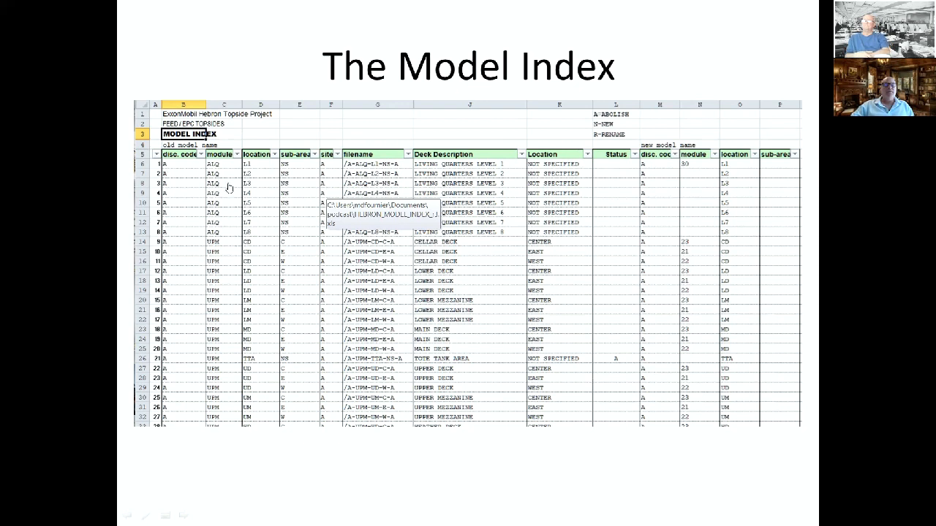
{"action": "mouse_move", "coordinate": [216, 281]}
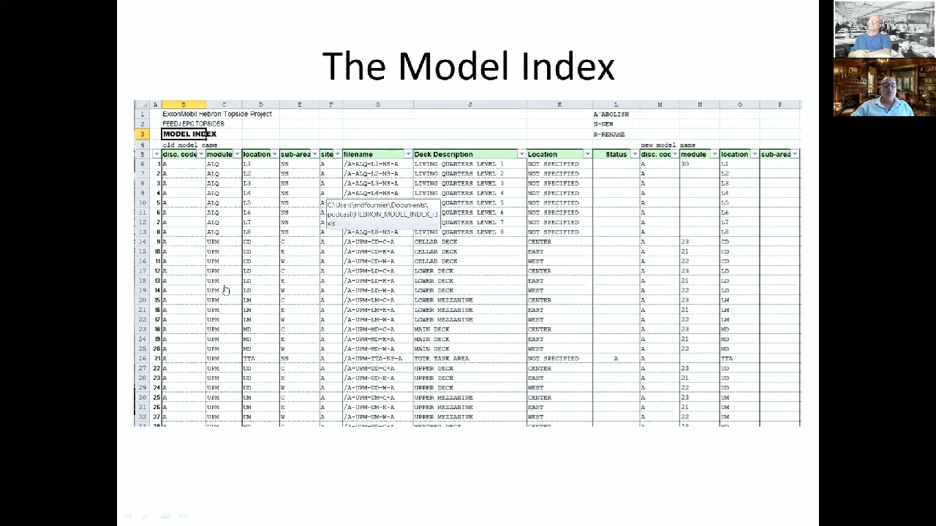
{"action": "mouse_move", "coordinate": [225, 314]}
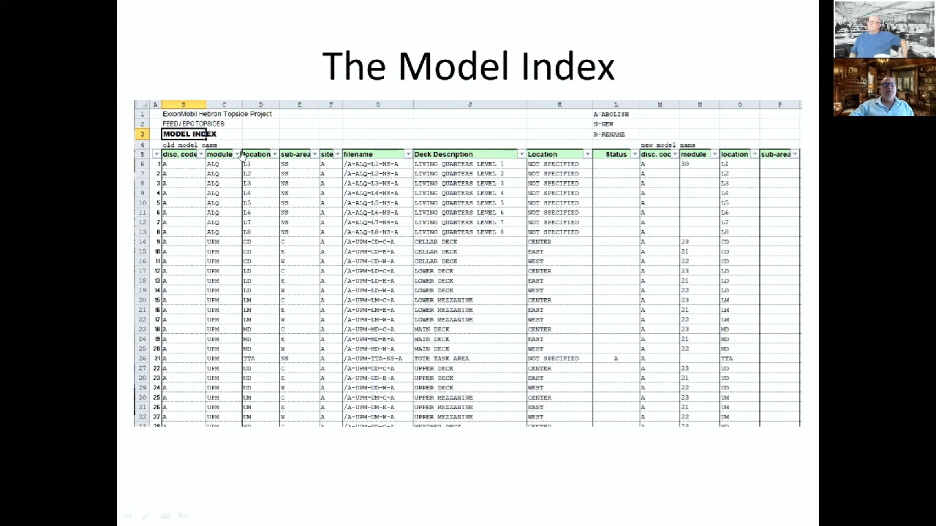
{"action": "mouse_move", "coordinate": [666, 246]}
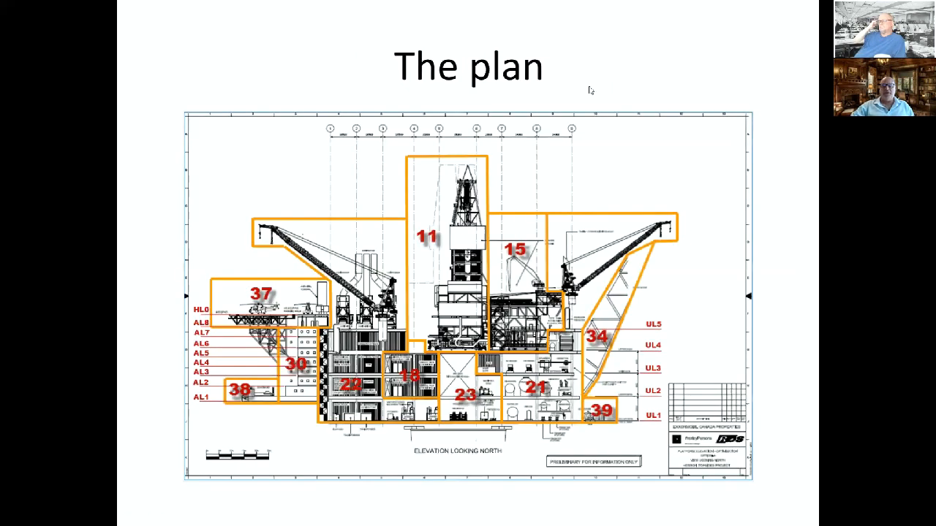
{"action": "mouse_move", "coordinate": [544, 424]}
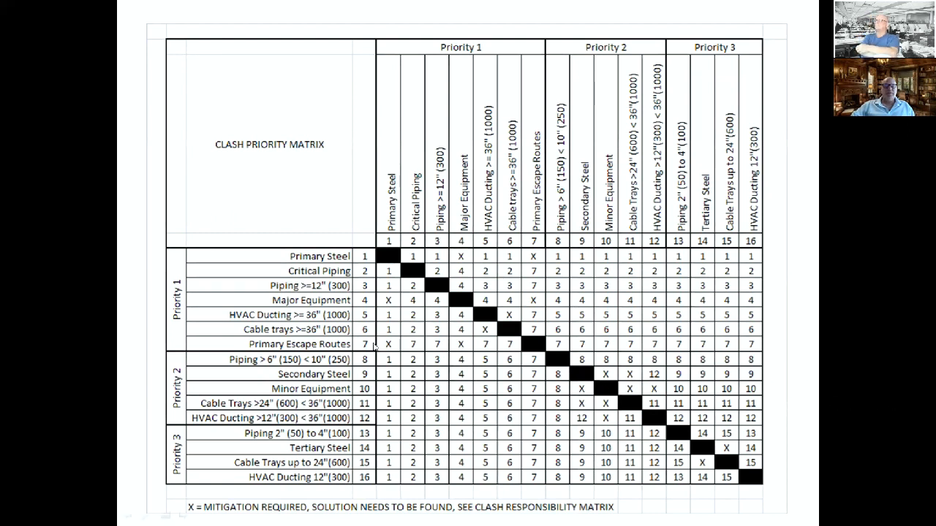
{"action": "mouse_move", "coordinate": [474, 365]}
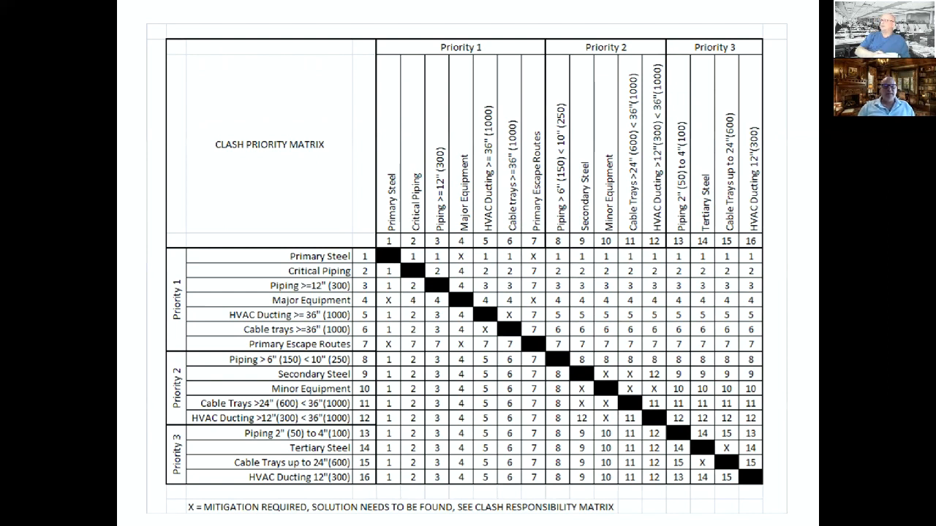
{"action": "mouse_move", "coordinate": [373, 373]}
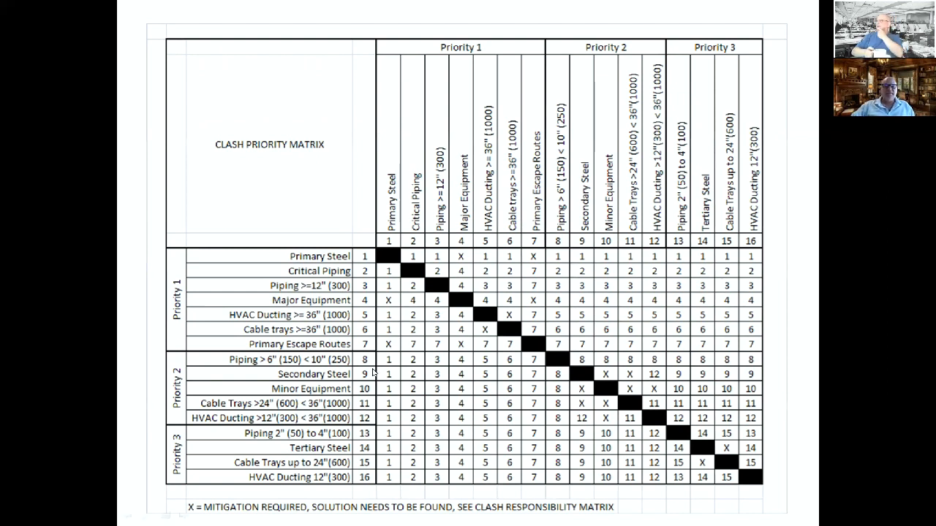
{"action": "mouse_move", "coordinate": [366, 291]}
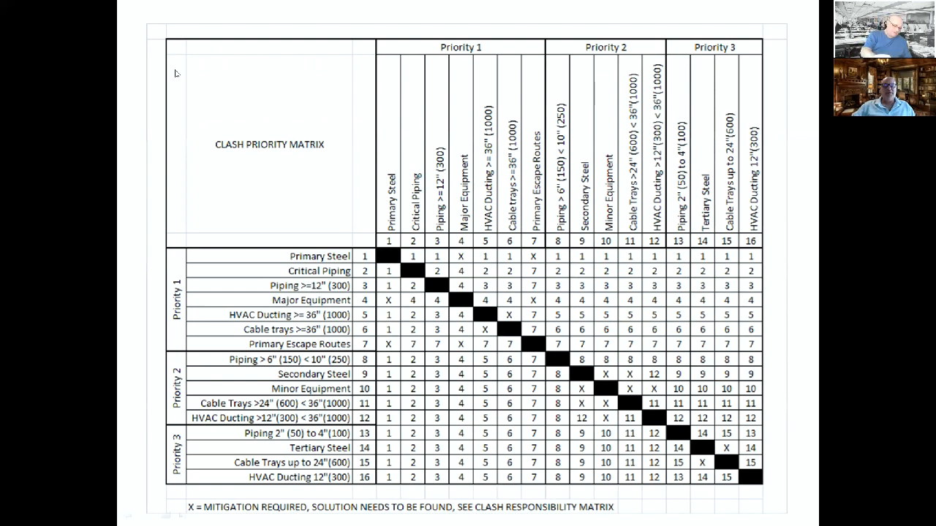
{"action": "mouse_move", "coordinate": [416, 260]}
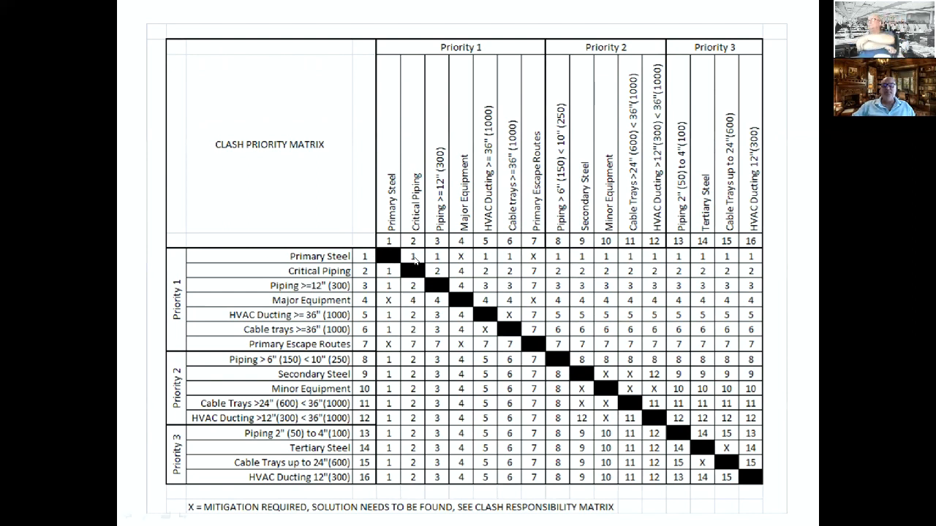
{"action": "mouse_move", "coordinate": [497, 240]}
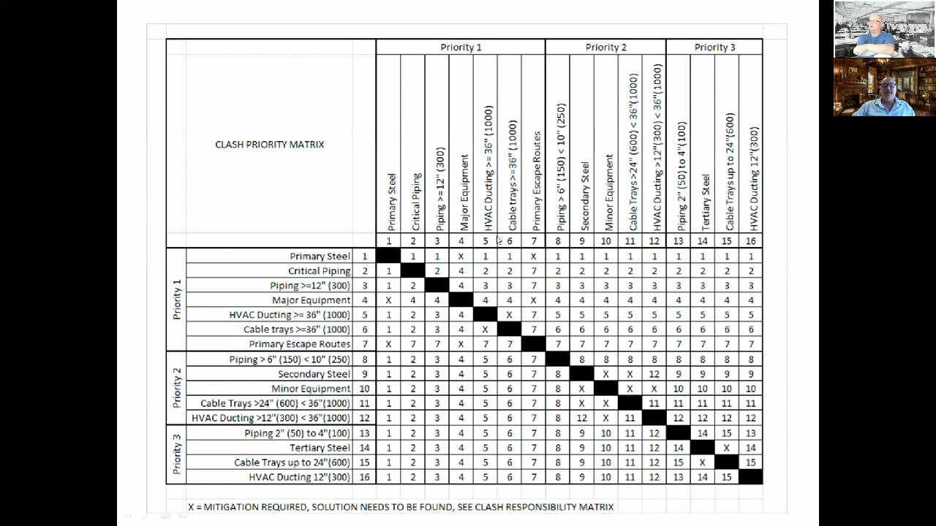
{"action": "mouse_move", "coordinate": [451, 270]}
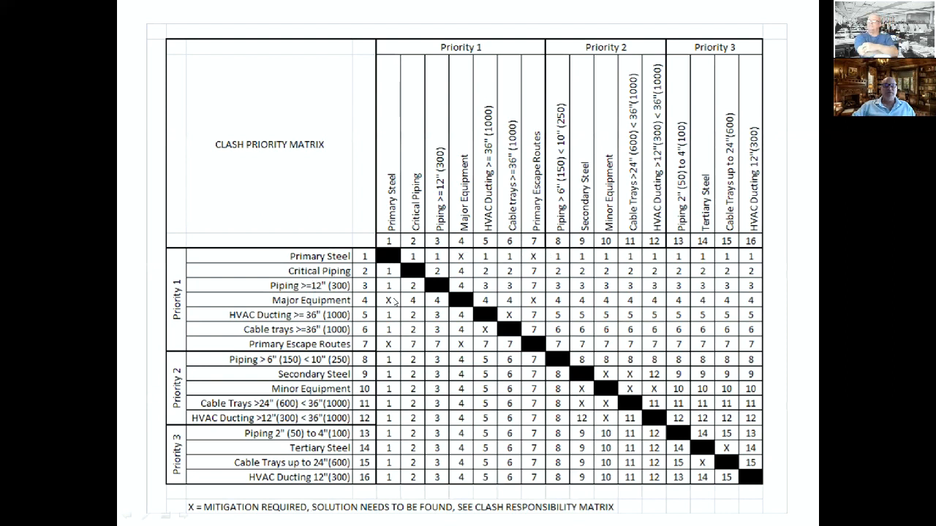
{"action": "mouse_move", "coordinate": [459, 357]}
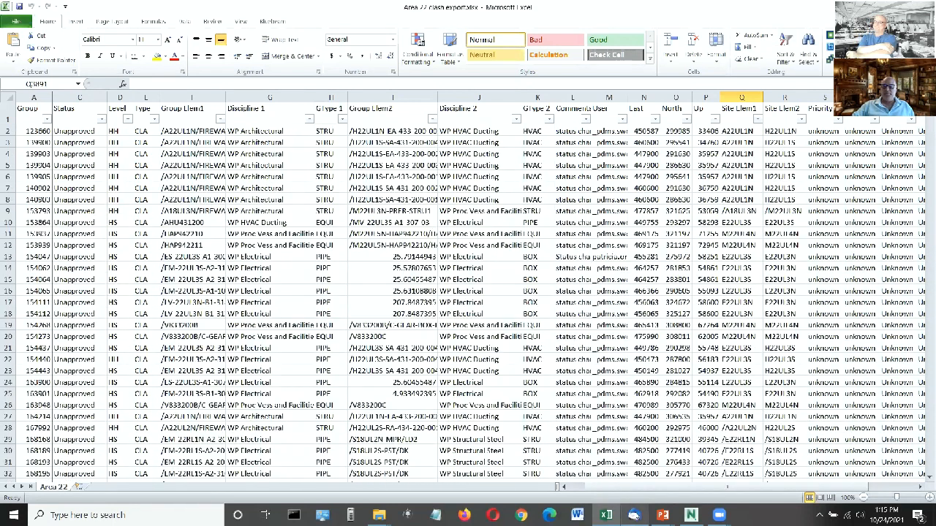
{"action": "mouse_move", "coordinate": [663, 515]}
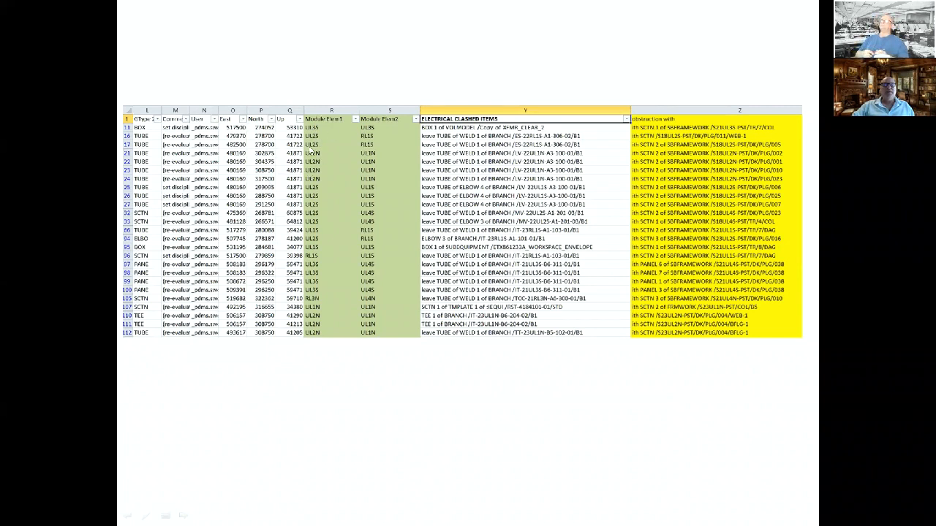
{"action": "mouse_move", "coordinate": [313, 176]}
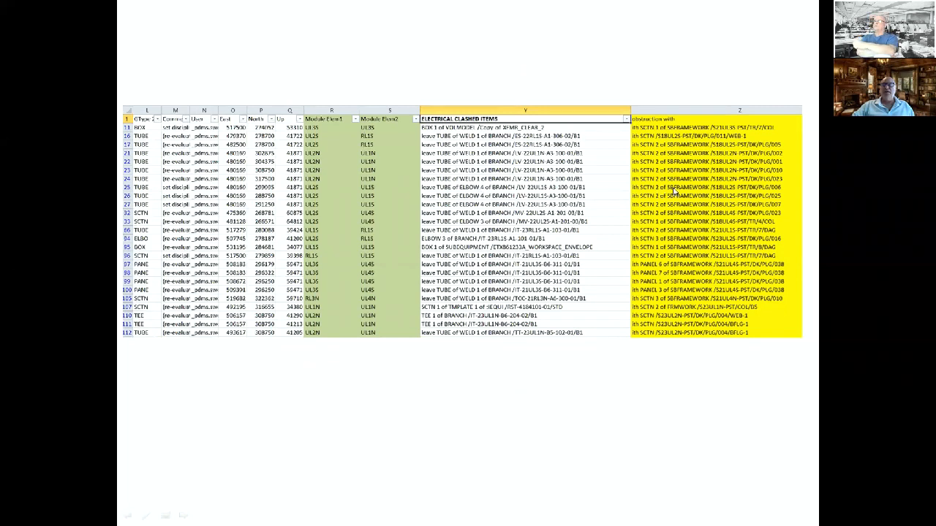
{"action": "mouse_move", "coordinate": [766, 192]}
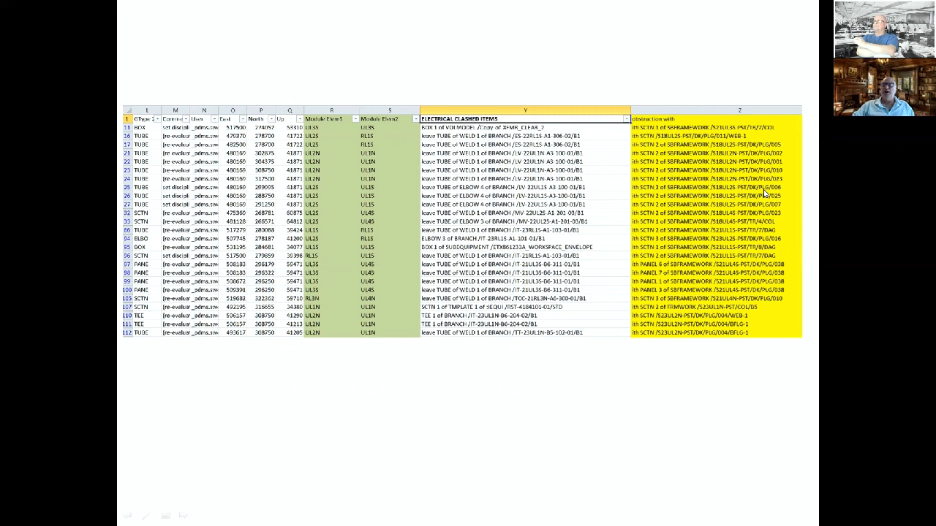
{"action": "mouse_move", "coordinate": [915, 318]}
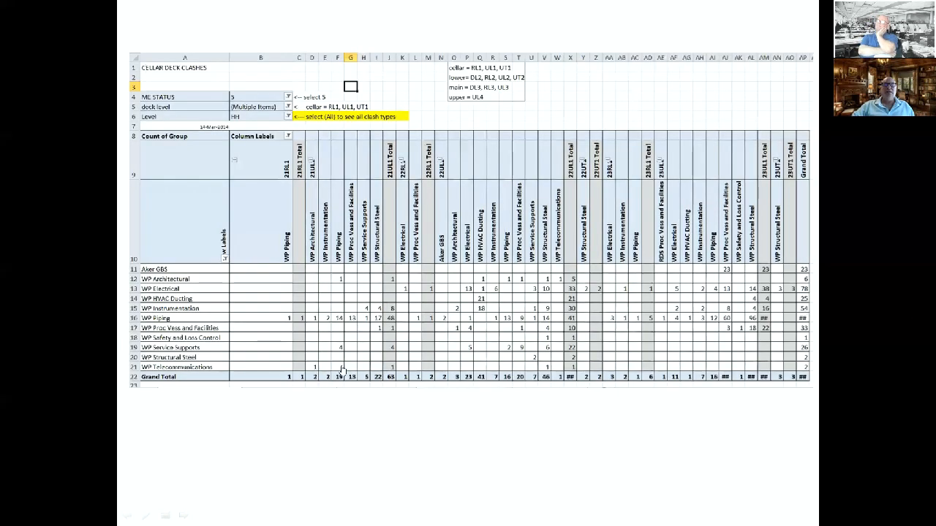
{"action": "mouse_move", "coordinate": [389, 453]}
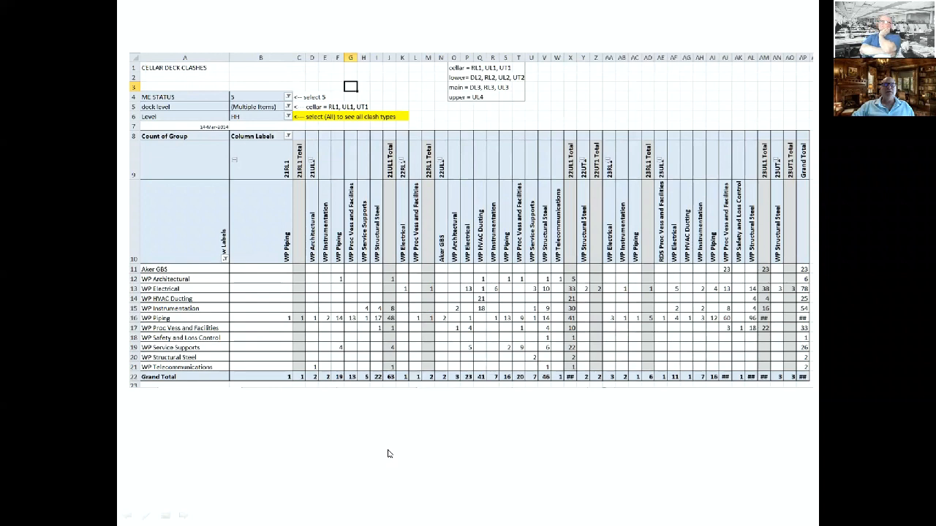
{"action": "mouse_move", "coordinate": [424, 120]}
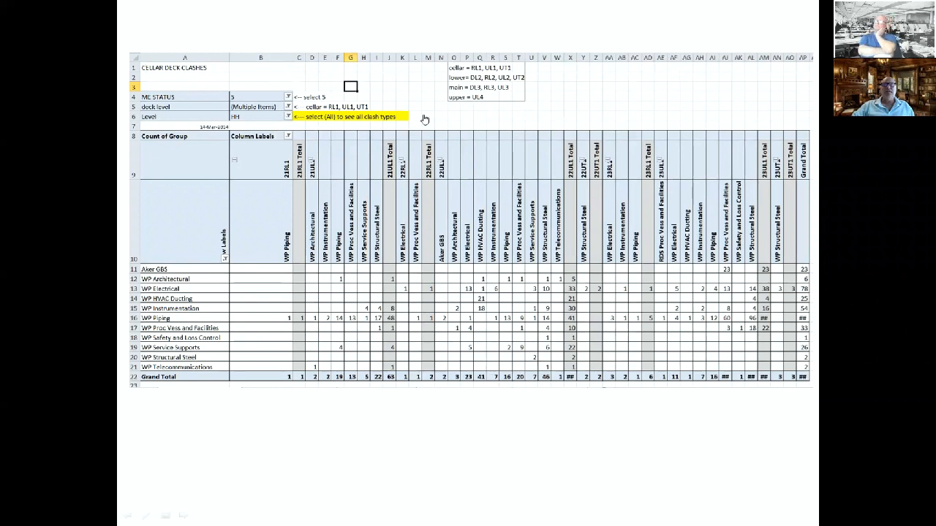
{"action": "mouse_move", "coordinate": [333, 389]}
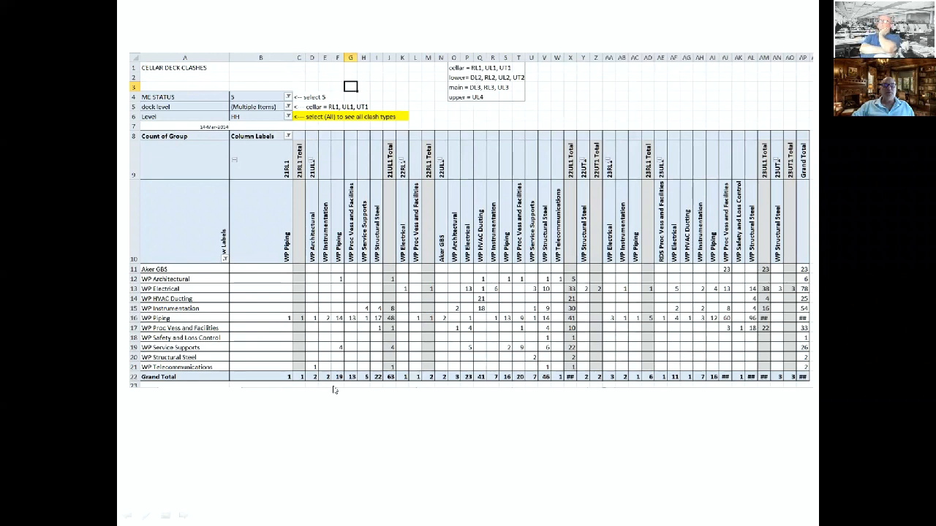
{"action": "mouse_move", "coordinate": [172, 459]}
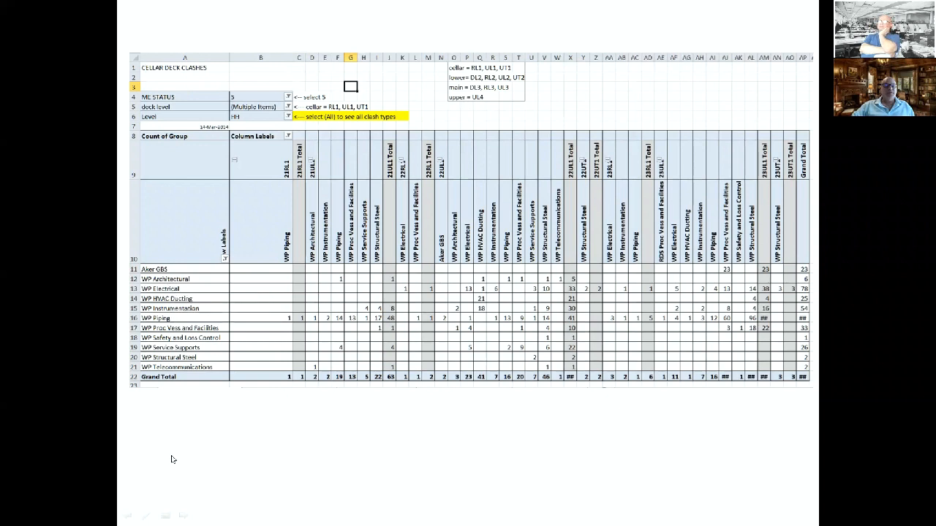
{"action": "mouse_move", "coordinate": [569, 351]}
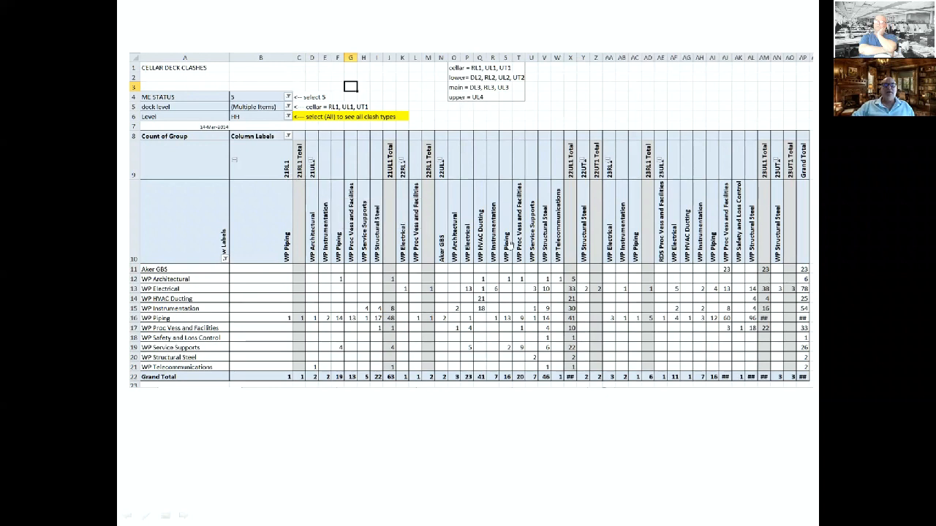
{"action": "mouse_move", "coordinate": [292, 351]}
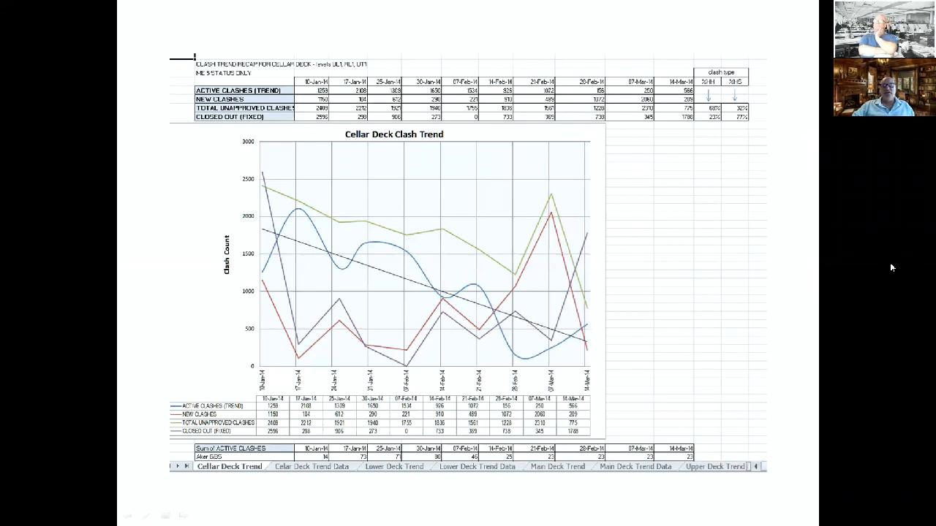
{"action": "mouse_move", "coordinate": [830, 205]}
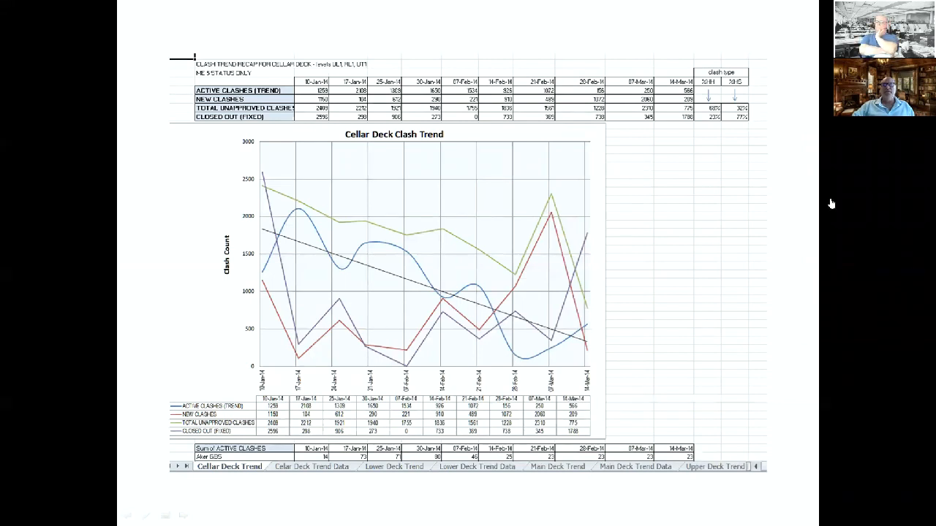
{"action": "mouse_move", "coordinate": [320, 90]}
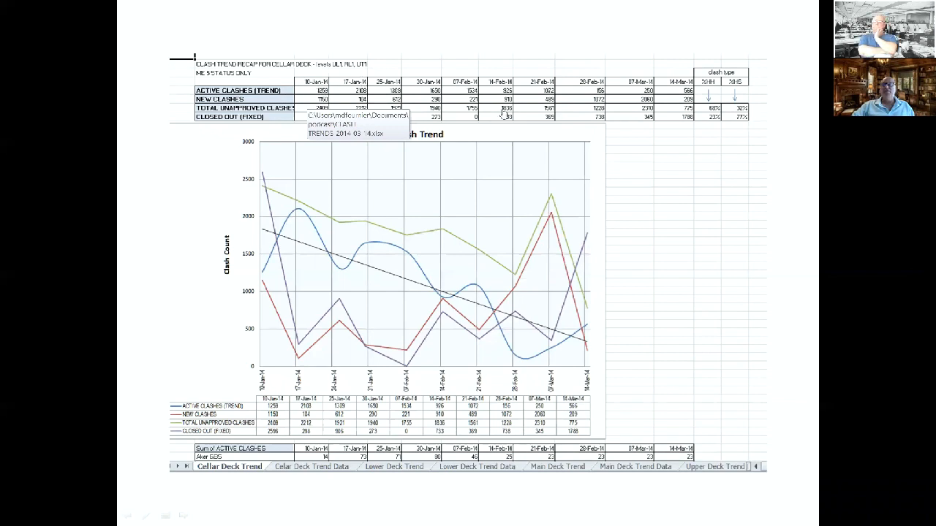
{"action": "mouse_move", "coordinate": [285, 95]}
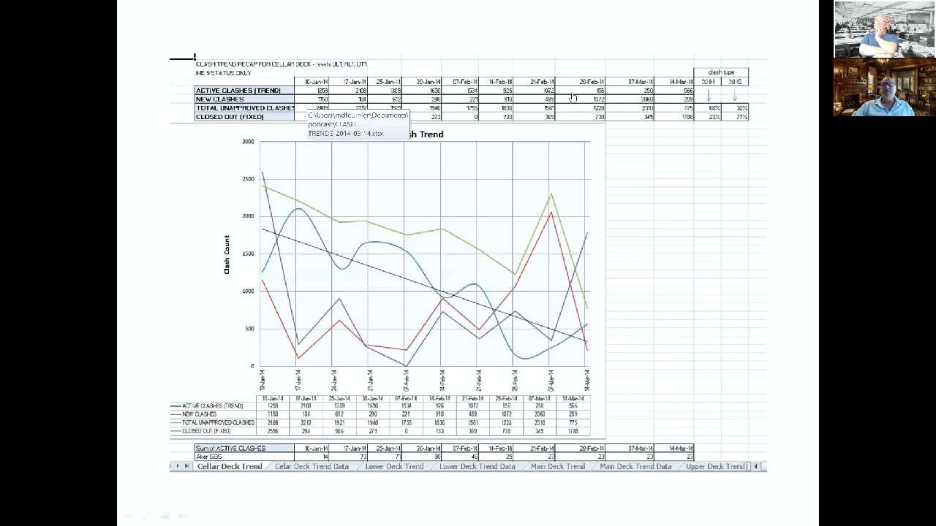
{"action": "mouse_move", "coordinate": [690, 95]}
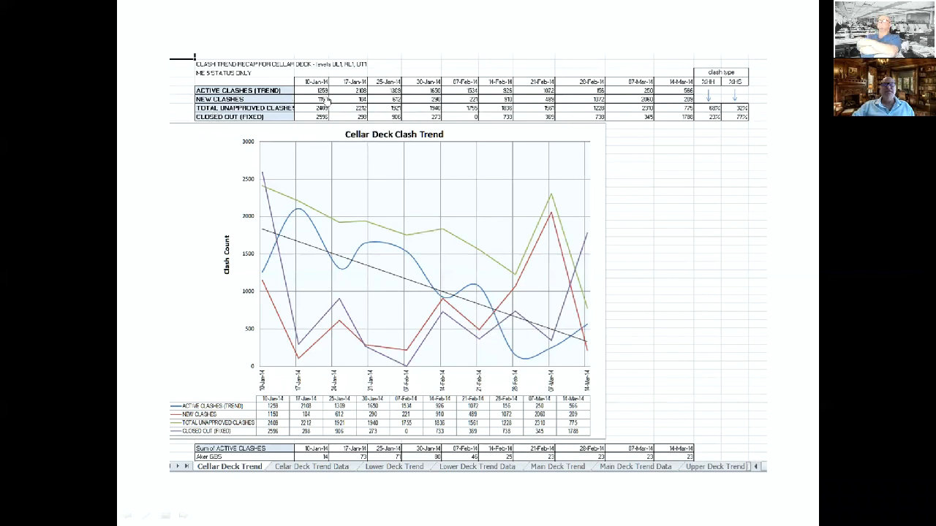
{"action": "mouse_move", "coordinate": [738, 120]}
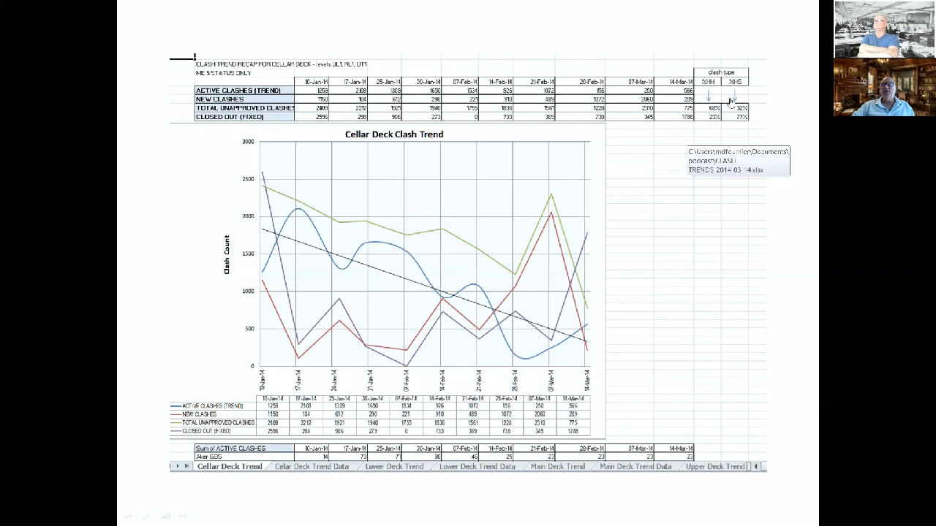
{"action": "mouse_move", "coordinate": [262, 126]}
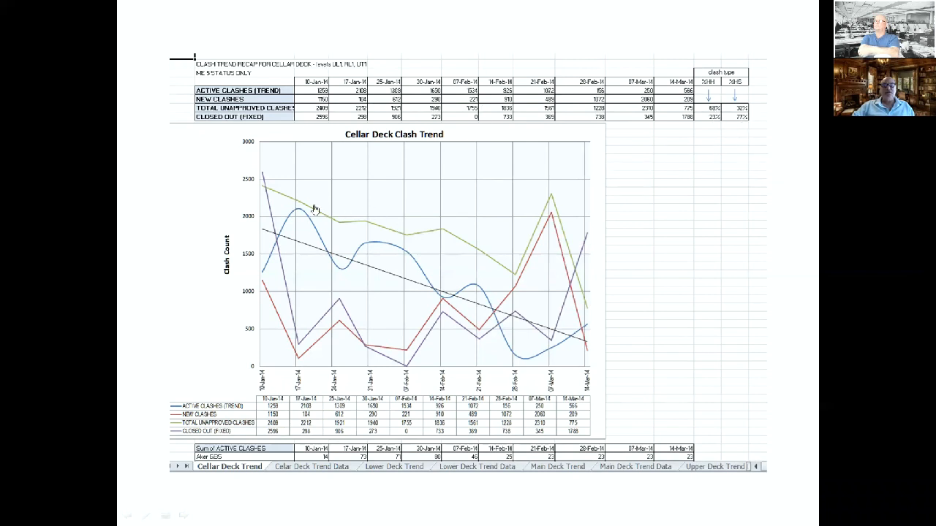
{"action": "mouse_move", "coordinate": [881, 277]}
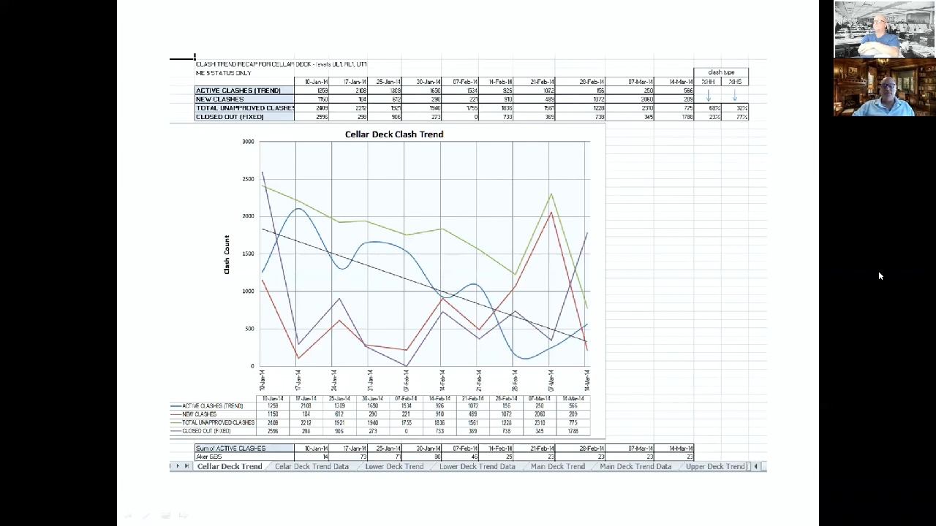
{"action": "mouse_move", "coordinate": [890, 266]}
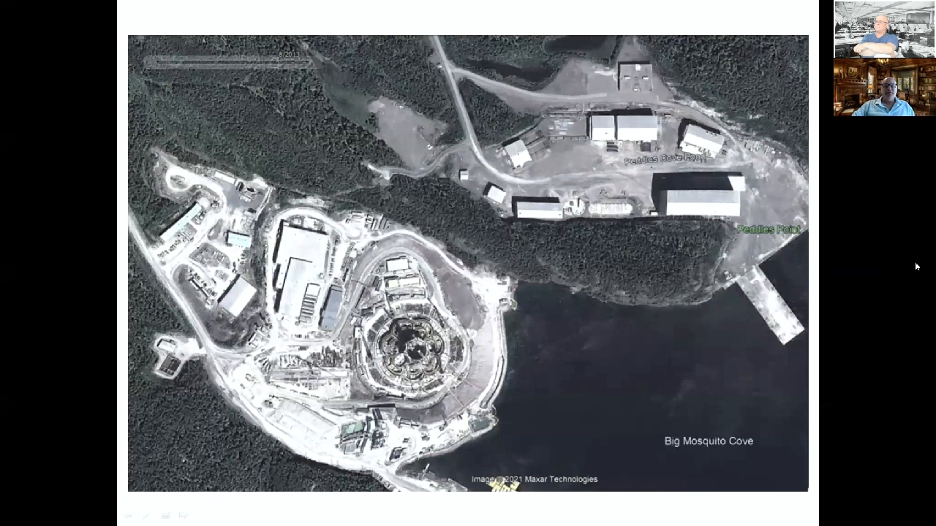
{"action": "mouse_move", "coordinate": [512, 400]}
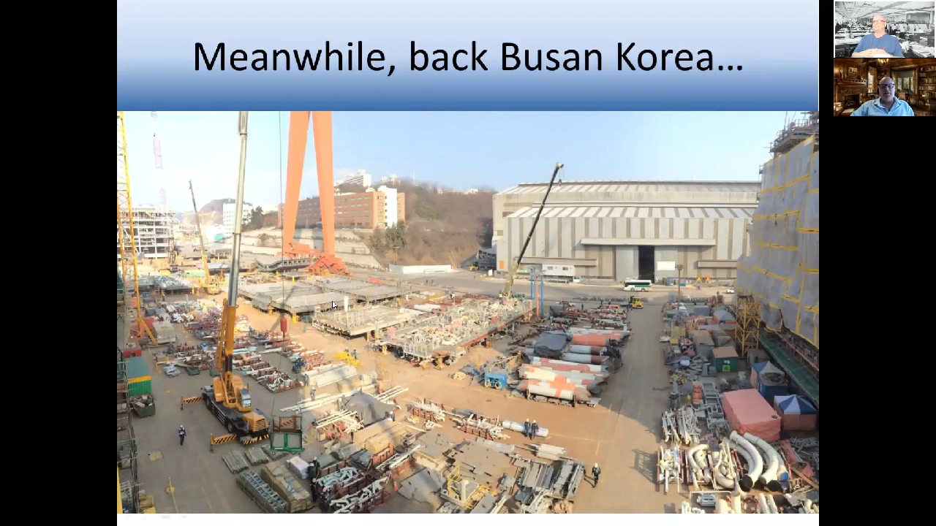
{"action": "mouse_move", "coordinate": [406, 315]}
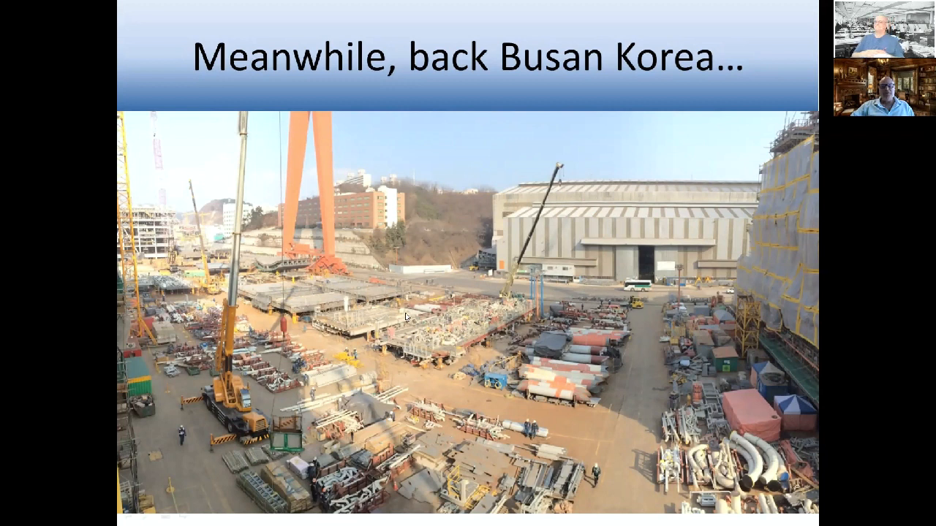
{"action": "mouse_move", "coordinate": [316, 300]}
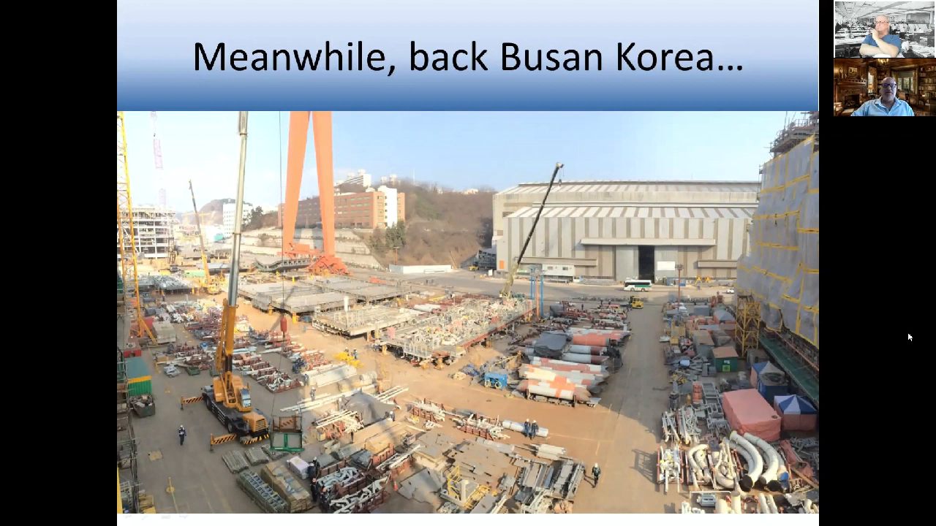
{"action": "mouse_move", "coordinate": [321, 263]}
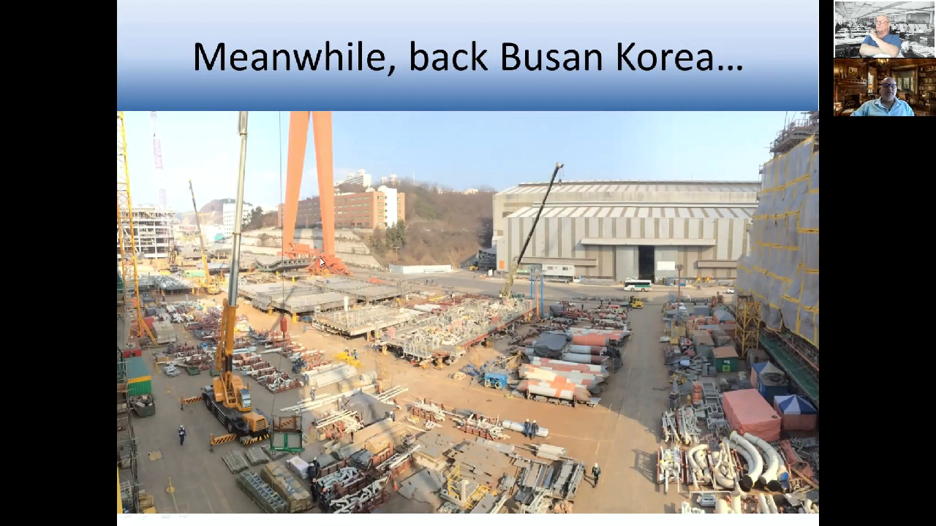
{"action": "mouse_move", "coordinate": [350, 330]}
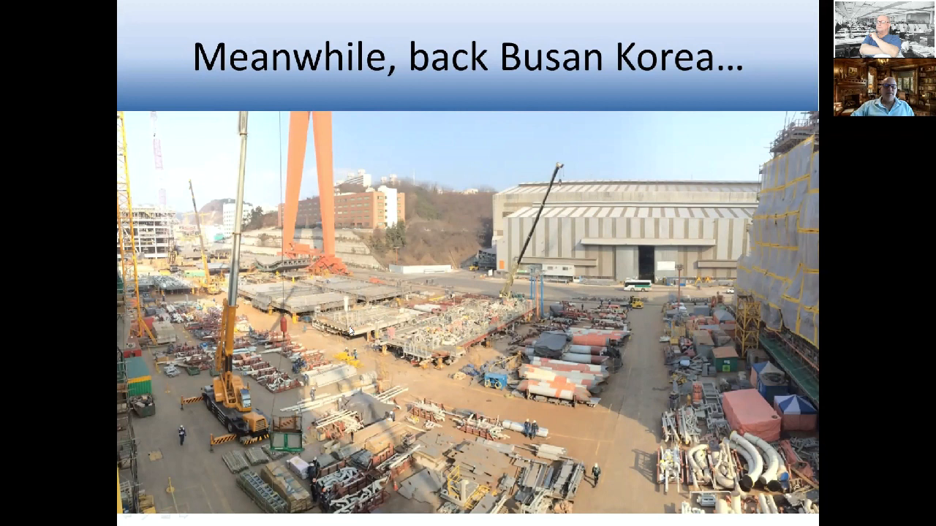
{"action": "mouse_move", "coordinate": [866, 277]}
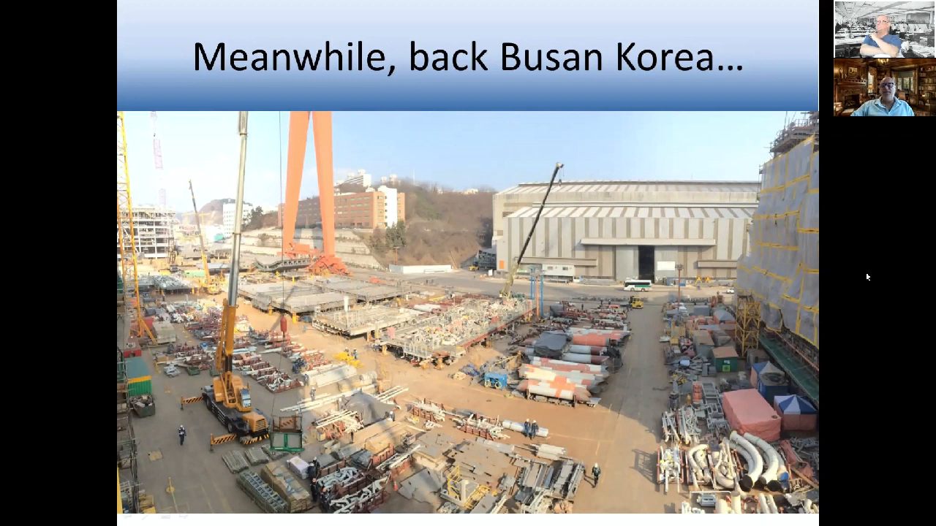
{"action": "mouse_move", "coordinate": [886, 286]}
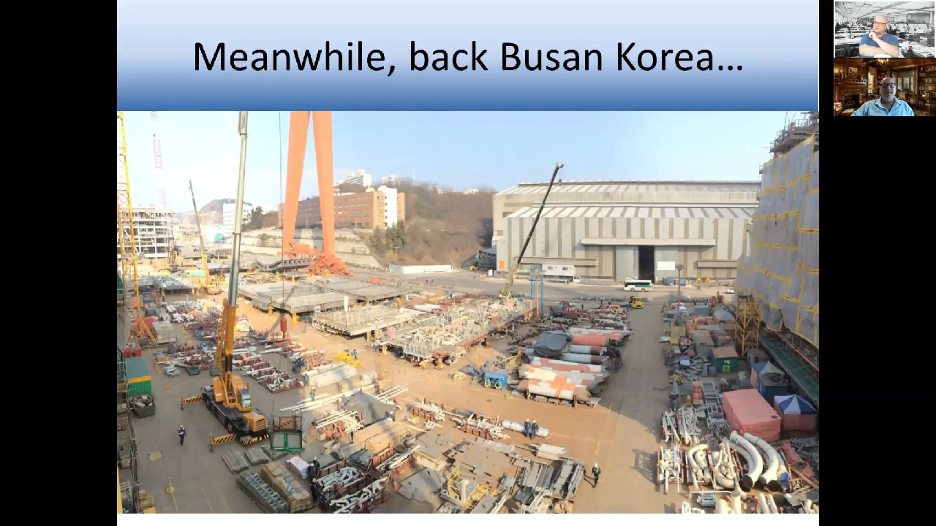
{"action": "mouse_move", "coordinate": [281, 201]}
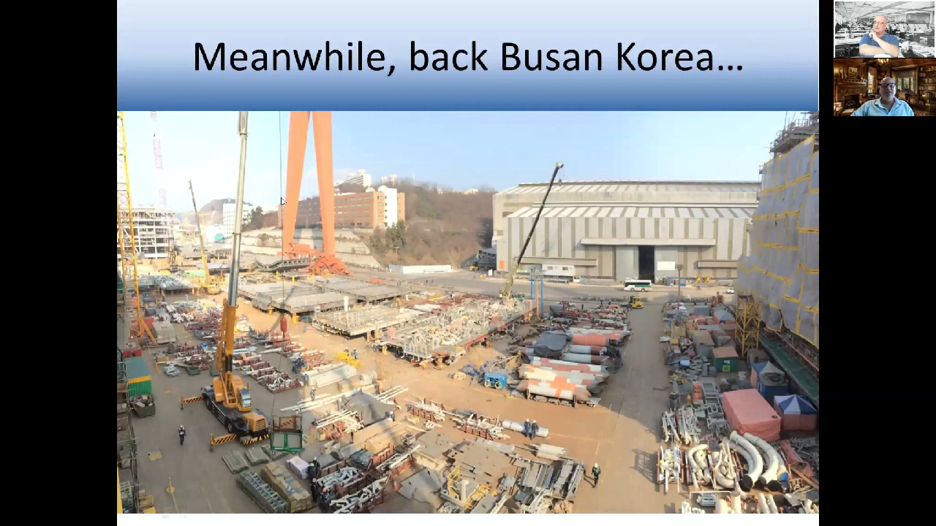
{"action": "mouse_move", "coordinate": [327, 216]}
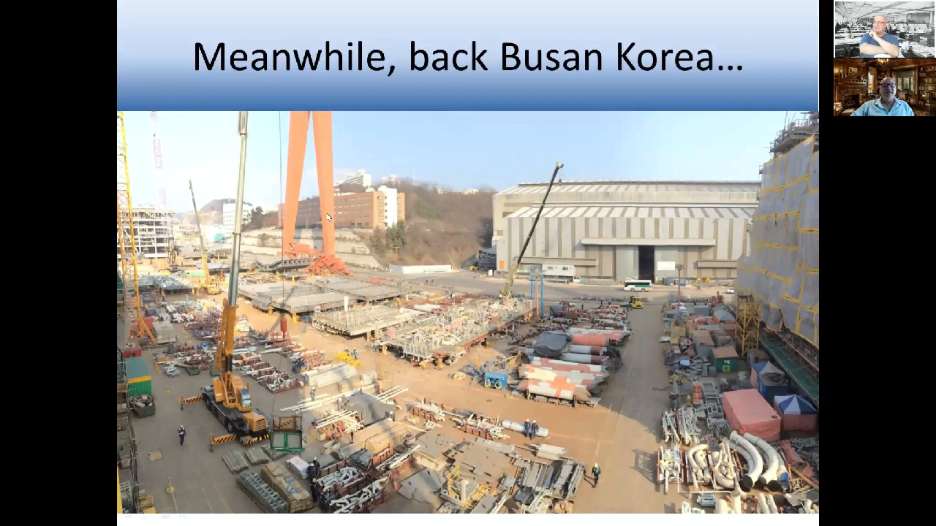
{"action": "mouse_move", "coordinate": [281, 256]}
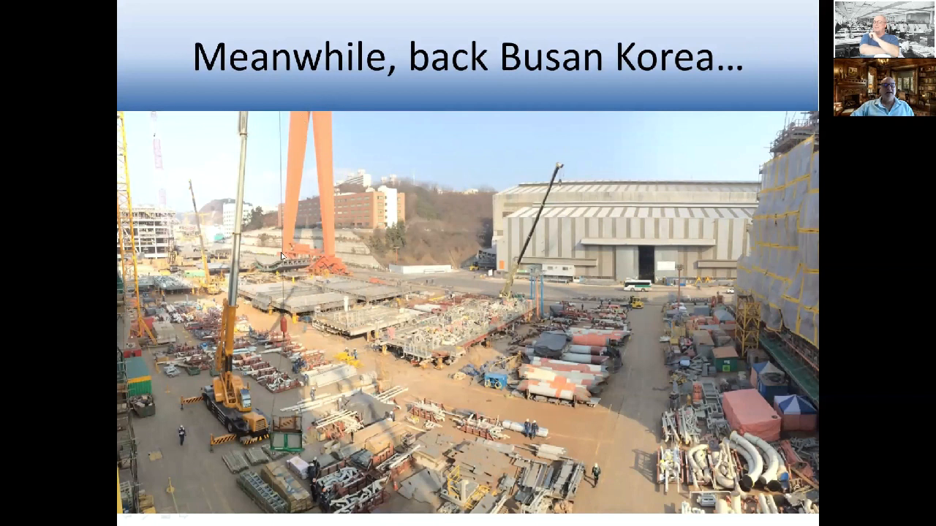
{"action": "mouse_move", "coordinate": [325, 284]}
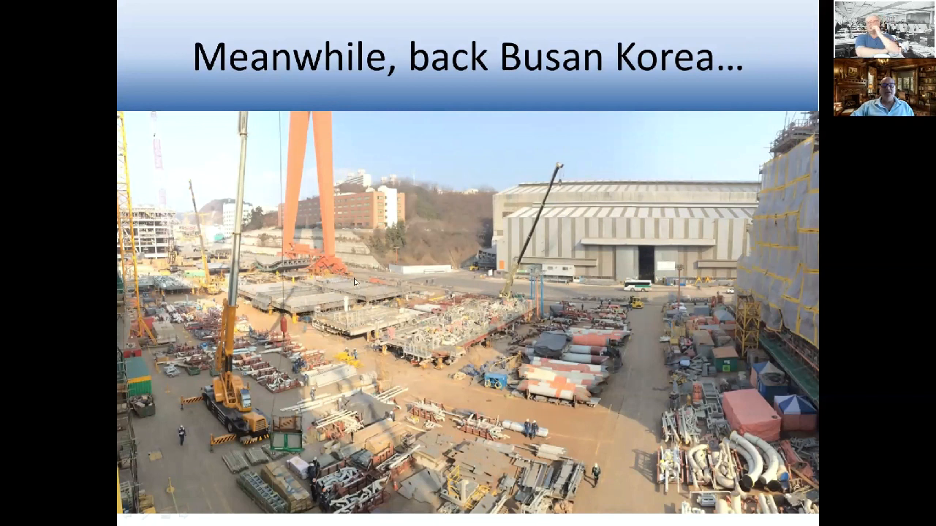
{"action": "mouse_move", "coordinate": [319, 276]}
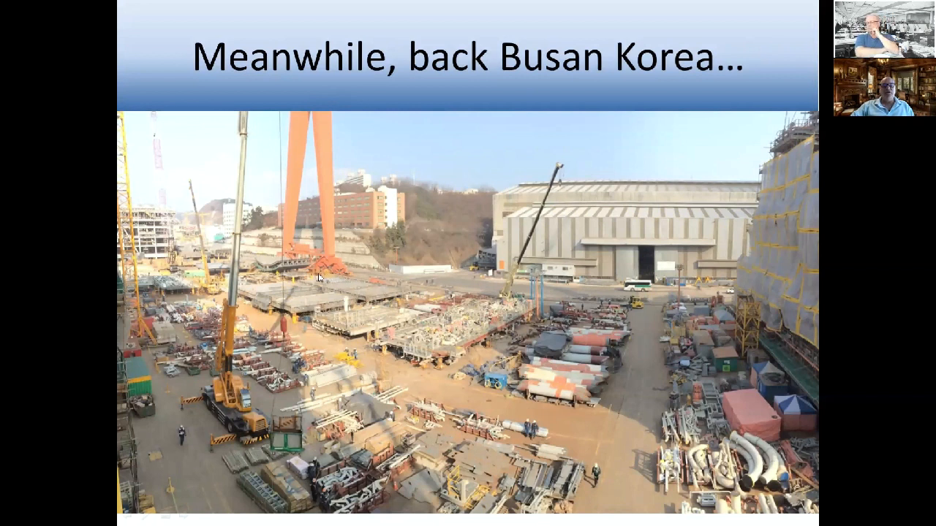
{"action": "mouse_move", "coordinate": [327, 264]}
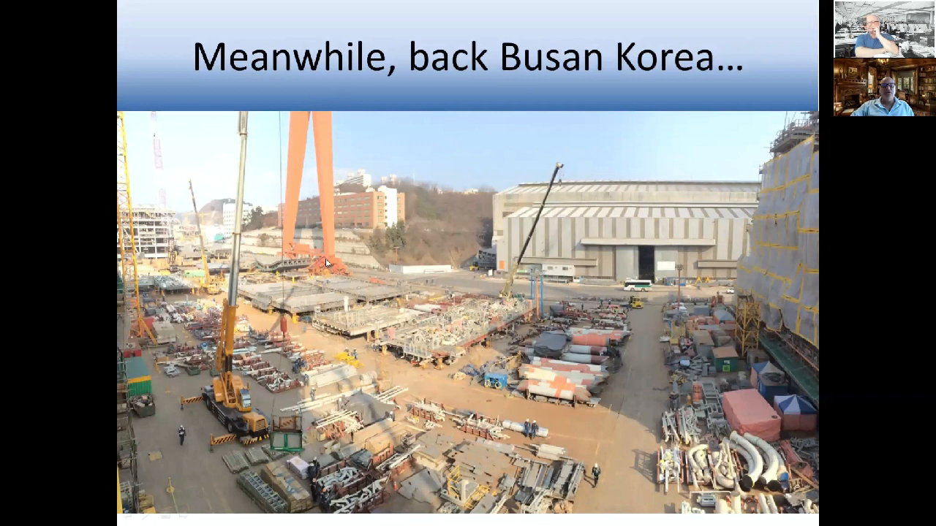
{"action": "mouse_move", "coordinate": [350, 281]}
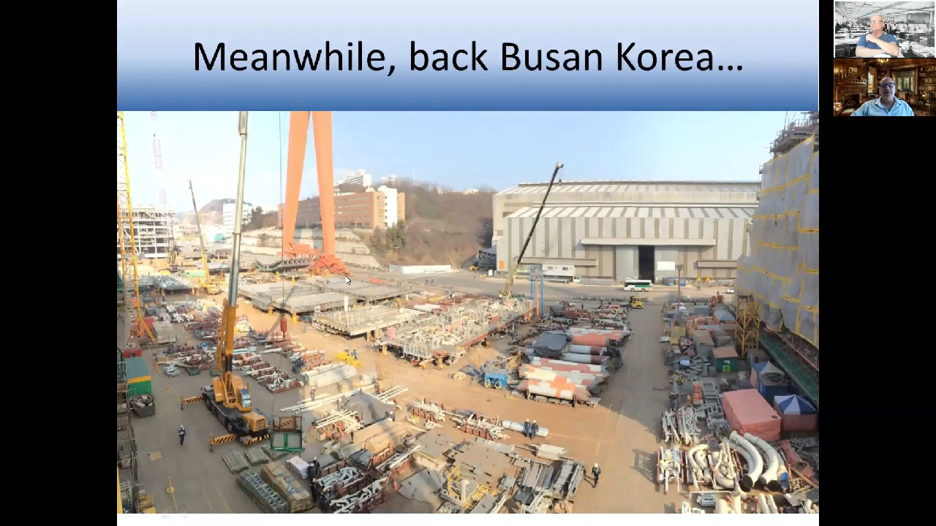
{"action": "mouse_move", "coordinate": [340, 275]}
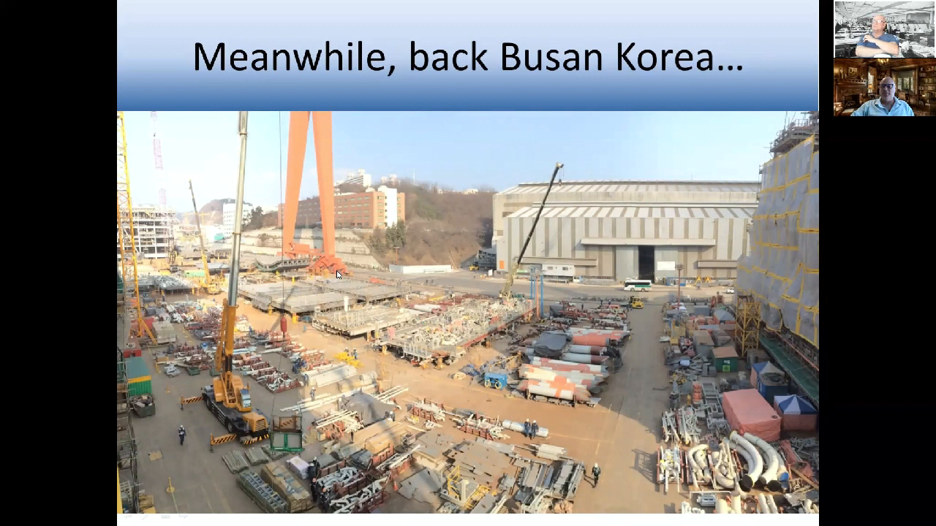
{"action": "mouse_move", "coordinate": [633, 306]}
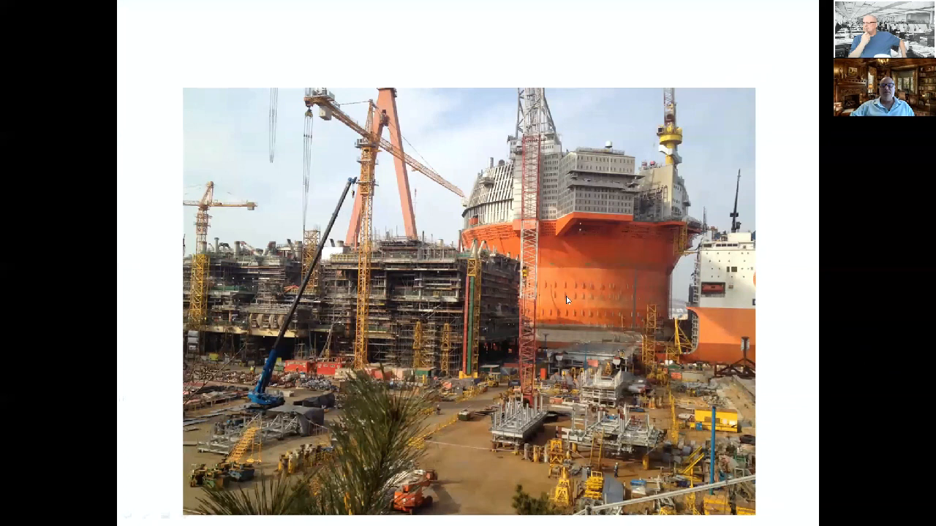
{"action": "mouse_move", "coordinate": [653, 330]}
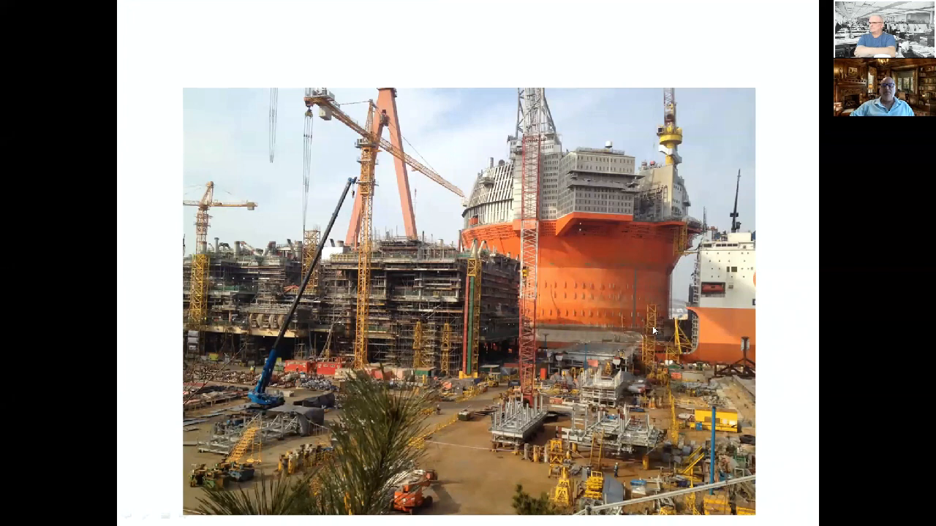
{"action": "mouse_move", "coordinate": [758, 313]}
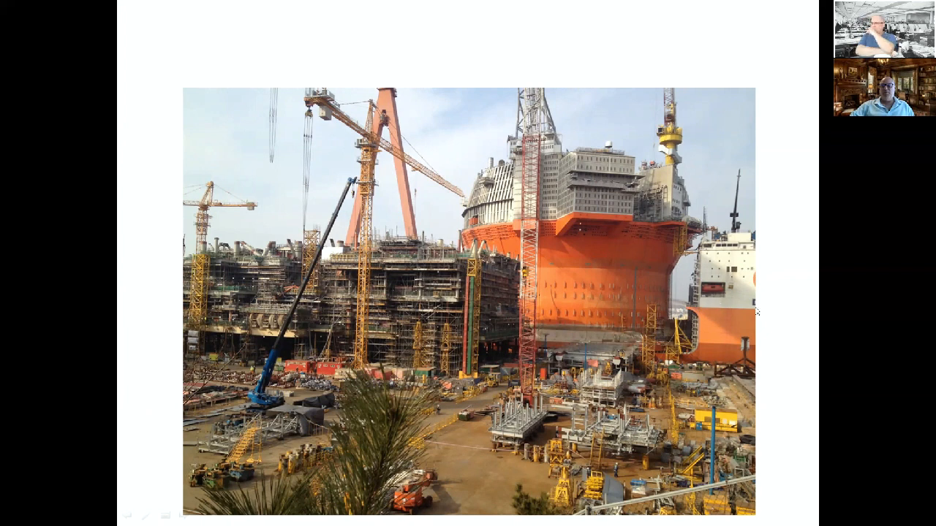
{"action": "mouse_move", "coordinate": [642, 357]}
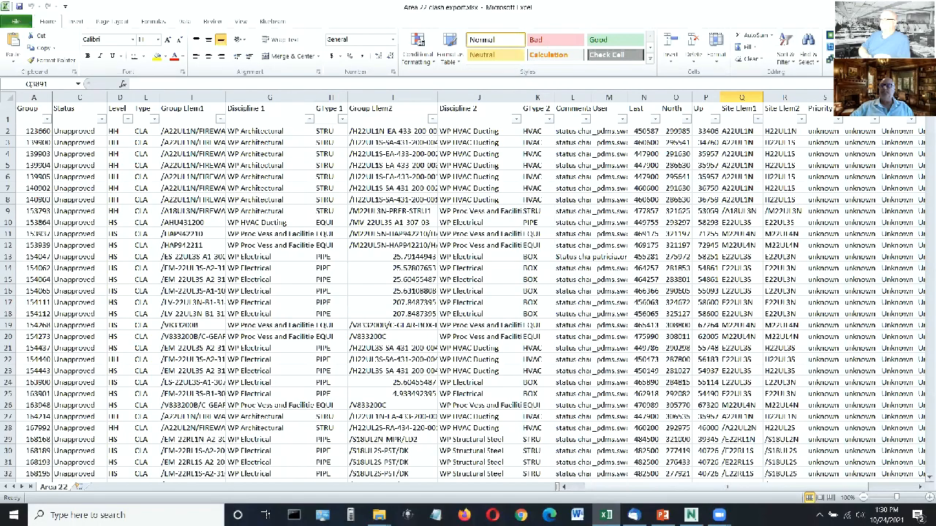
- Put the Excel clash spreadsheet away so the Windows desktop remains on screen
{"action": "left_click", "coordinate": [661, 515]}
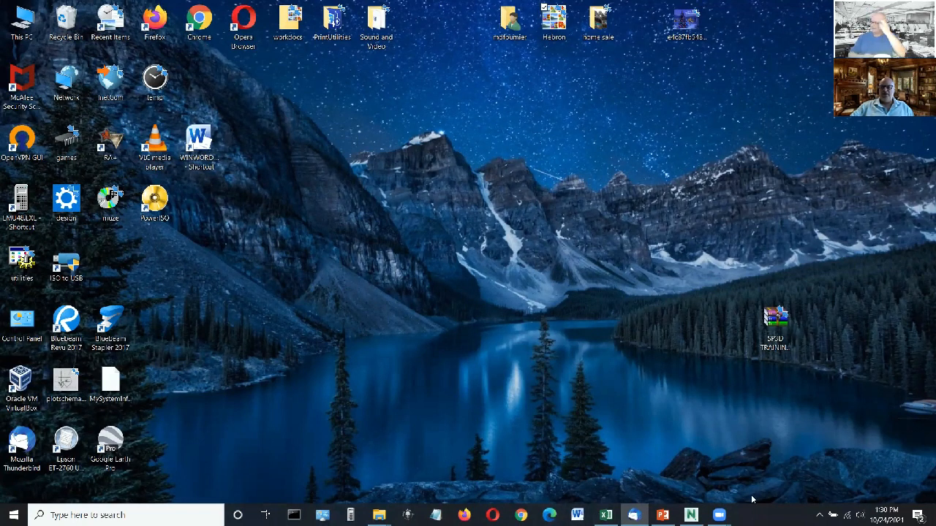
{"action": "mouse_move", "coordinate": [708, 504]}
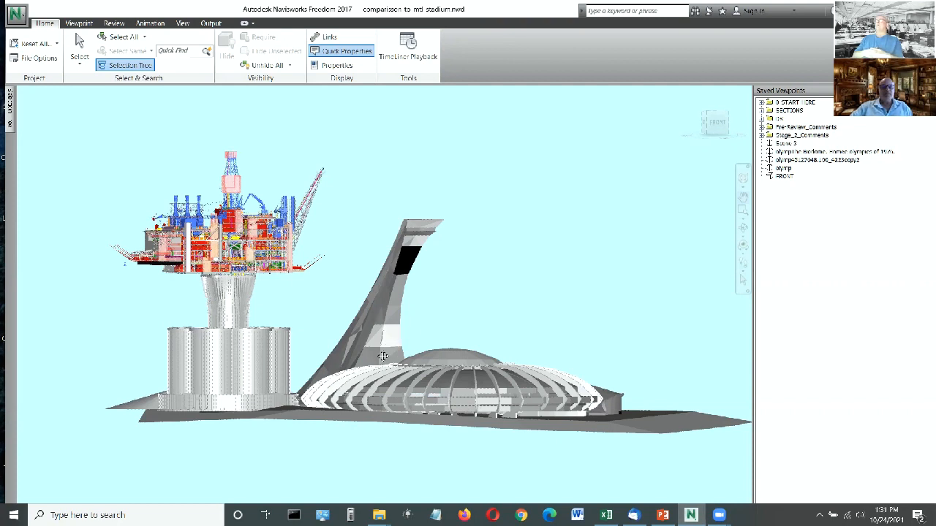
{"action": "mouse_move", "coordinate": [383, 357]}
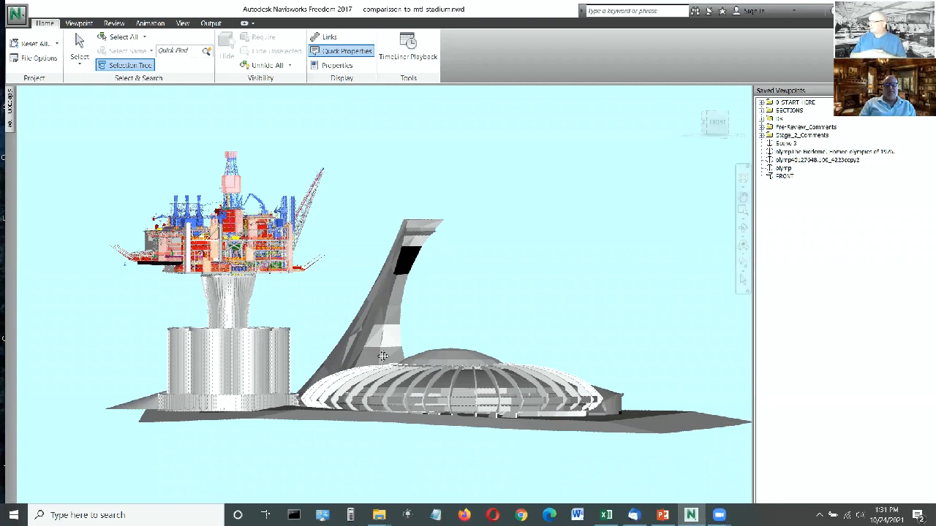
{"action": "mouse_move", "coordinate": [530, 240]}
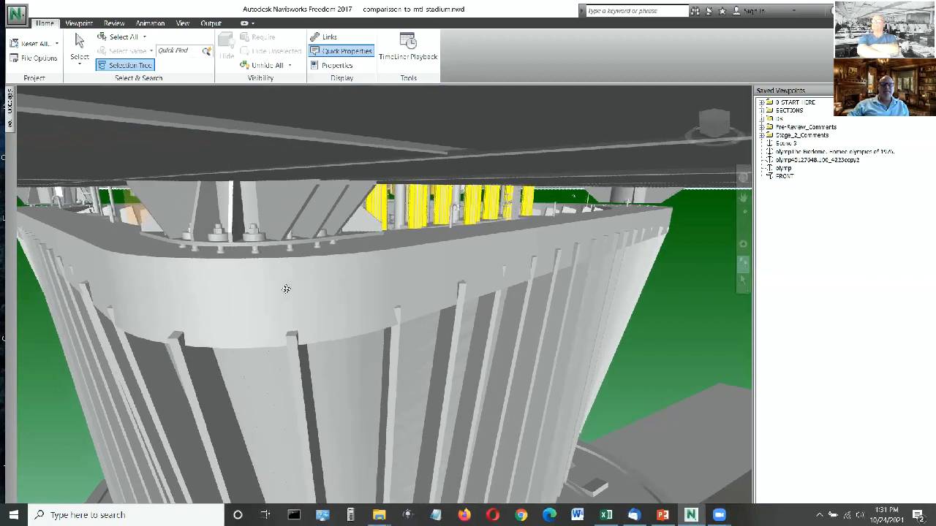
- Orbit and pull back to view the concrete shaft from the deck underside down to the base cells
{"action": "left_click_drag", "start_coordinate": [285, 289], "coordinate": [371, 319]}
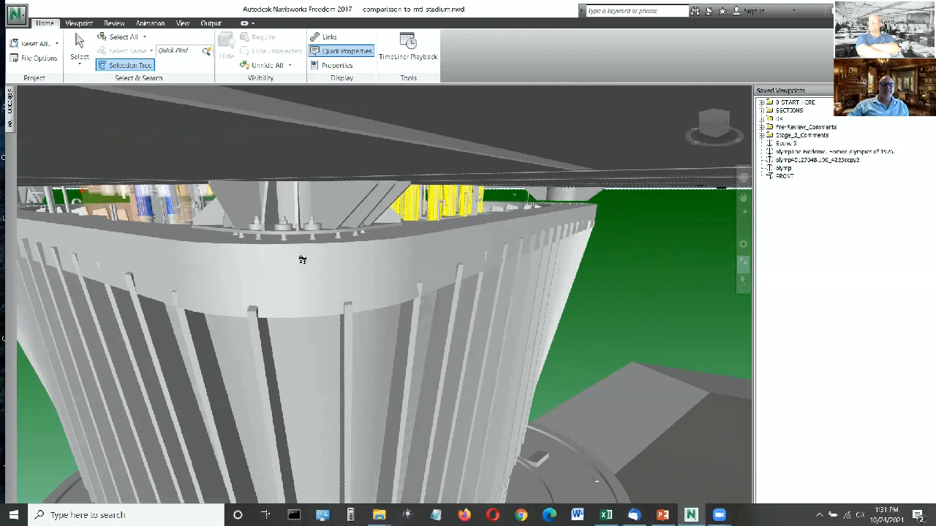
{"action": "left_click_drag", "start_coordinate": [301, 261], "coordinate": [387, 346]}
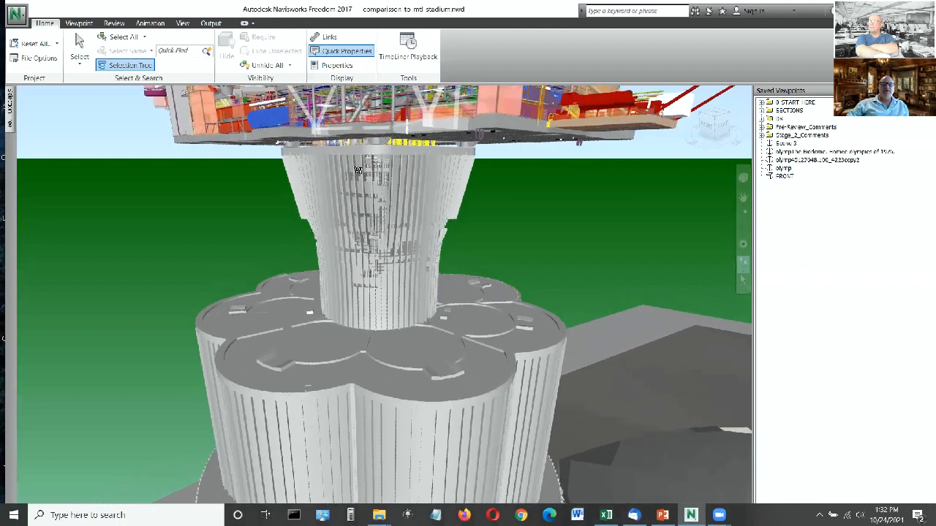
{"action": "left_click_drag", "start_coordinate": [358, 168], "coordinate": [366, 222]}
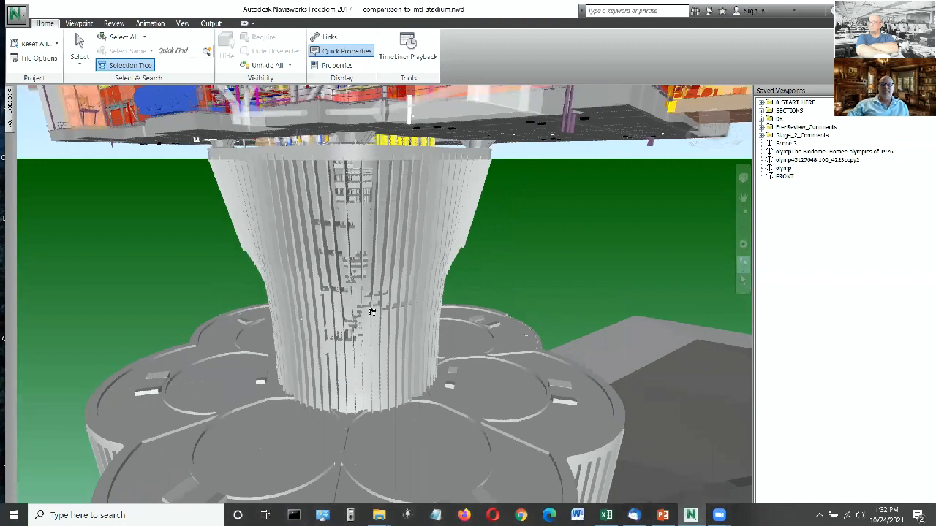
{"action": "left_click_drag", "start_coordinate": [373, 315], "coordinate": [438, 263]}
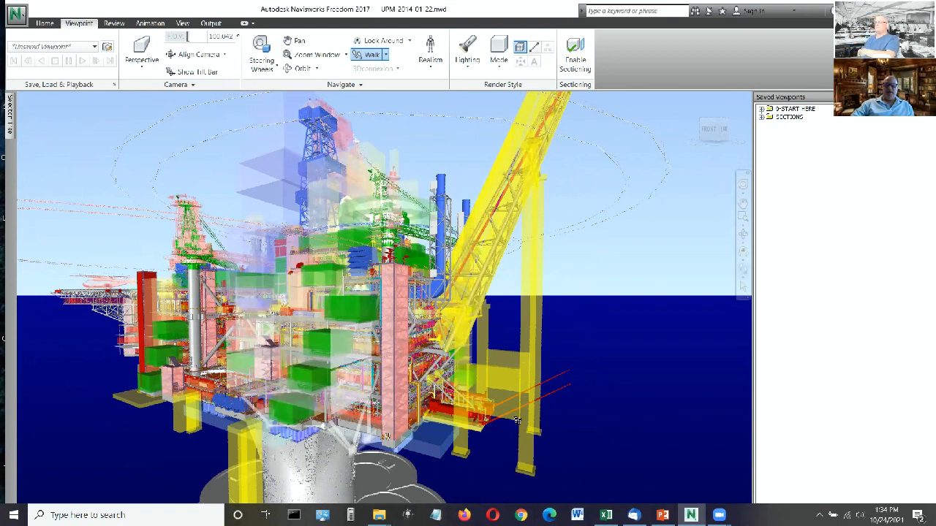
{"action": "mouse_move", "coordinate": [468, 214]}
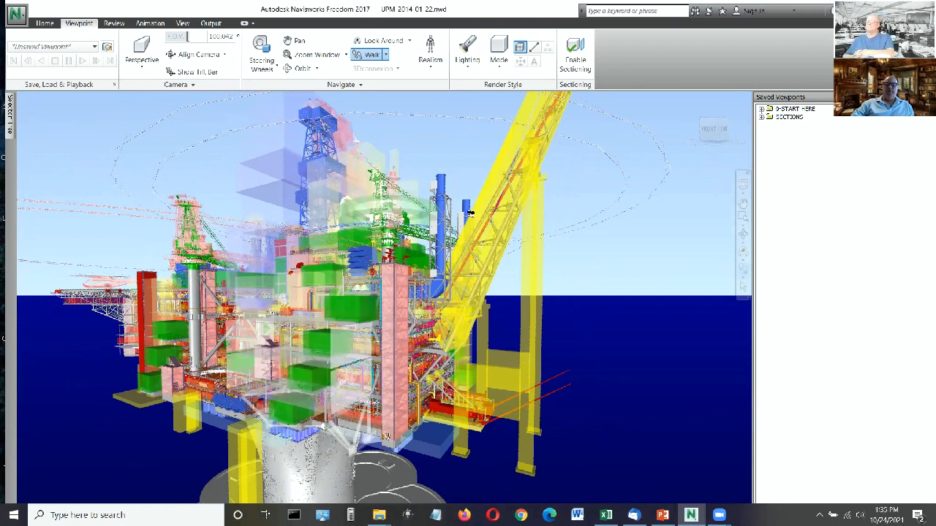
{"action": "mouse_move", "coordinate": [479, 284]}
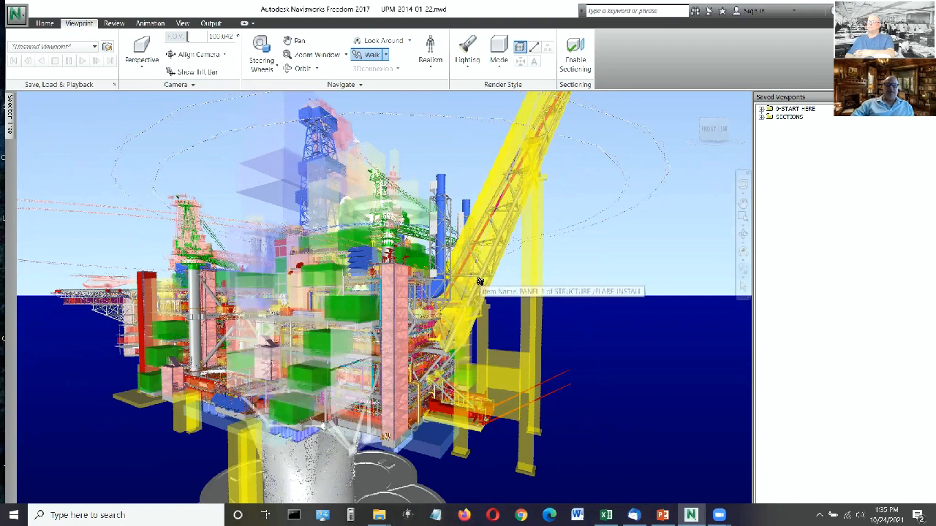
{"action": "mouse_move", "coordinate": [318, 316]}
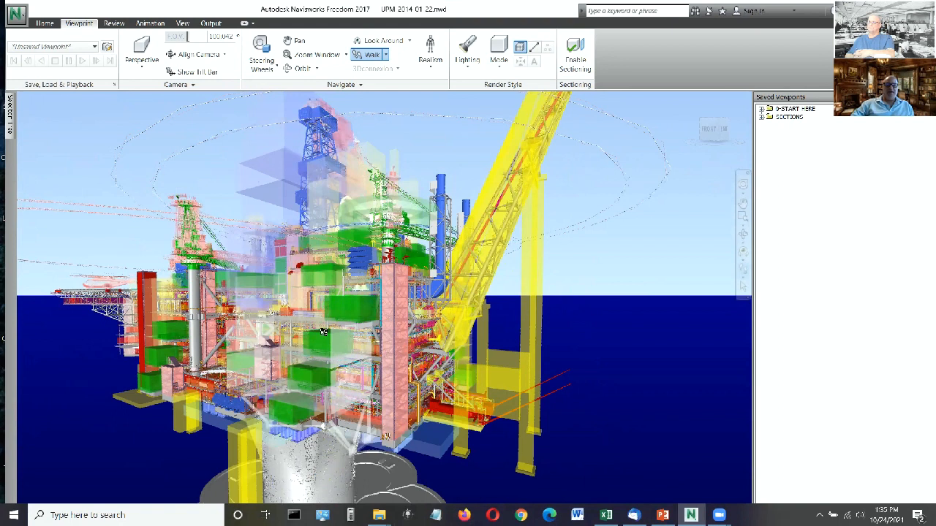
{"action": "mouse_move", "coordinate": [325, 316]}
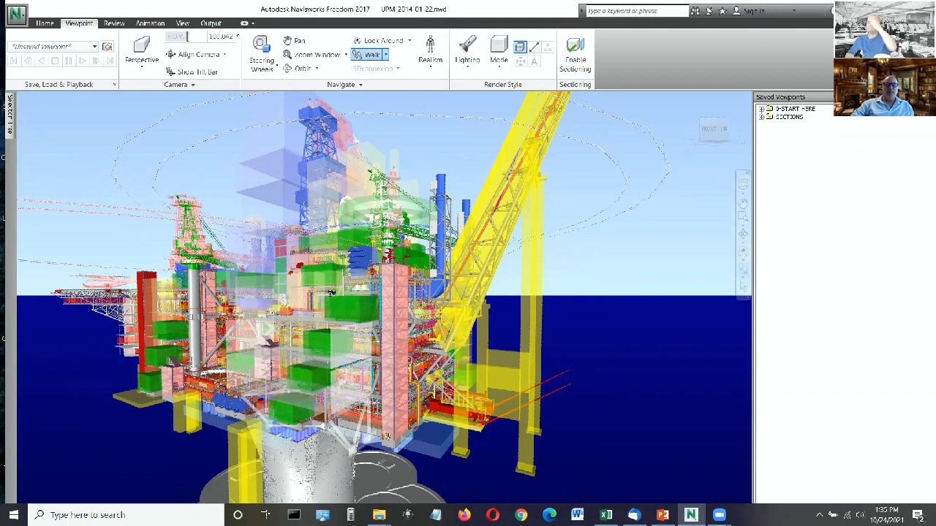
{"action": "mouse_move", "coordinate": [331, 331]}
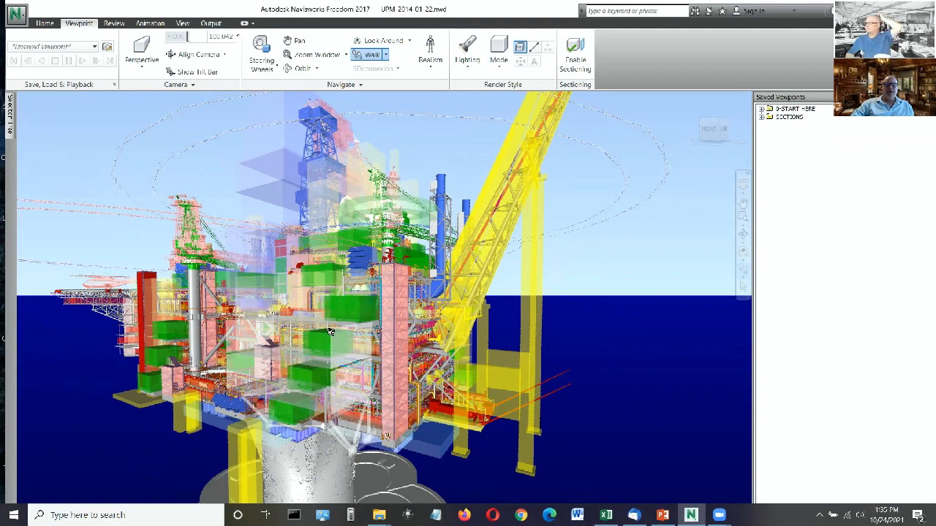
{"action": "mouse_move", "coordinate": [289, 256]}
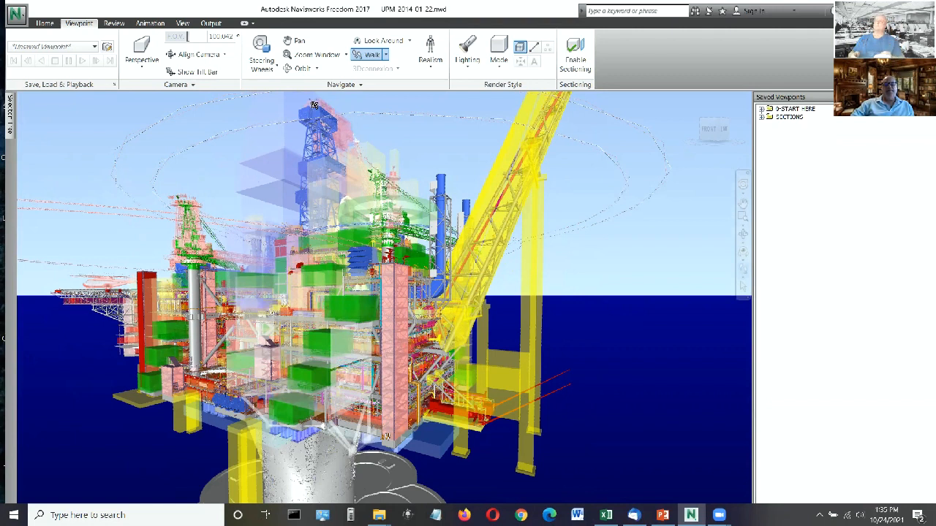
{"action": "mouse_move", "coordinate": [296, 196]}
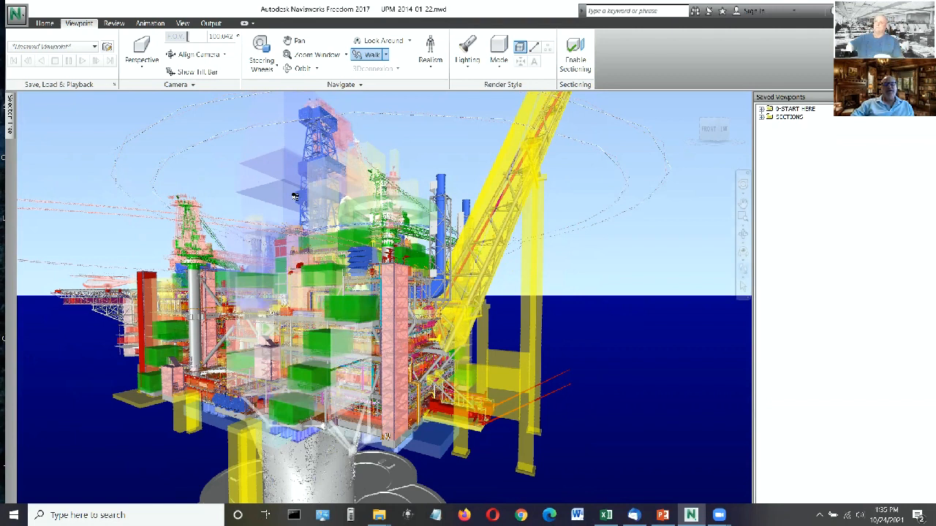
{"action": "mouse_move", "coordinate": [243, 257]}
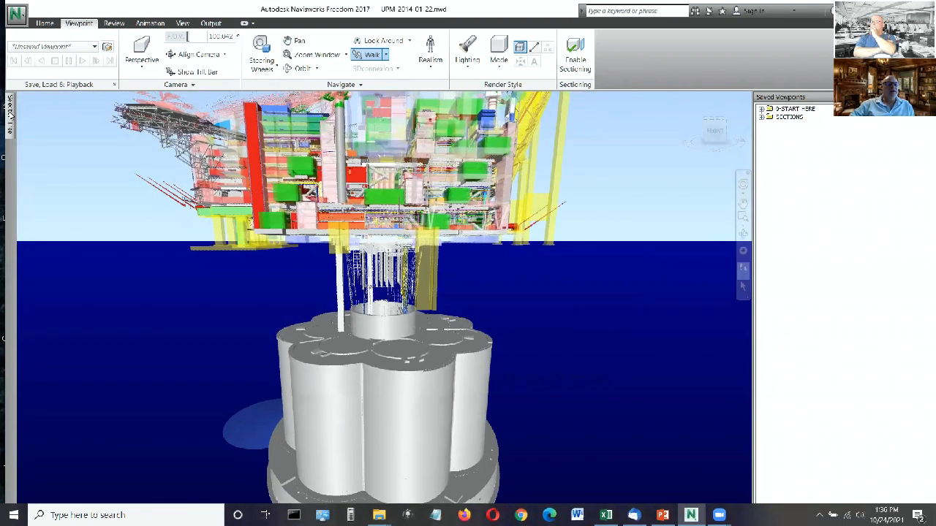
- Show the Selection Tree listing the platform model's files beside the view
{"action": "left_click", "coordinate": [9, 114]}
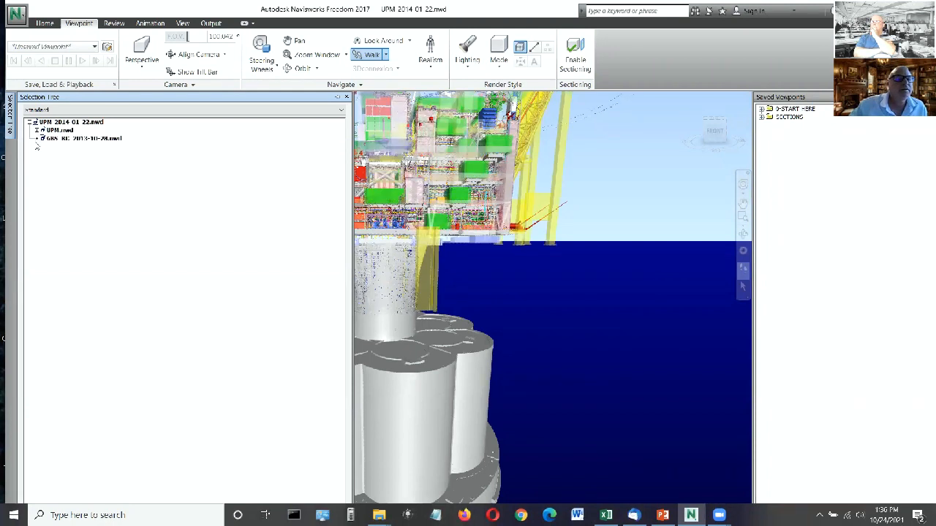
- Expand the platform model's sub-files and bring up the context menu for a listed sub-model
{"action": "left_click", "coordinate": [35, 131]}
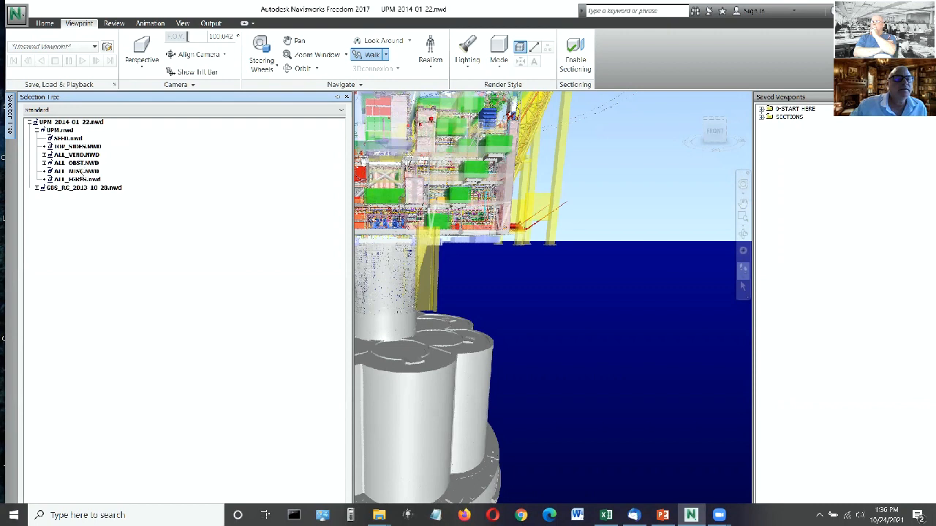
{"action": "right_click", "coordinate": [70, 163]}
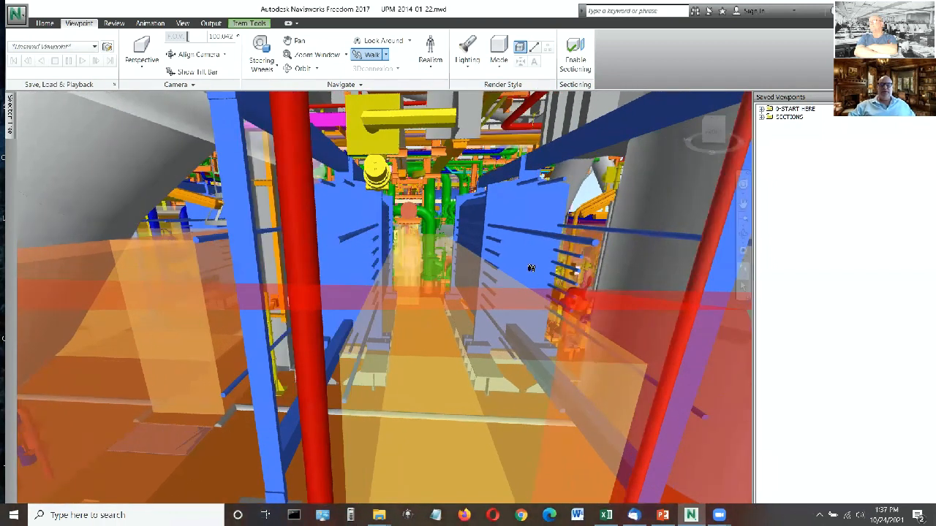
{"action": "mouse_move", "coordinate": [531, 269]}
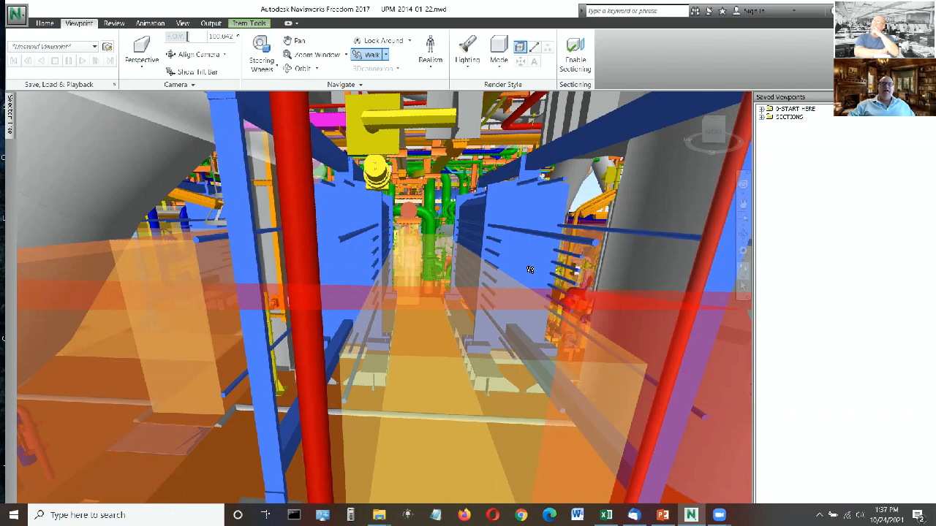
{"action": "mouse_move", "coordinate": [527, 275]}
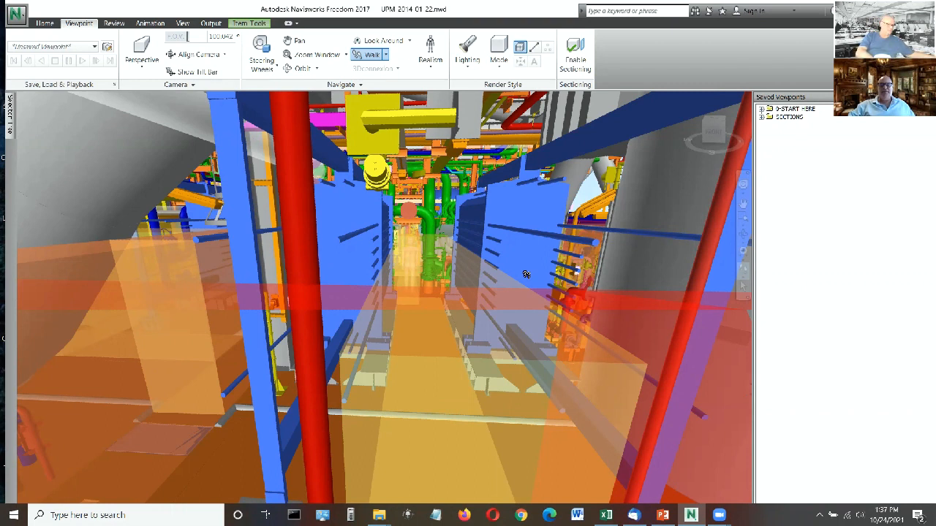
{"action": "mouse_move", "coordinate": [530, 246]}
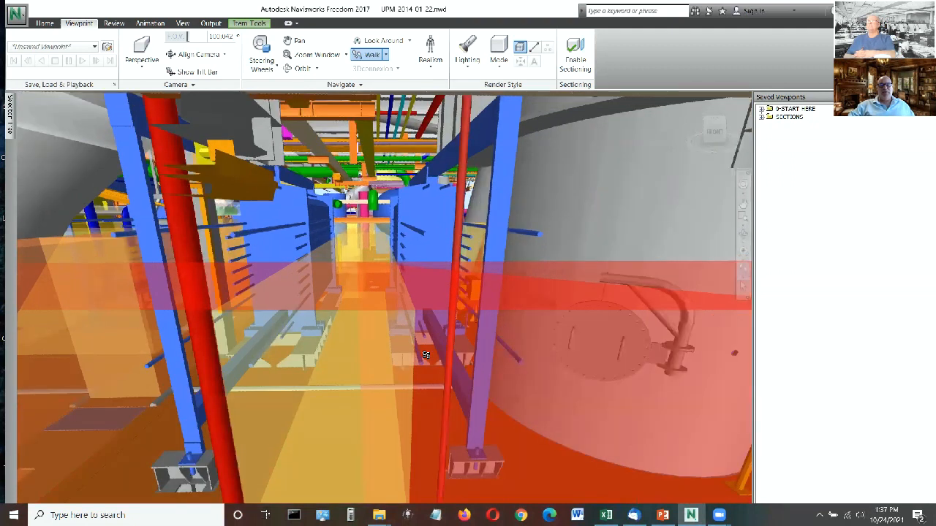
- Walk forward along the deck corridor toward the green equipment skids and piping
{"action": "left_click_drag", "start_coordinate": [427, 356], "coordinate": [427, 219]}
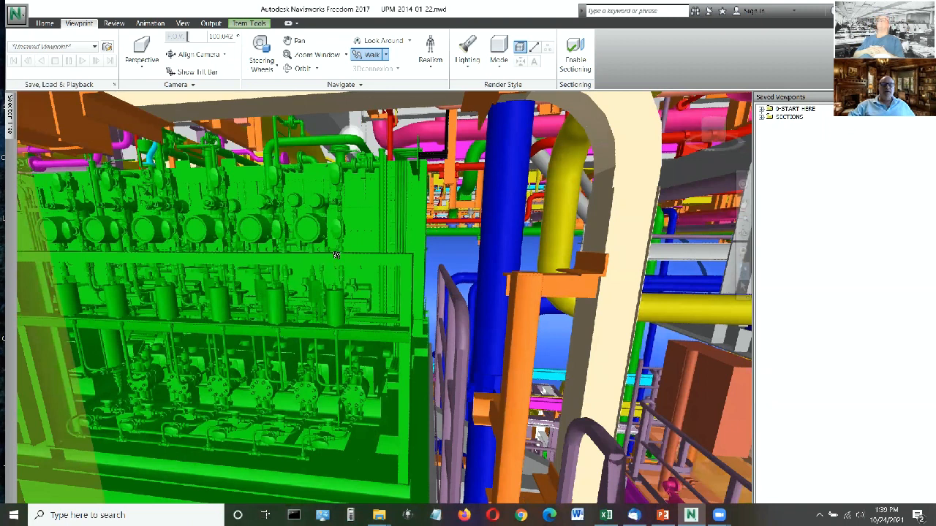
{"action": "mouse_move", "coordinate": [447, 252]}
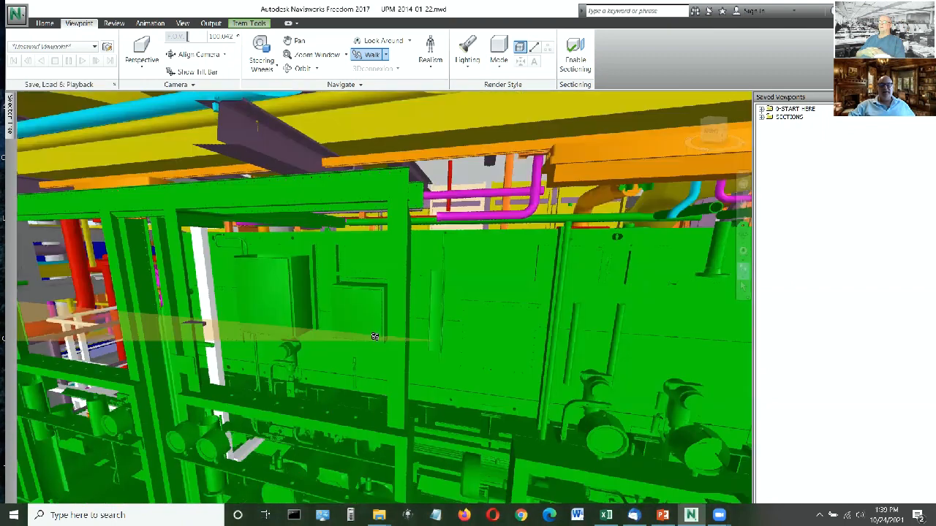
- Move in close around the green equipment skid among the coloured pipework
{"action": "left_click_drag", "start_coordinate": [374, 336], "coordinate": [478, 339]}
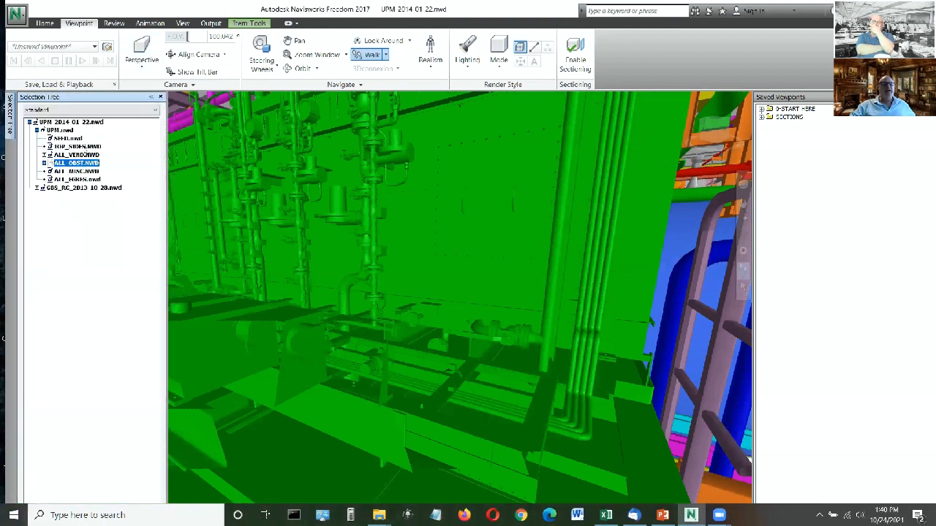
{"action": "mouse_move", "coordinate": [183, 149]}
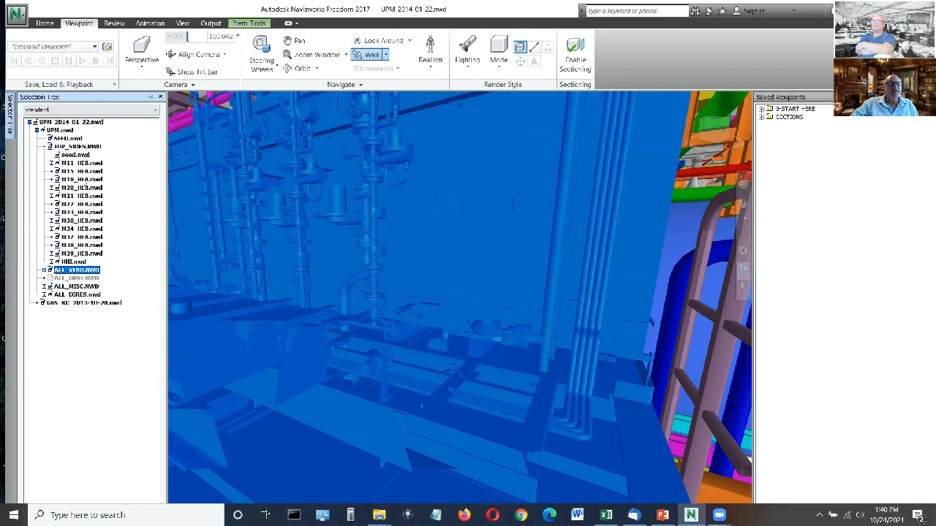
- Select a sub-model .nwd entry in the Selection Tree so its equipment highlights
{"action": "left_click", "coordinate": [80, 162]}
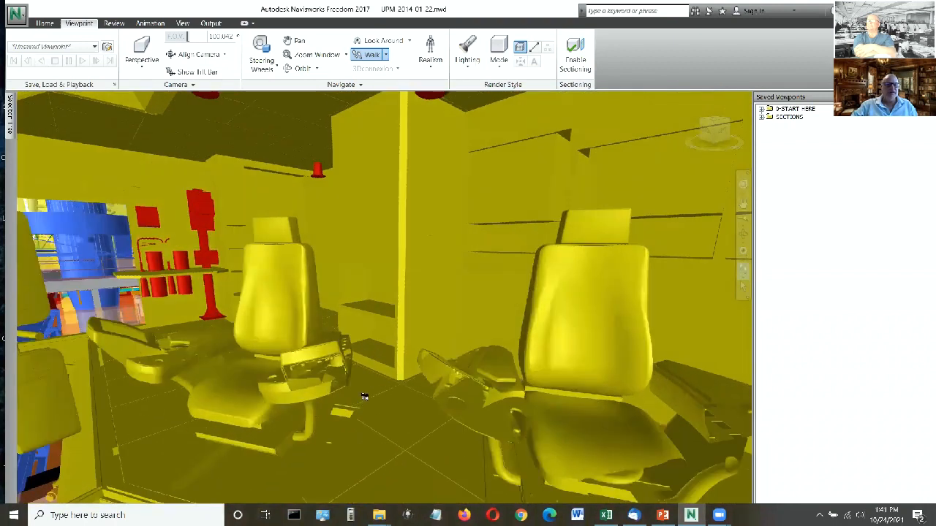
- Look around inside the yellow operator cabin toward its two seats
{"action": "left_click_drag", "start_coordinate": [363, 398], "coordinate": [378, 425]}
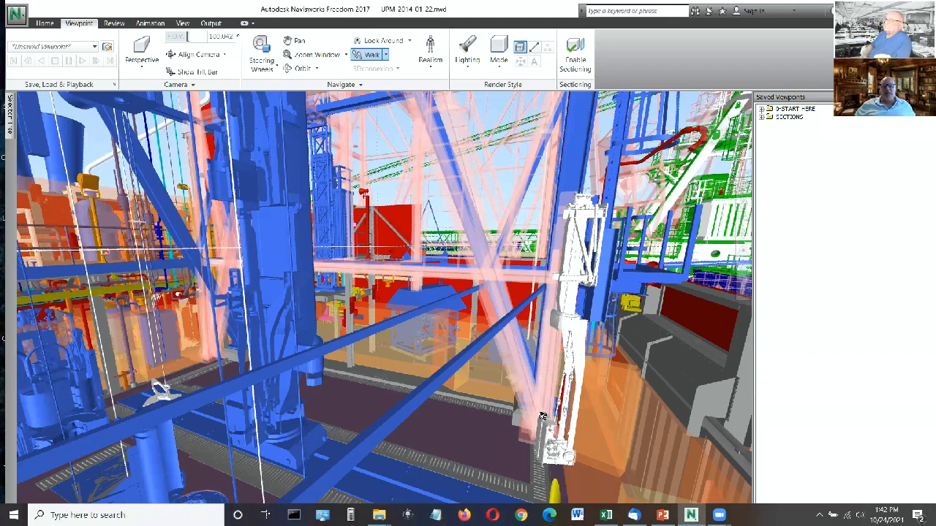
{"action": "mouse_move", "coordinate": [304, 377]}
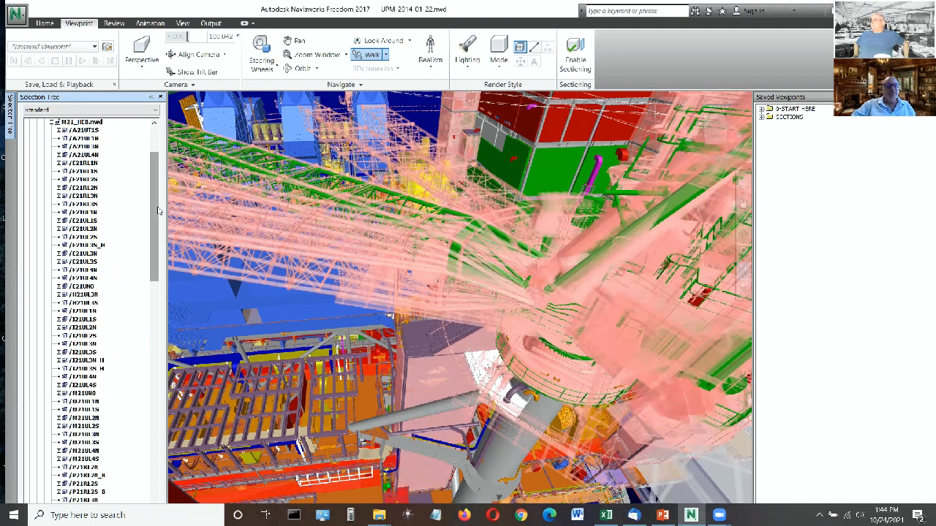
- Scroll down through the Selection Tree's list of model items
{"action": "scroll", "scroll_direction": "down", "scroll_amount": 3}
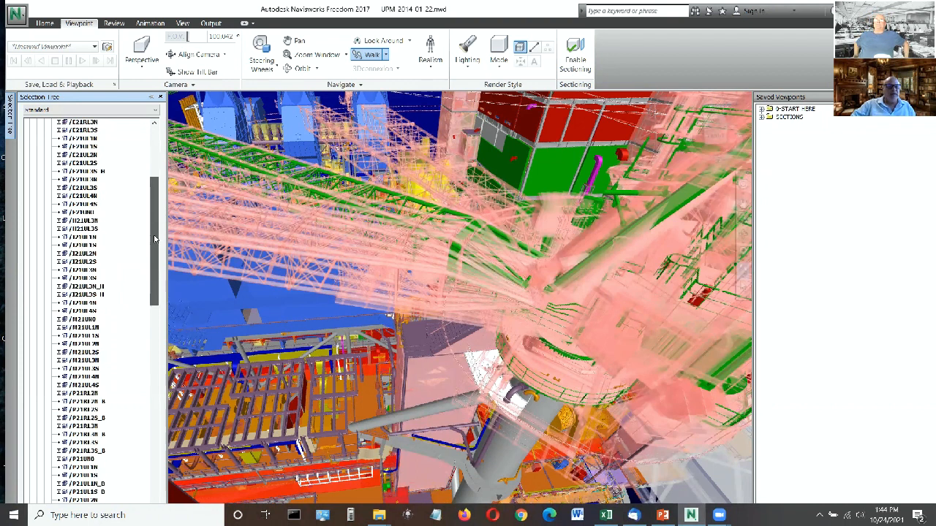
{"action": "scroll", "scroll_direction": "down", "scroll_amount": 3}
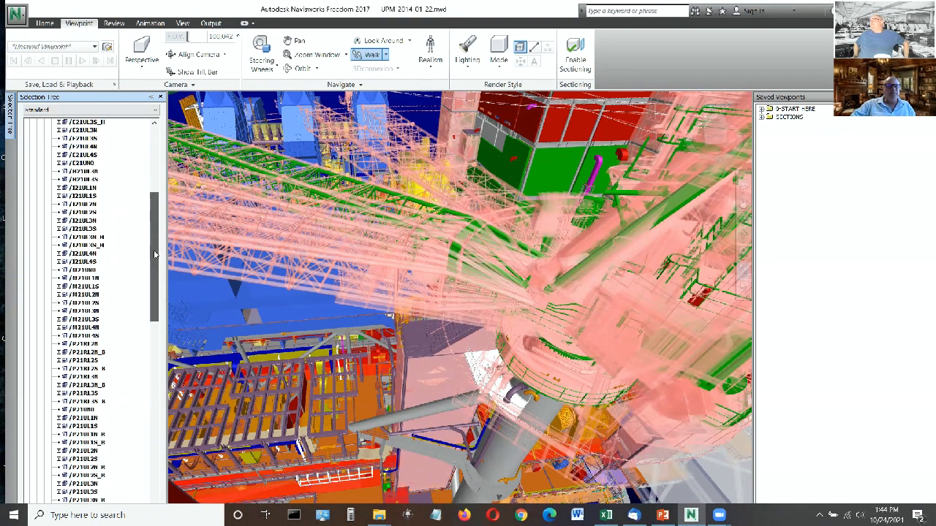
{"action": "scroll", "scroll_direction": "down", "scroll_amount": 3}
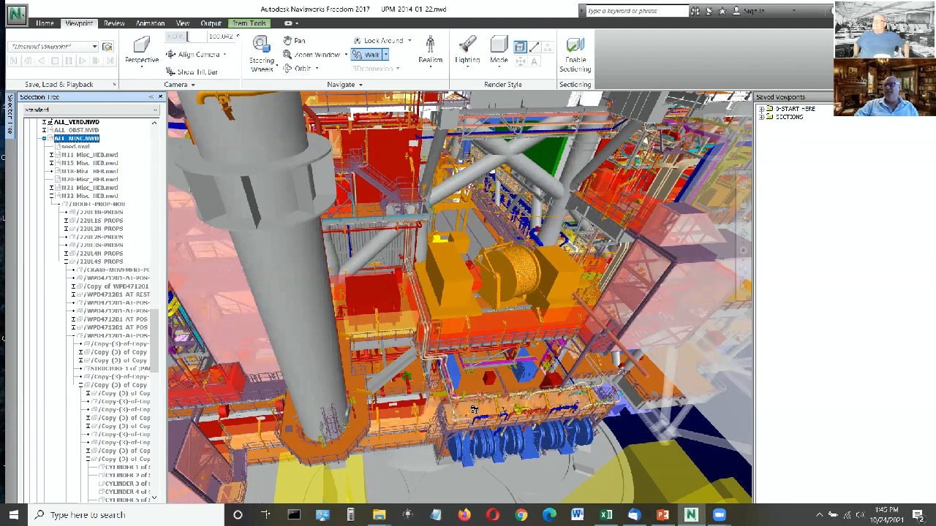
{"action": "mouse_move", "coordinate": [481, 421]}
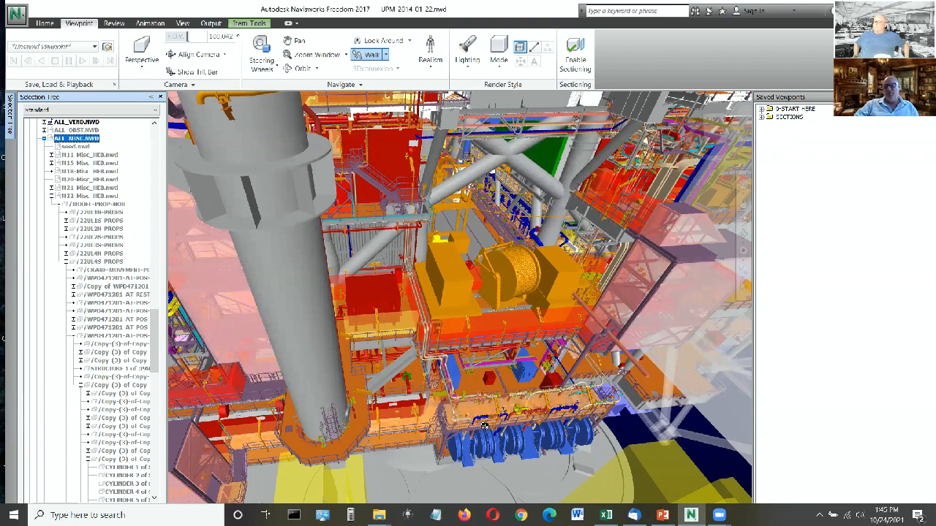
{"action": "mouse_move", "coordinate": [493, 431]}
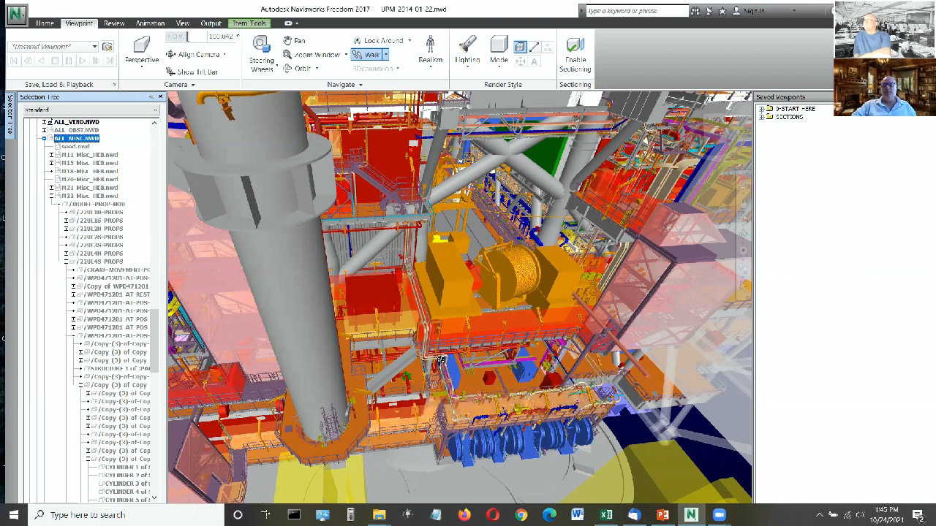
{"action": "mouse_move", "coordinate": [490, 381]}
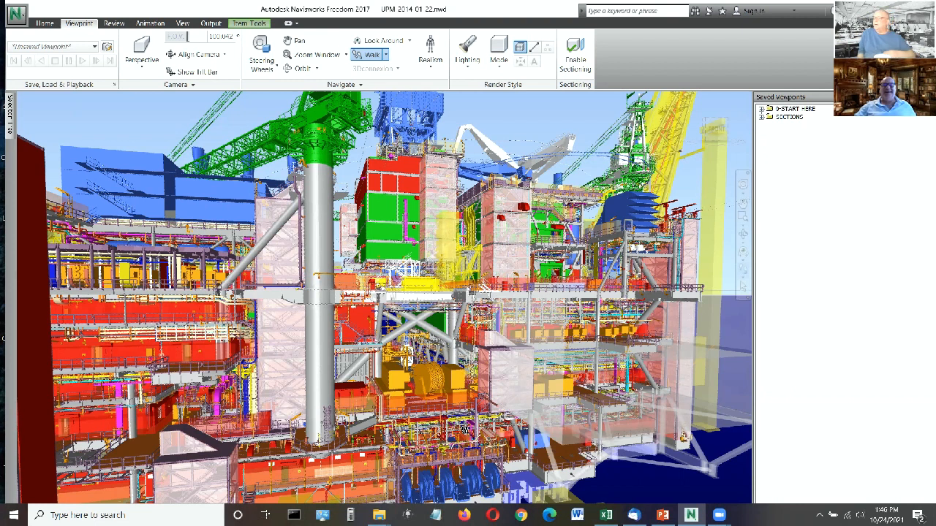
{"action": "mouse_move", "coordinate": [17, 189]}
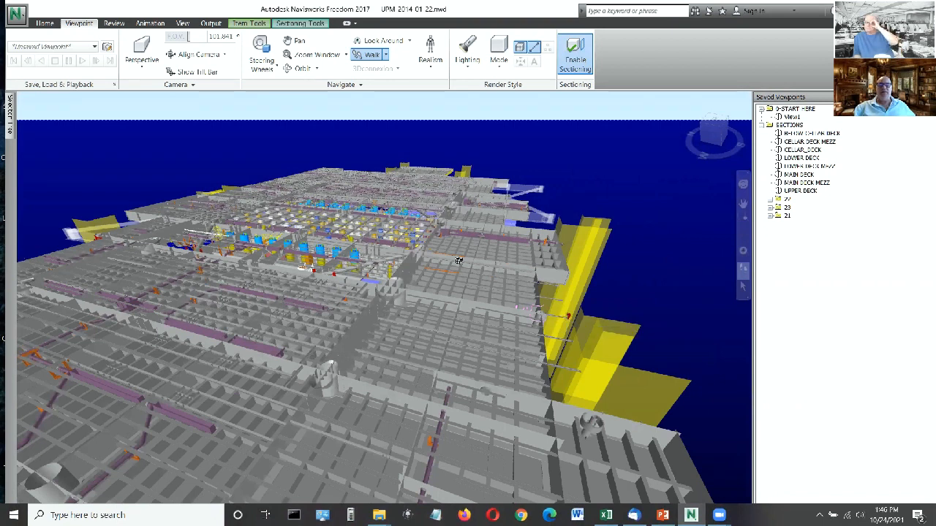
{"action": "mouse_move", "coordinate": [483, 275]}
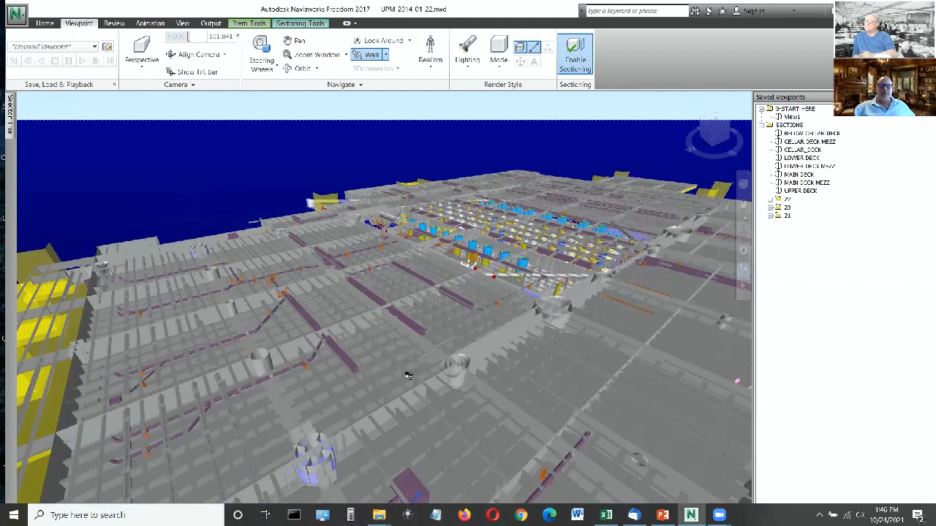
- Travel across the sliced-open deck and drop below it along the deck edge
{"action": "left_click_drag", "start_coordinate": [408, 376], "coordinate": [395, 368]}
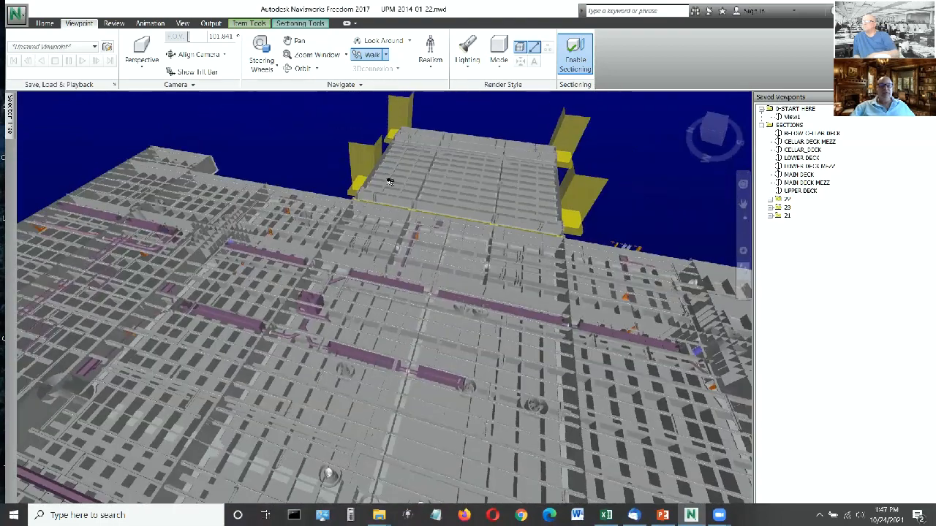
{"action": "left_click_drag", "start_coordinate": [389, 182], "coordinate": [339, 437]}
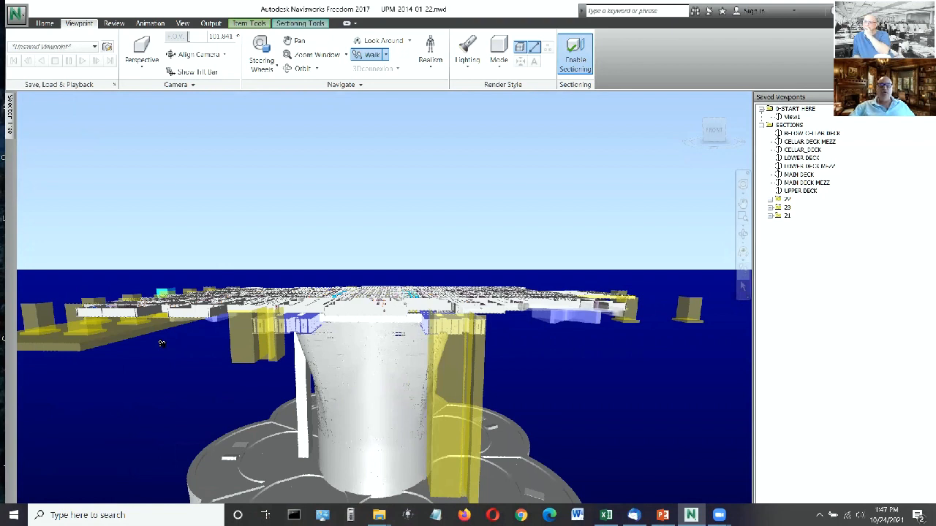
{"action": "mouse_move", "coordinate": [260, 348]}
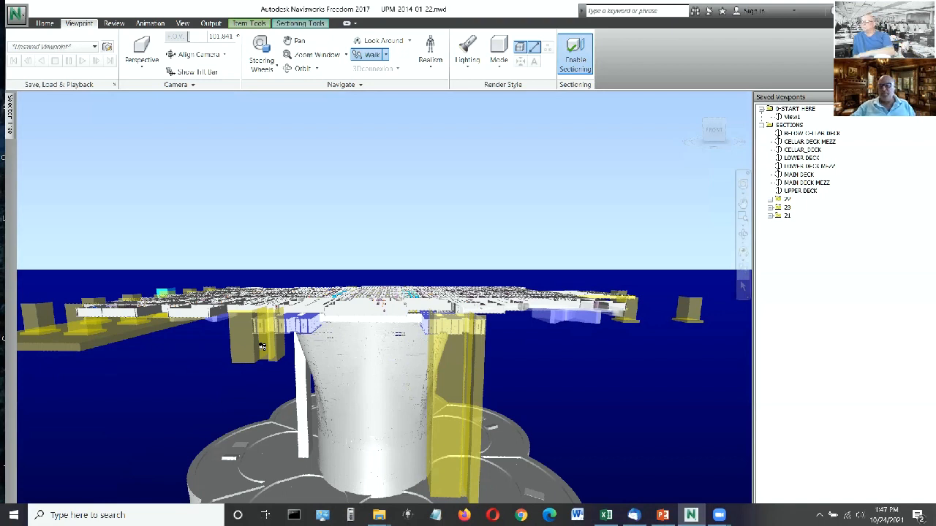
{"action": "mouse_move", "coordinate": [445, 389]}
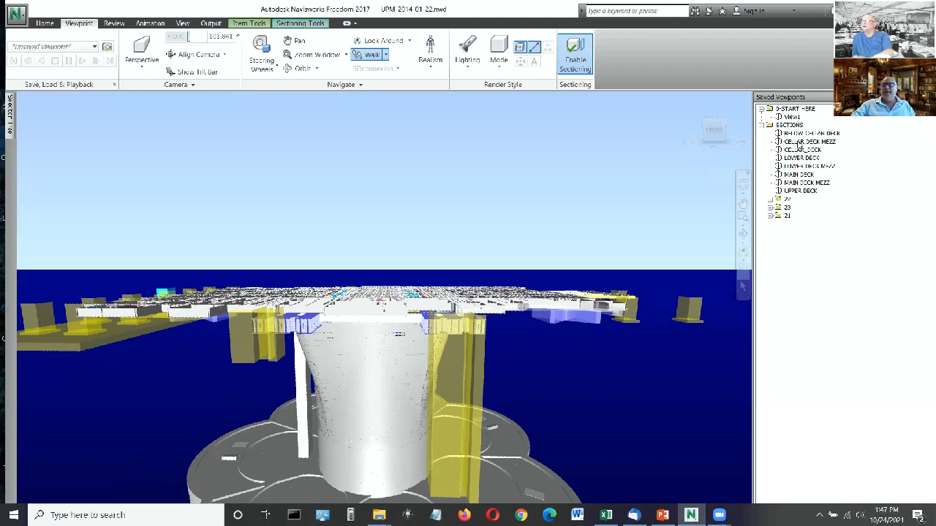
- Restore a saved SECTIONS viewpoint revealing a deck of multicoloured piping and red structures
{"action": "double_click", "coordinate": [810, 140]}
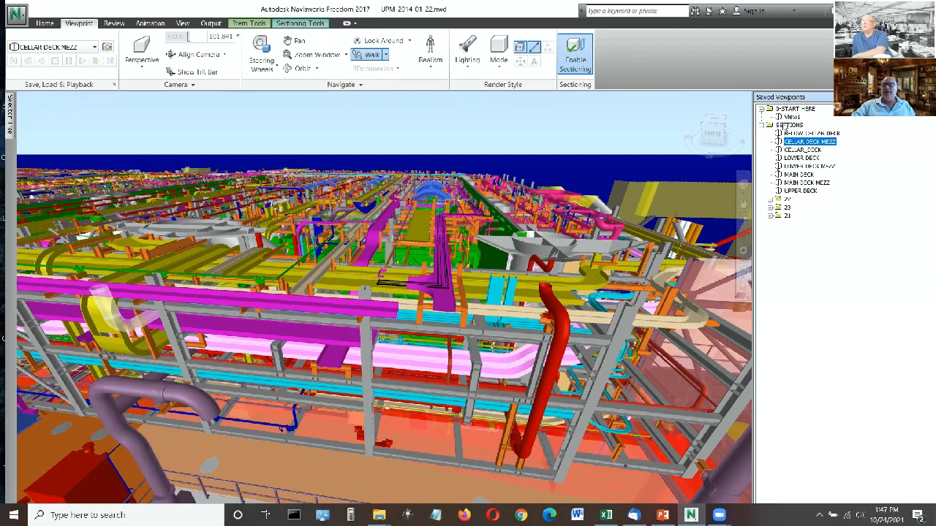
{"action": "left_click", "coordinate": [790, 124]}
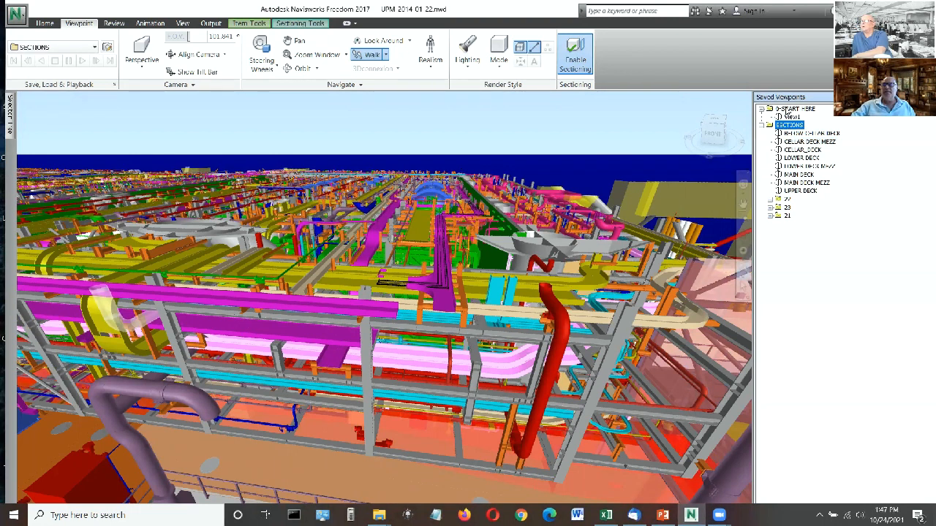
- Restore the first saved viewpoint showing the whole platform with derrick and cranes from outside
{"action": "left_click", "coordinate": [796, 108]}
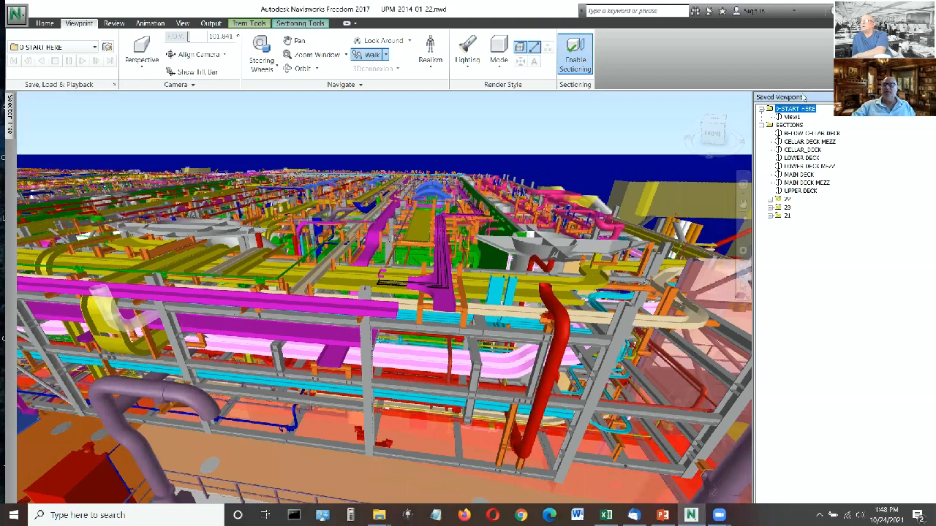
{"action": "double_click", "coordinate": [791, 117]}
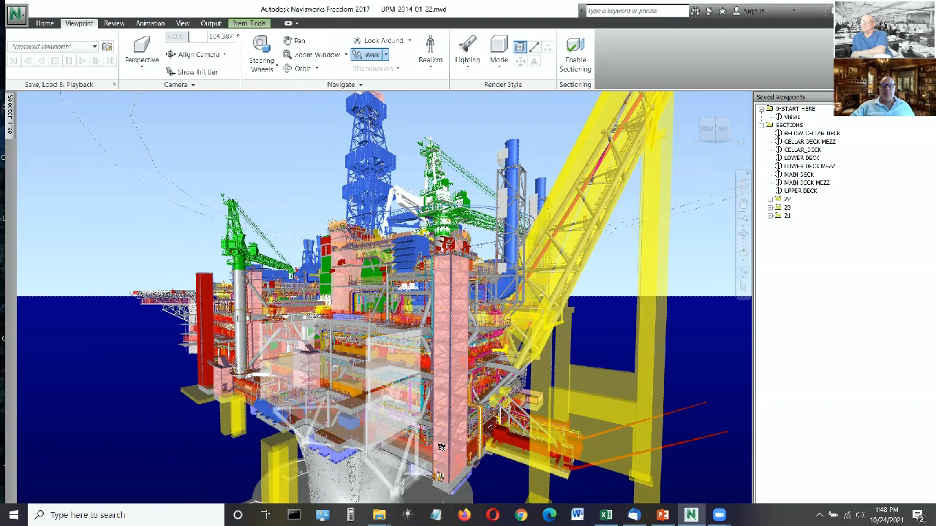
{"action": "mouse_move", "coordinate": [460, 452]}
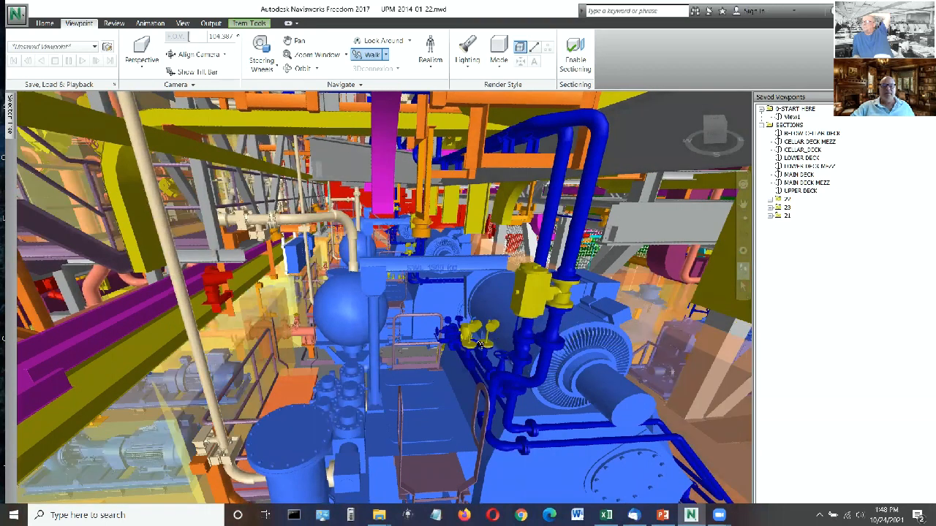
{"action": "mouse_move", "coordinate": [482, 343]}
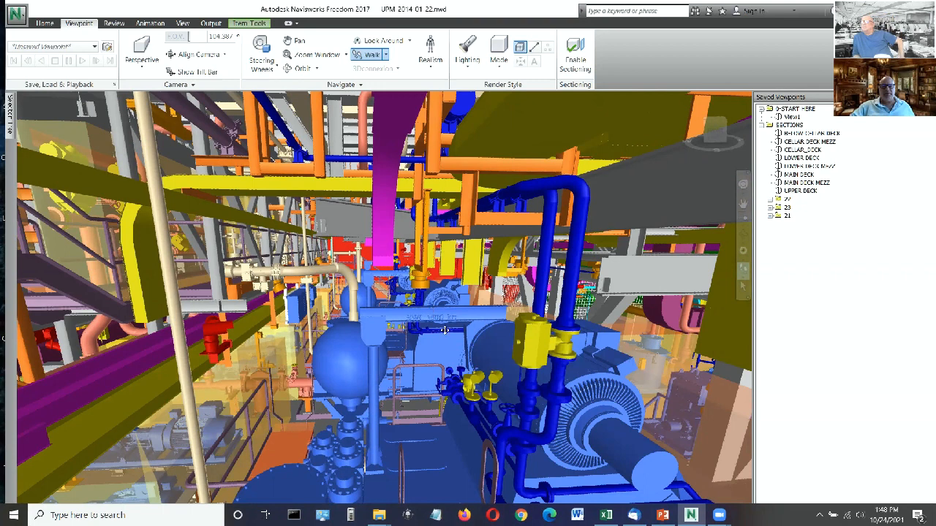
- Walk forward along the walkway past the blue motors in the machinery space
{"action": "left_click_drag", "start_coordinate": [438, 329], "coordinate": [538, 333]}
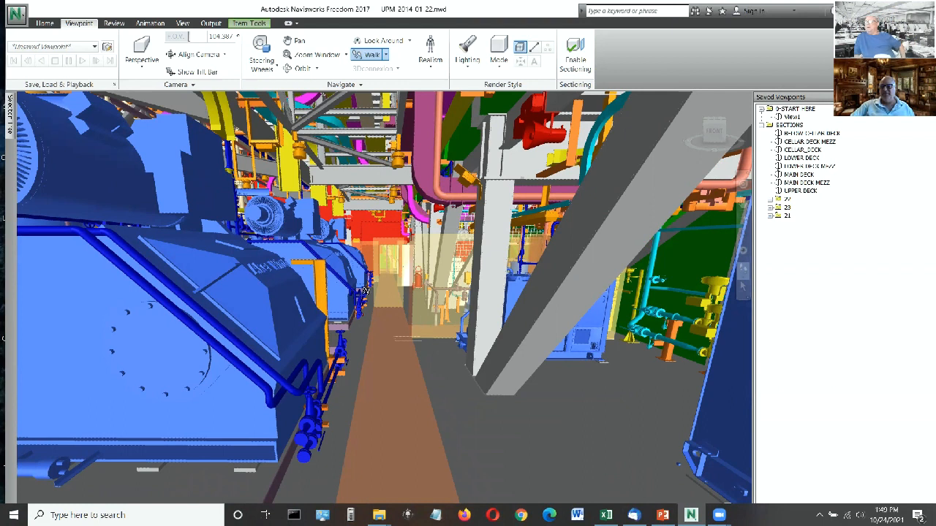
{"action": "mouse_move", "coordinate": [406, 336]}
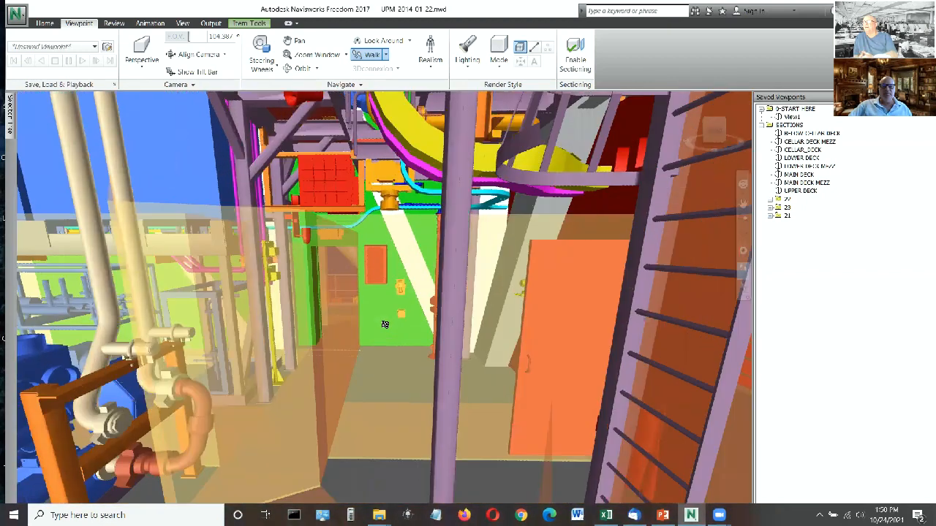
- Walk out to the blue equipment housing and along the walkway between the yellow valves
{"action": "left_click_drag", "start_coordinate": [386, 325], "coordinate": [474, 362]}
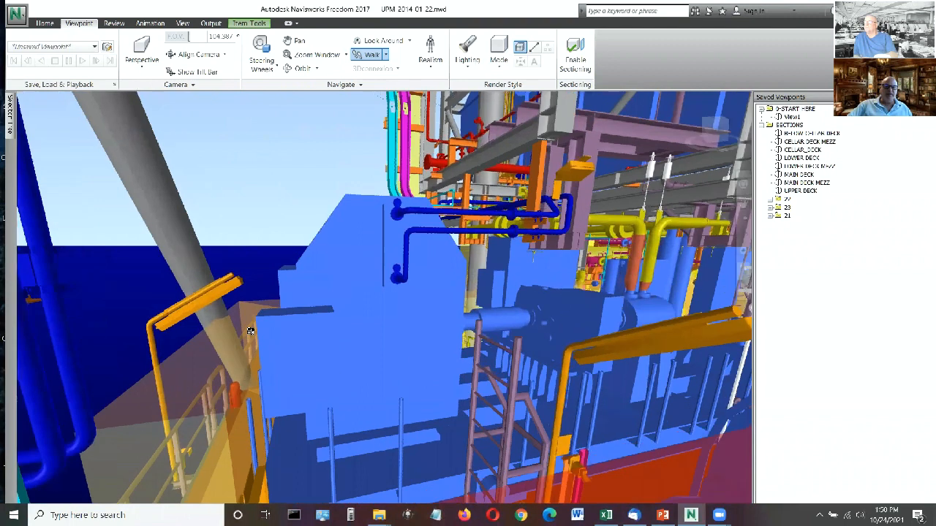
{"action": "left_click_drag", "start_coordinate": [249, 331], "coordinate": [582, 356]}
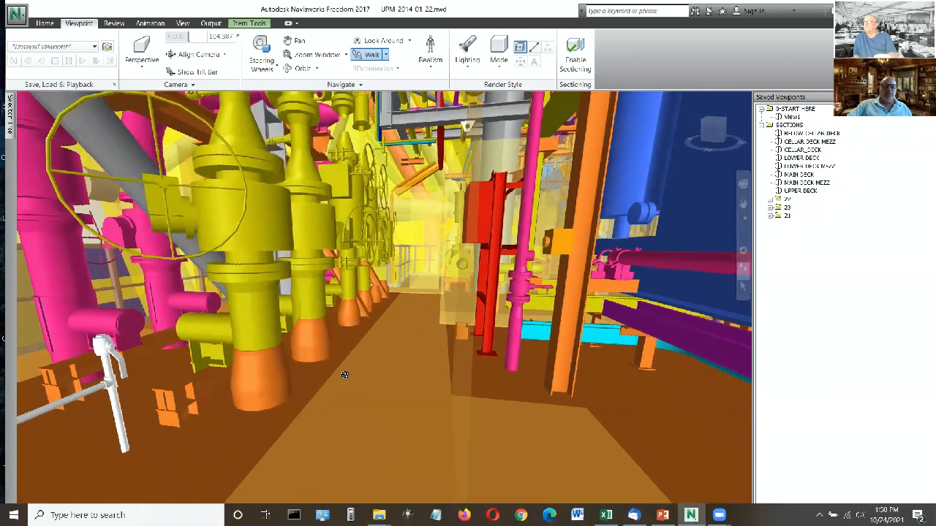
{"action": "left_click_drag", "start_coordinate": [345, 374], "coordinate": [292, 358]}
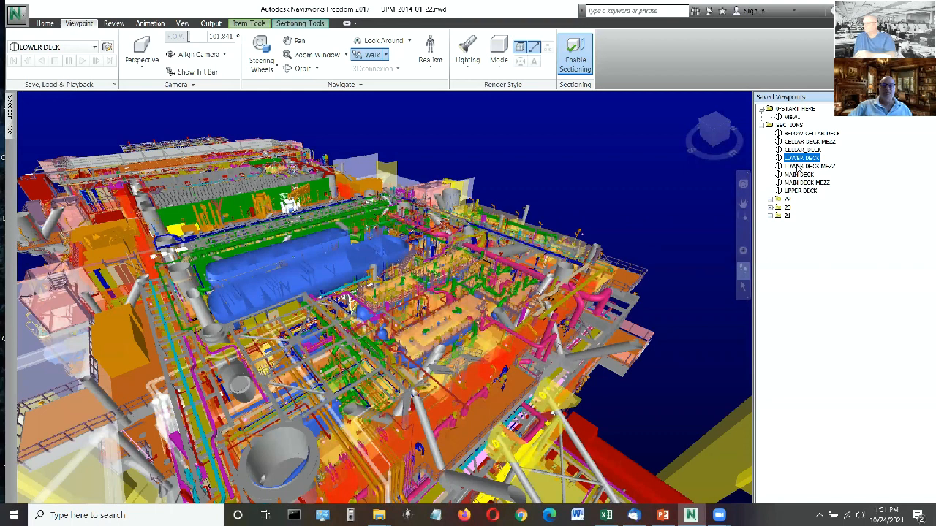
- Restore two successive saved deck section viewpoints showing cut decks from above
{"action": "left_click", "coordinate": [805, 167]}
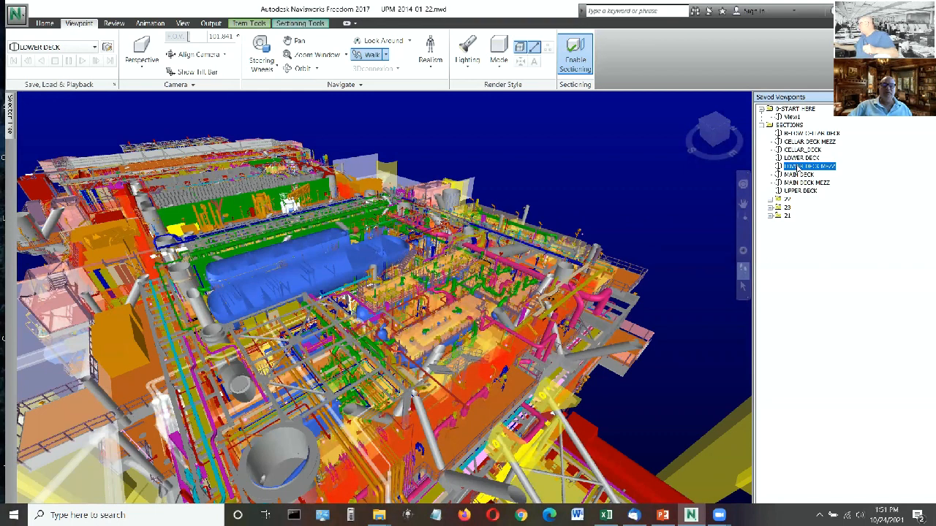
{"action": "double_click", "coordinate": [807, 167]}
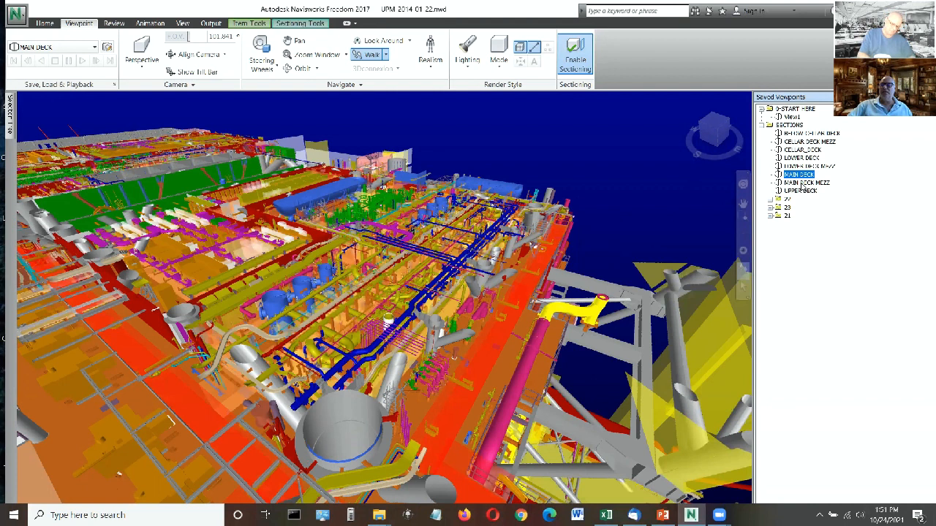
{"action": "double_click", "coordinate": [804, 181]}
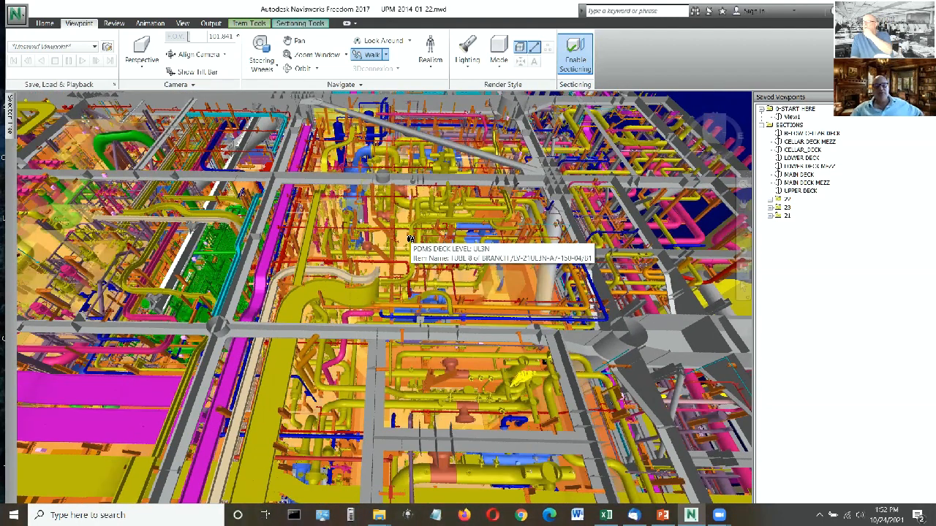
{"action": "mouse_move", "coordinate": [739, 254]}
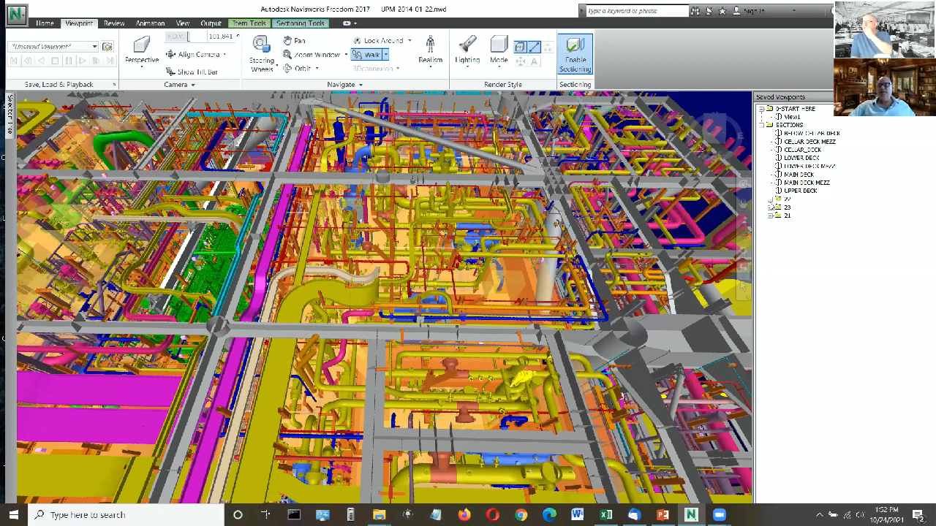
- Restore a cut-deck viewpoint from another group and move in over its blue equipment rows
{"action": "left_click", "coordinate": [778, 198]}
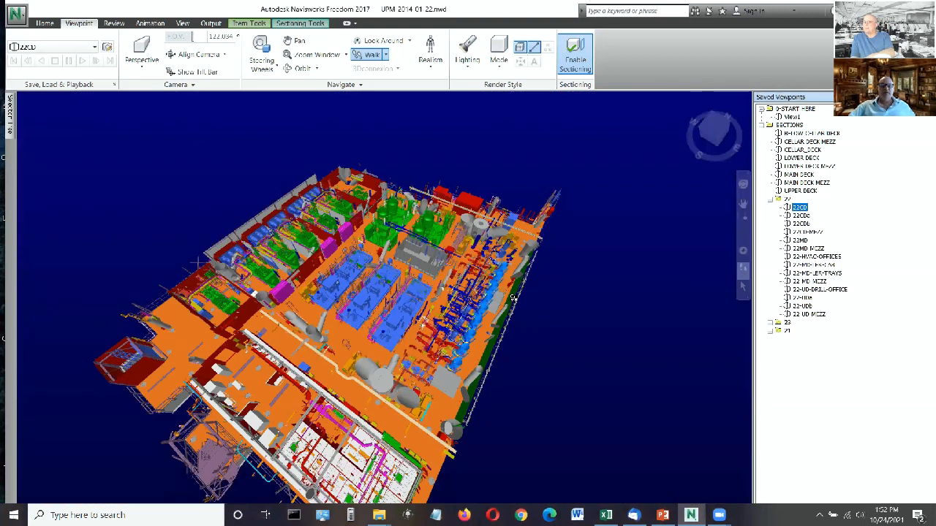
{"action": "mouse_move", "coordinate": [512, 298]}
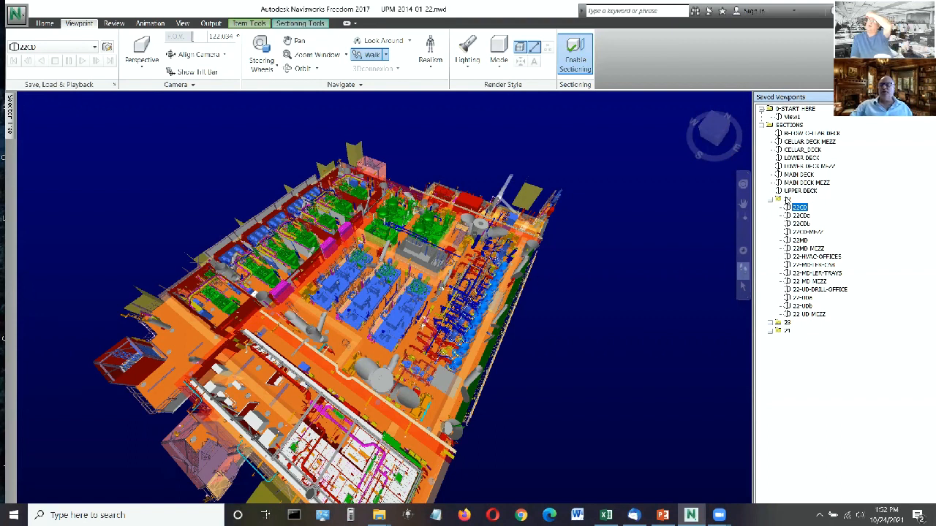
{"action": "mouse_move", "coordinate": [802, 211]}
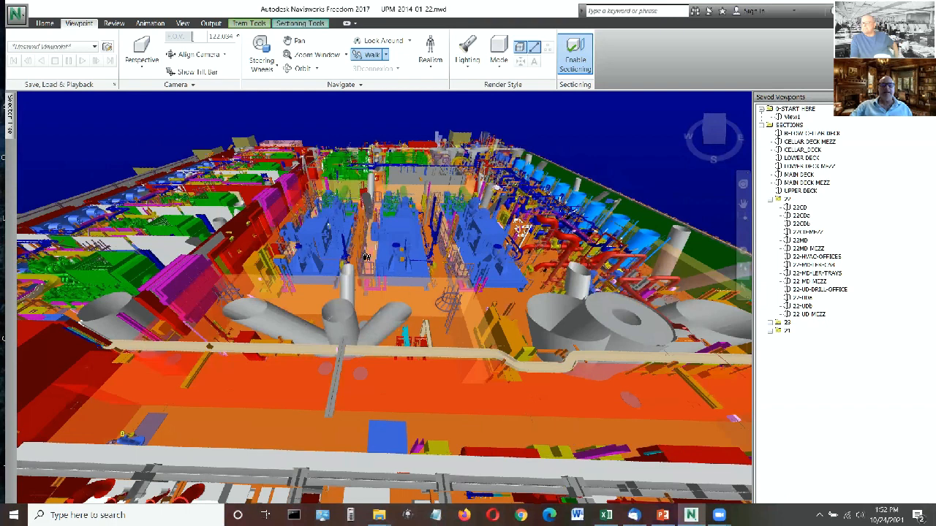
{"action": "mouse_move", "coordinate": [314, 245]}
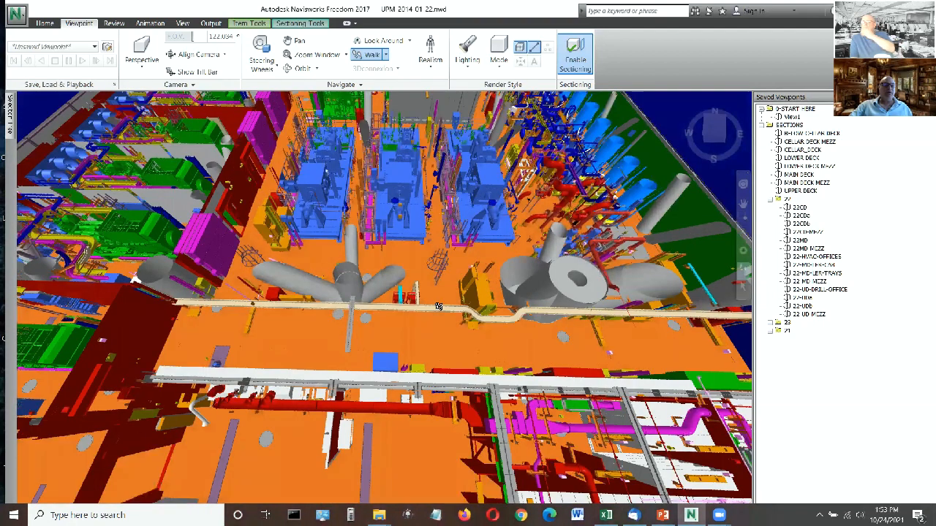
{"action": "left_click_drag", "start_coordinate": [439, 306], "coordinate": [453, 343]}
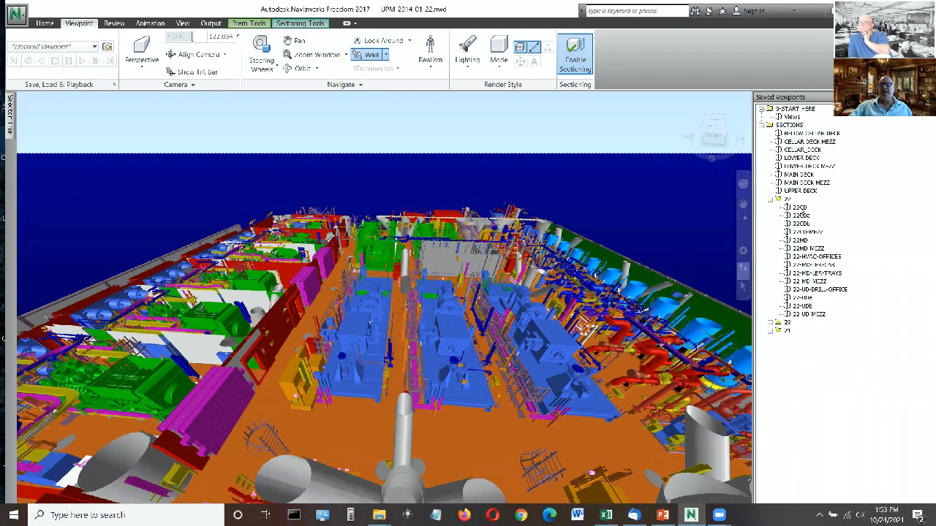
- Step through the saved overview and three further level viewpoints of the cut deck
{"action": "left_click", "coordinate": [798, 208]}
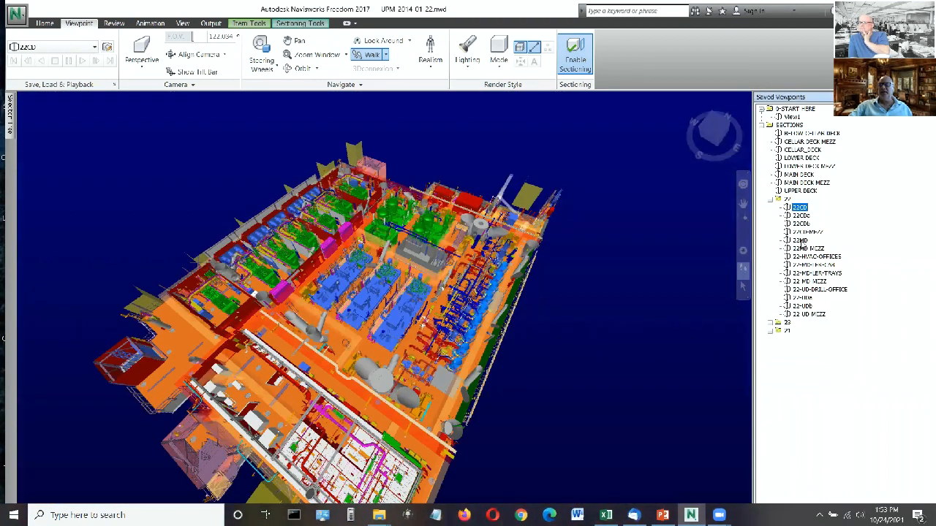
{"action": "left_click", "coordinate": [799, 240]}
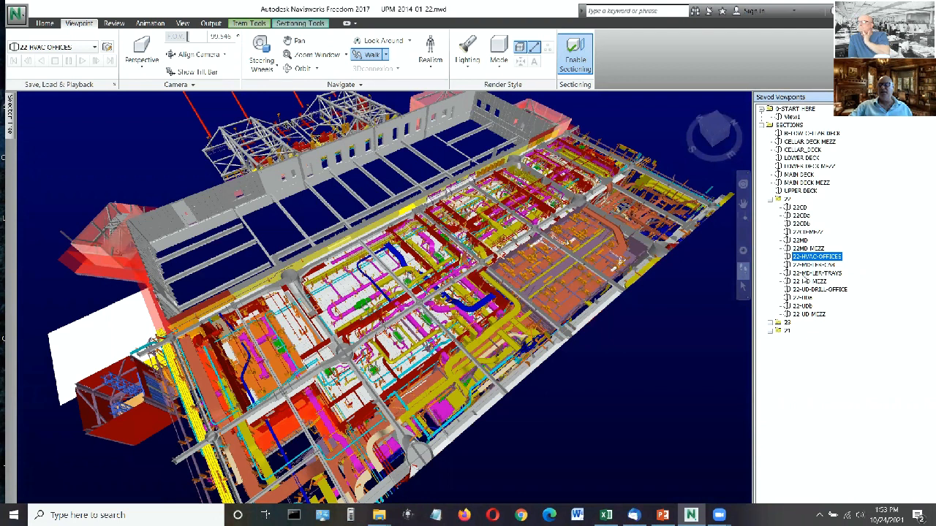
{"action": "left_click", "coordinate": [816, 273]}
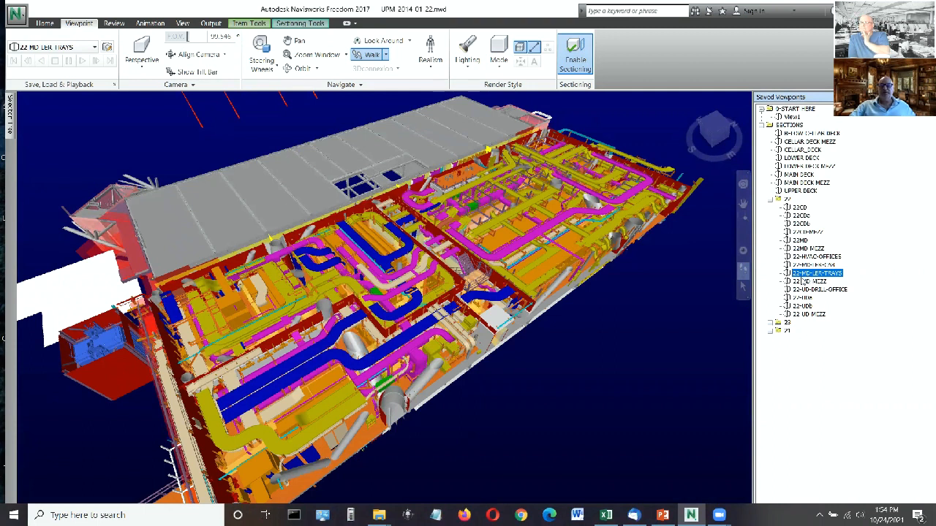
{"action": "left_click", "coordinate": [810, 281]}
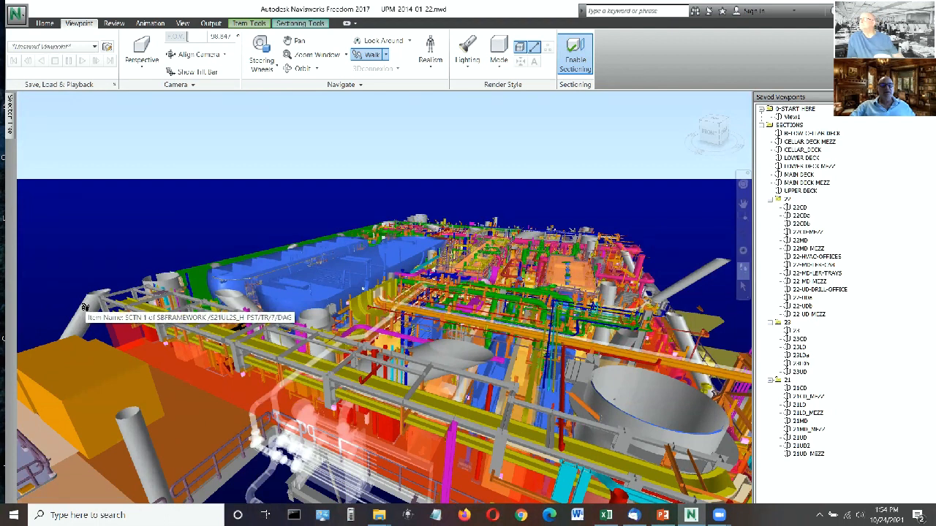
{"action": "mouse_move", "coordinate": [485, 319]}
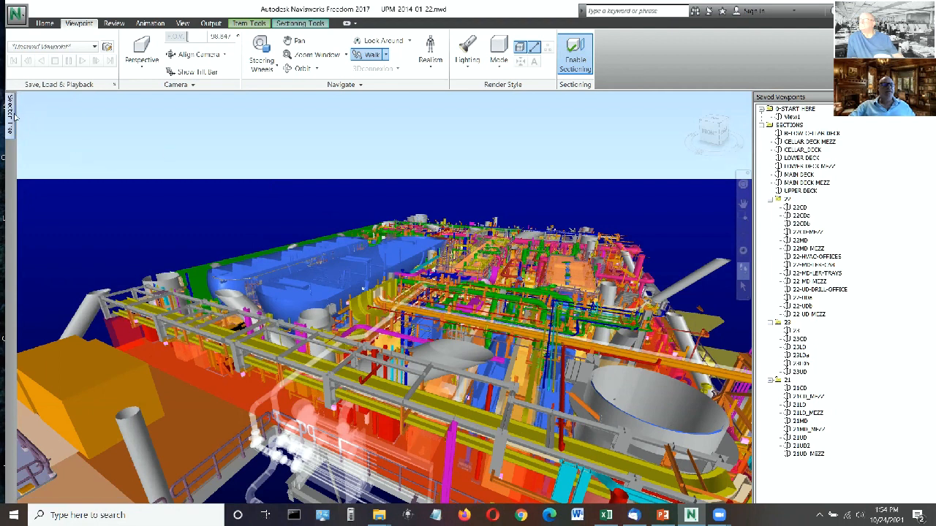
- Show the Selection Tree of model files and items beside the 3D view
{"action": "left_click", "coordinate": [9, 110]}
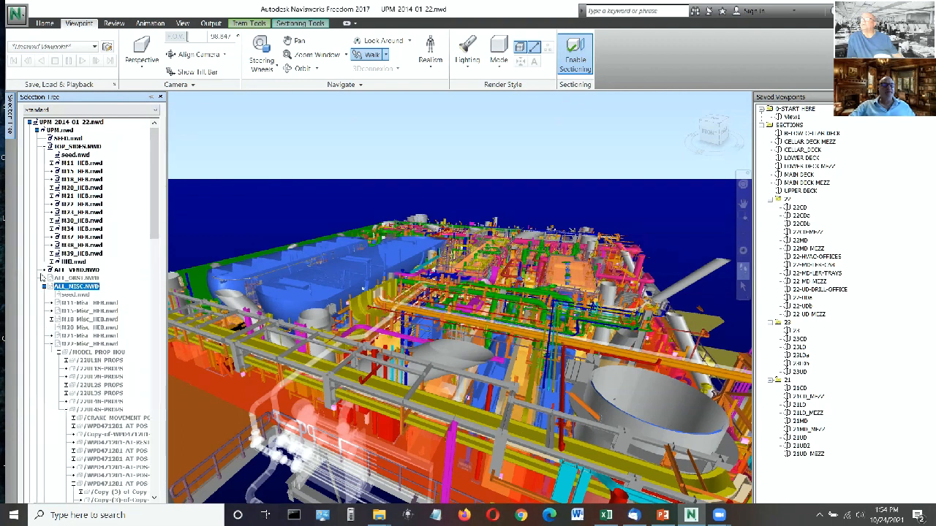
- Collapse the expanded node of the model file tree back to its list of sub-files
{"action": "left_click", "coordinate": [41, 285]}
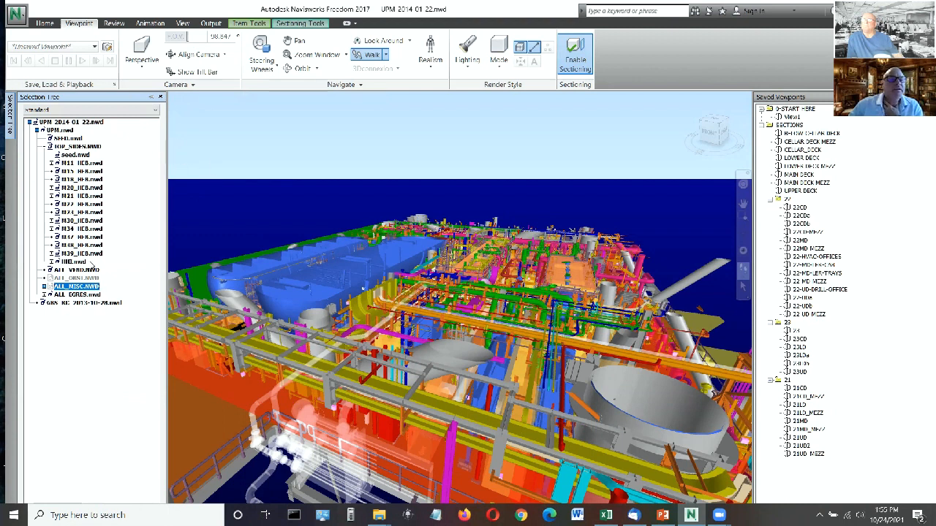
{"action": "mouse_move", "coordinate": [164, 255]}
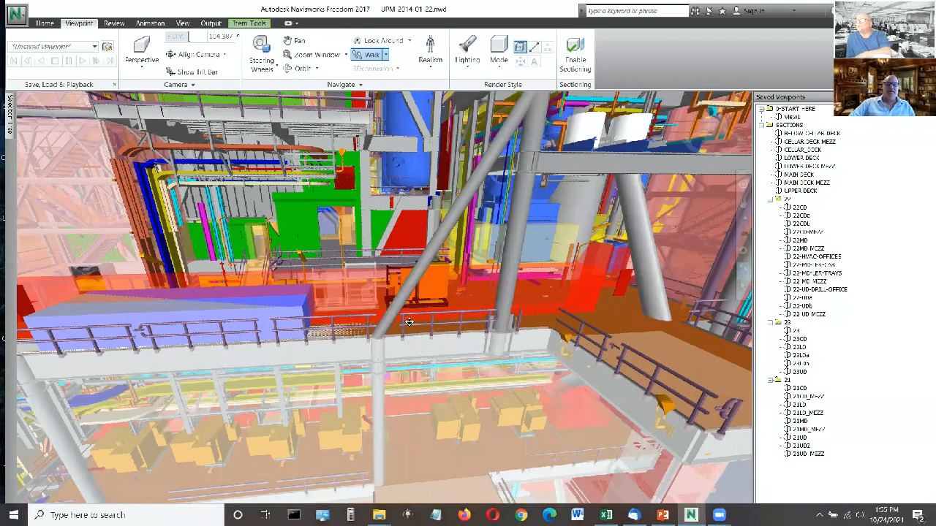
- Move the view into the deck framing among crossed steel braces above yellow machinery
{"action": "left_click_drag", "start_coordinate": [409, 322], "coordinate": [125, 439]}
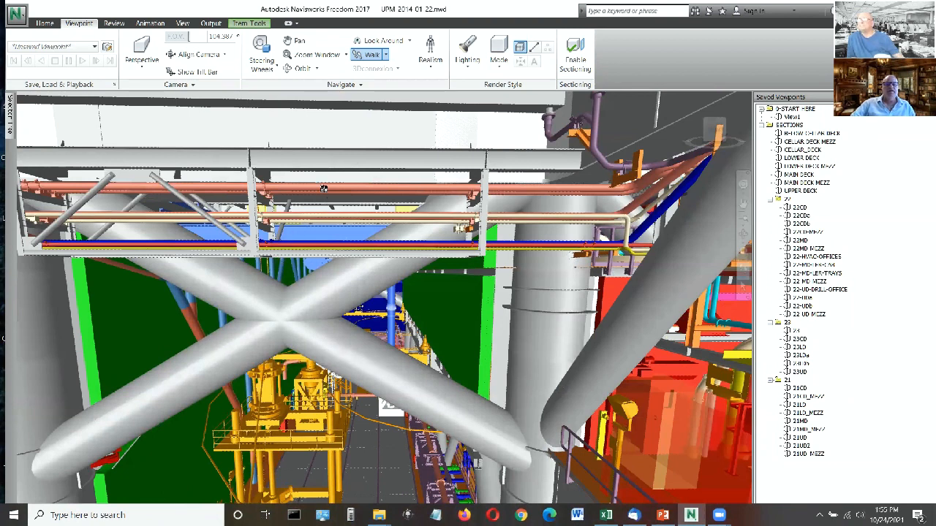
{"action": "mouse_move", "coordinate": [325, 188]}
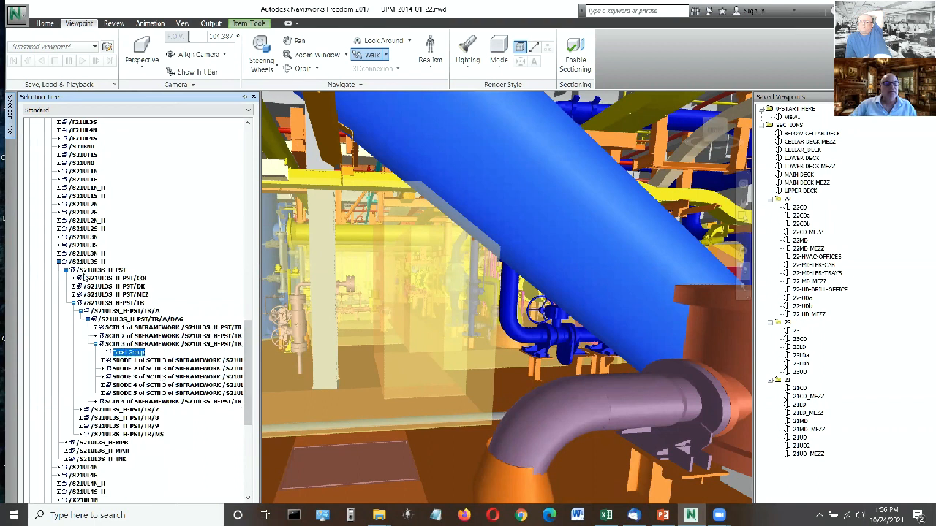
{"action": "mouse_move", "coordinate": [272, 333]}
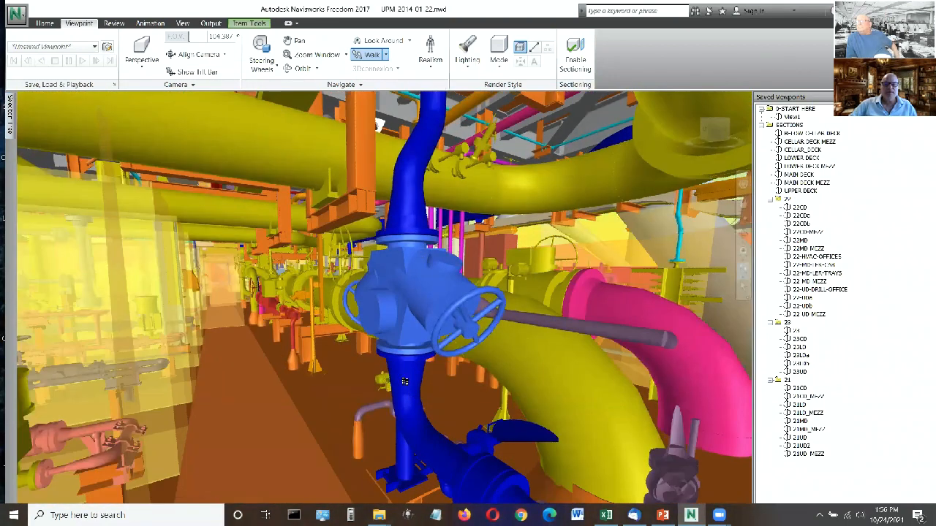
- Dismiss the blue valve's context menu and bring up the Options Editor from the application menu
{"action": "right_click", "coordinate": [404, 380]}
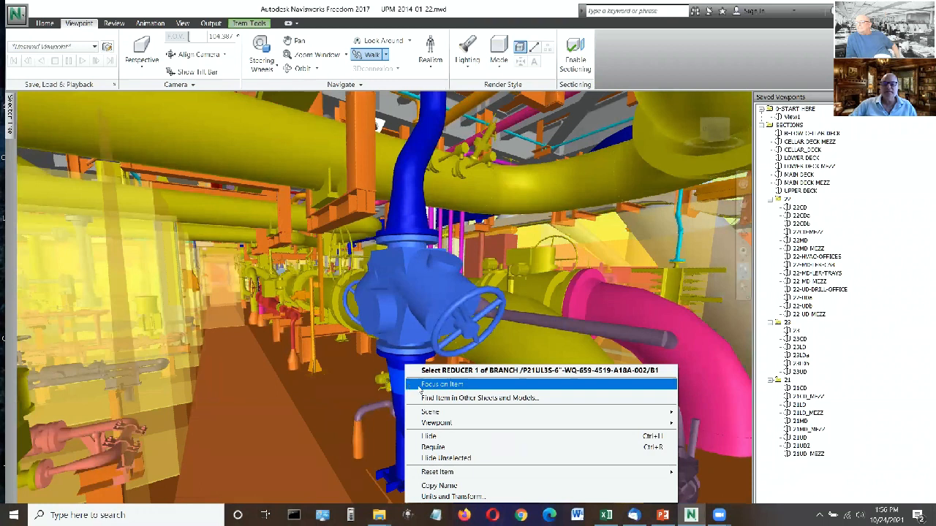
{"action": "mouse_move", "coordinate": [389, 229]}
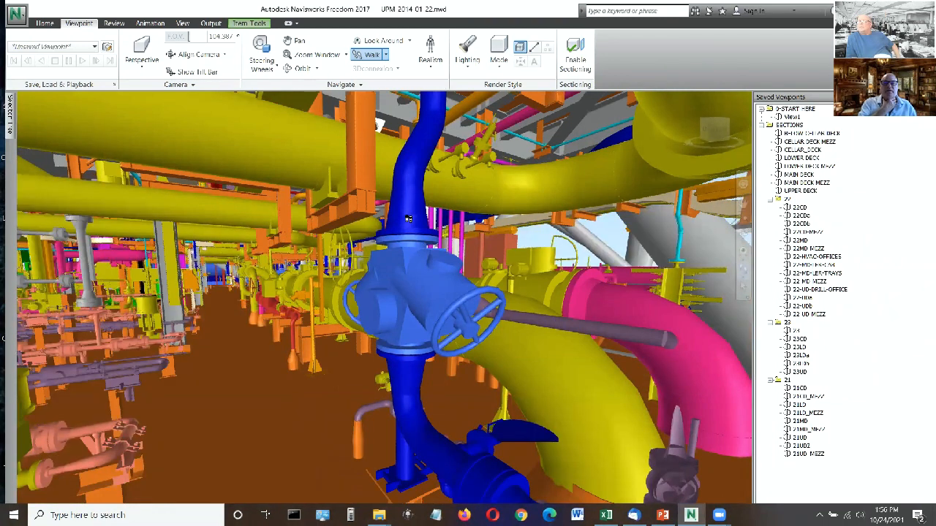
{"action": "left_click", "coordinate": [408, 220]}
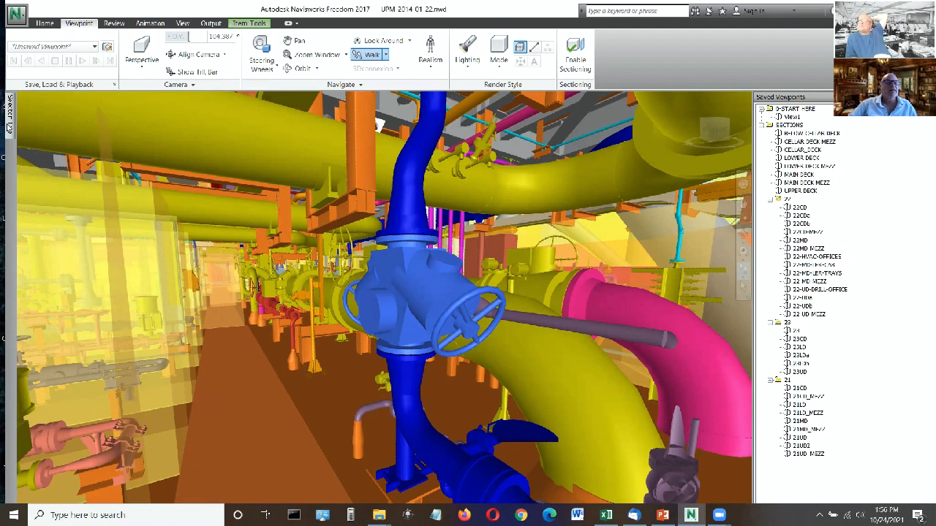
{"action": "left_click", "coordinate": [16, 13]}
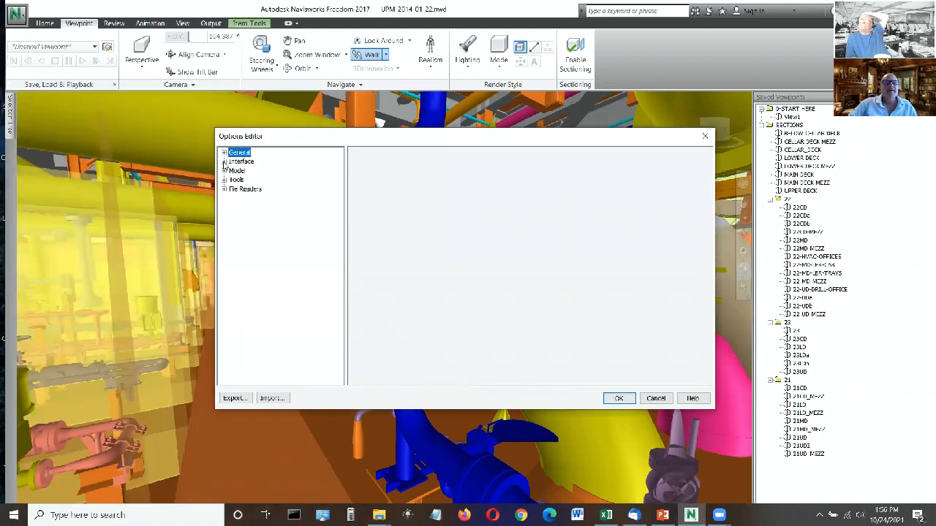
- Reach the Selection settings under Interface > Display showing pick radius and highlight colour
{"action": "left_click", "coordinate": [225, 161]}
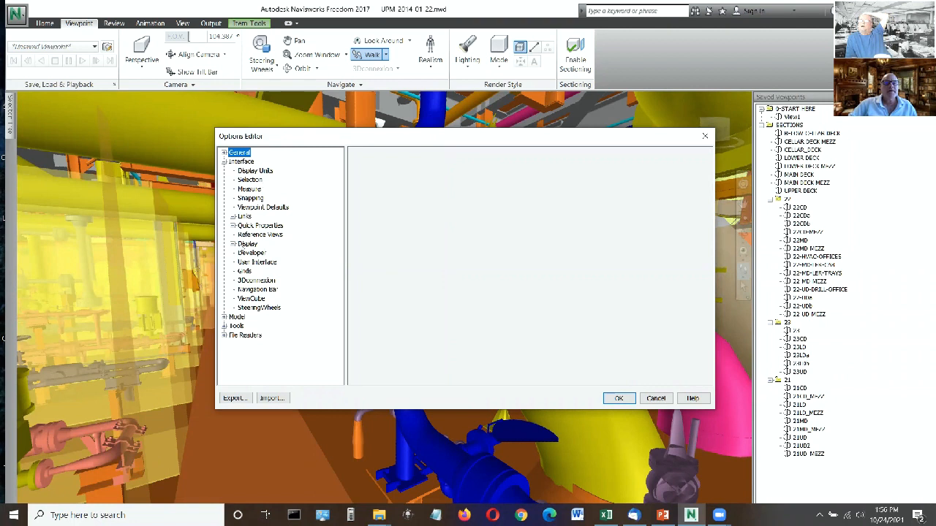
{"action": "left_click", "coordinate": [226, 243]}
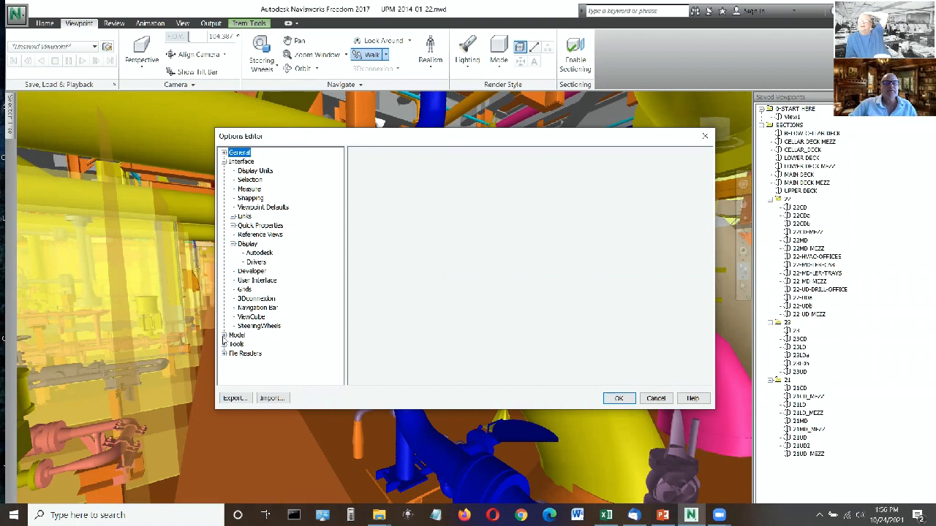
{"action": "left_click", "coordinate": [250, 180]}
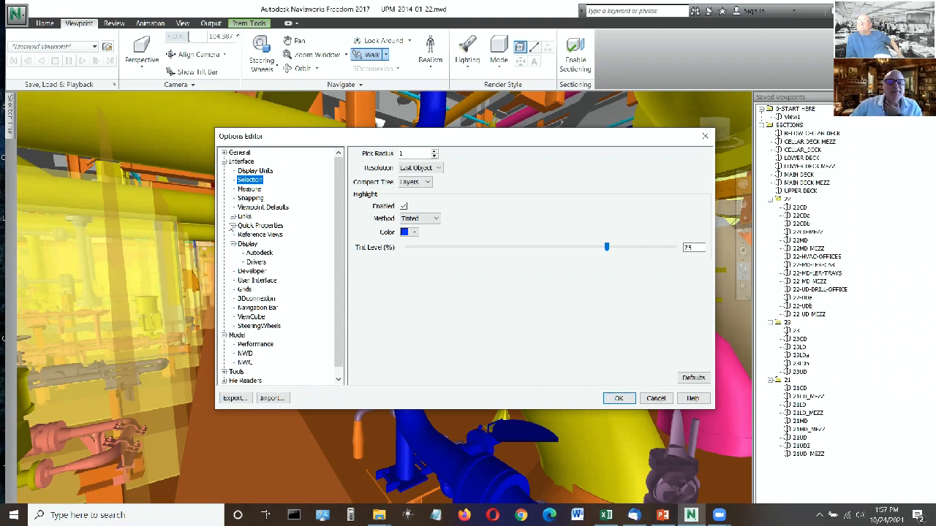
- In Quick Properties Definitions, add a definition and change the third definition's property to PIPE SPEC
{"action": "left_click", "coordinate": [260, 234]}
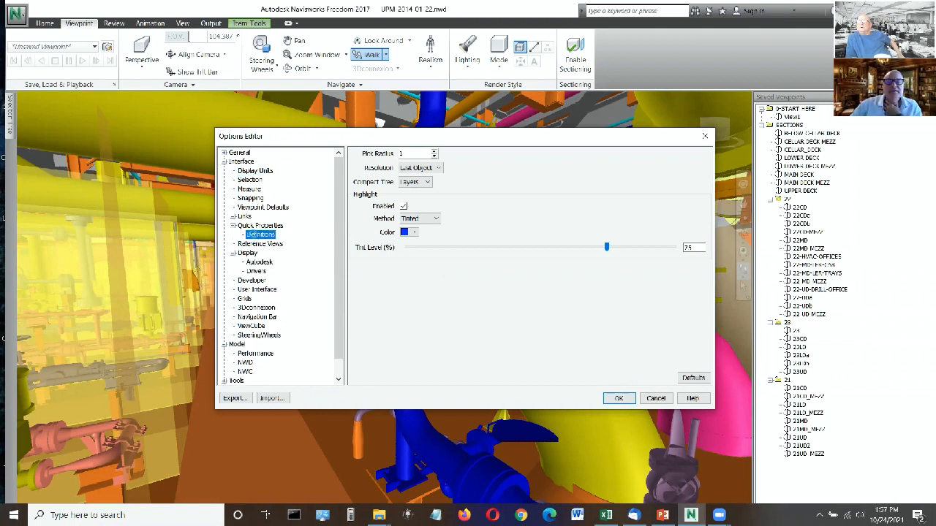
{"action": "left_click", "coordinate": [619, 398]}
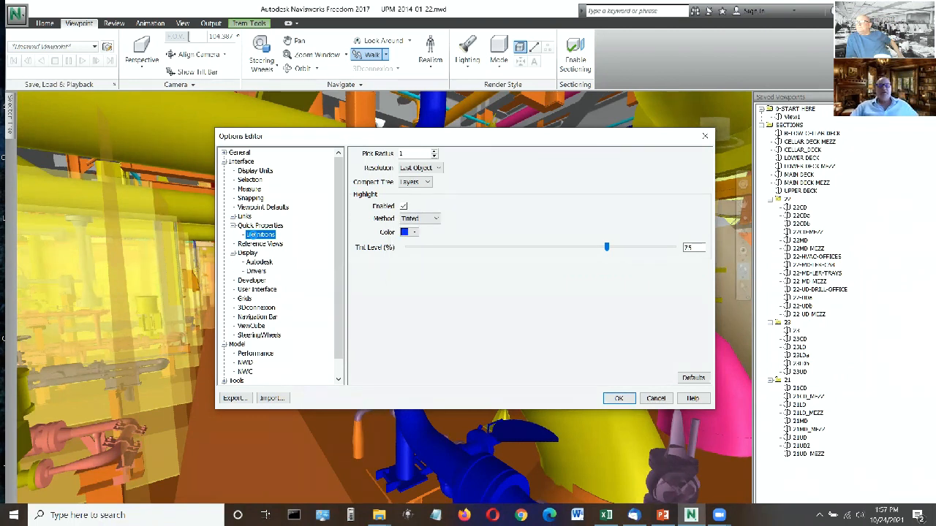
{"action": "left_click", "coordinate": [618, 397]}
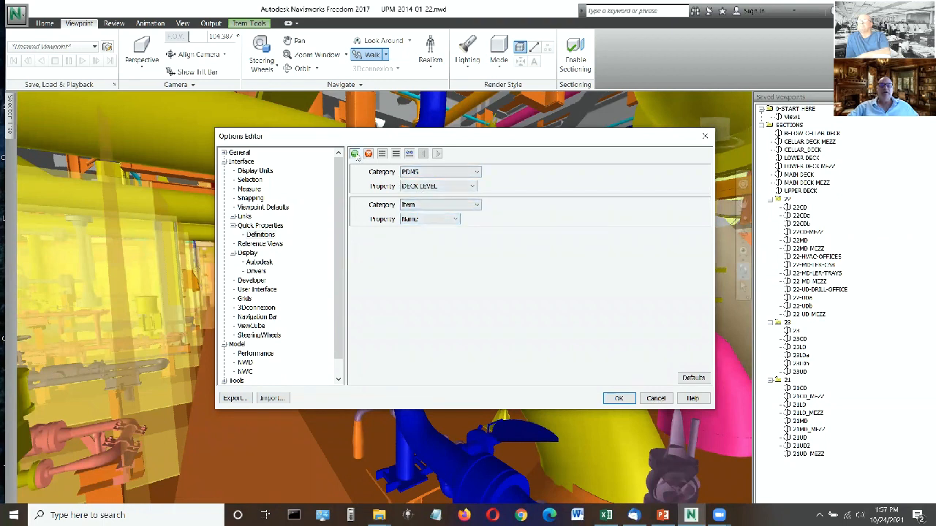
{"action": "left_click", "coordinate": [353, 154]}
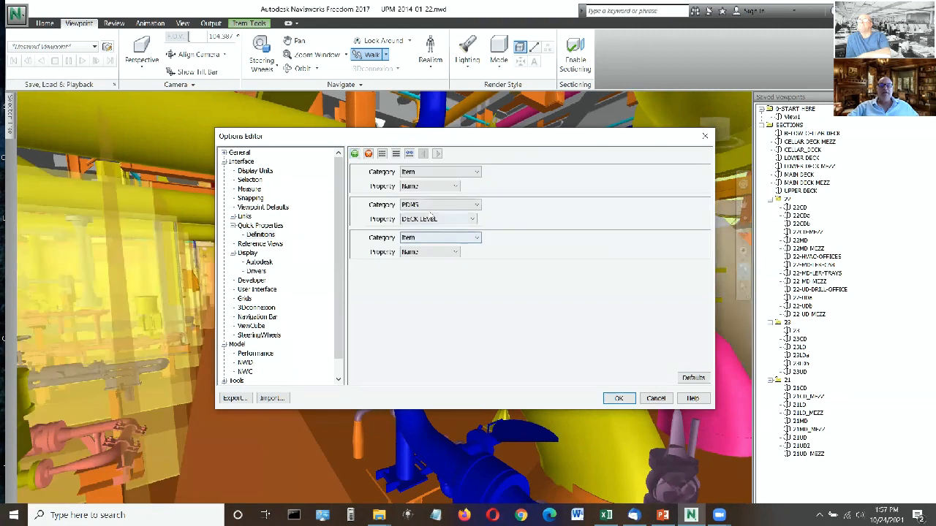
{"action": "left_click", "coordinate": [477, 237]}
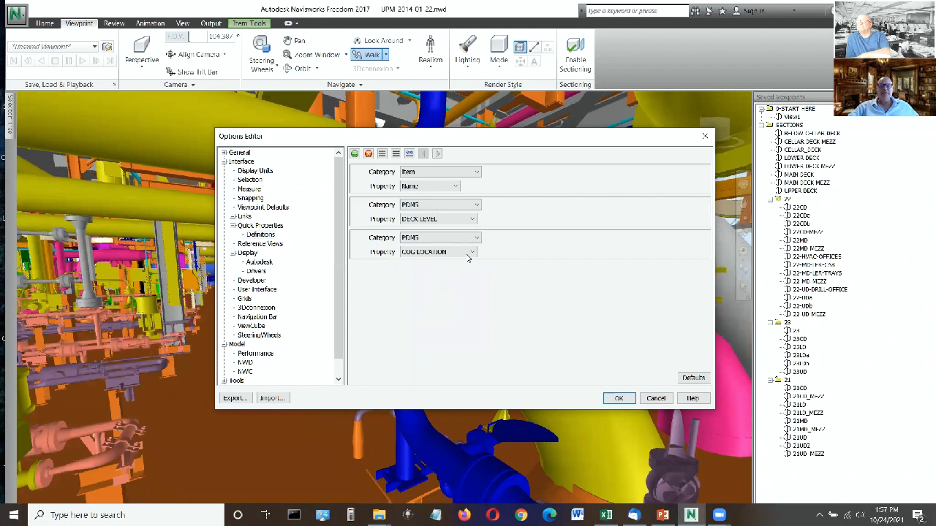
{"action": "left_click", "coordinate": [474, 252]}
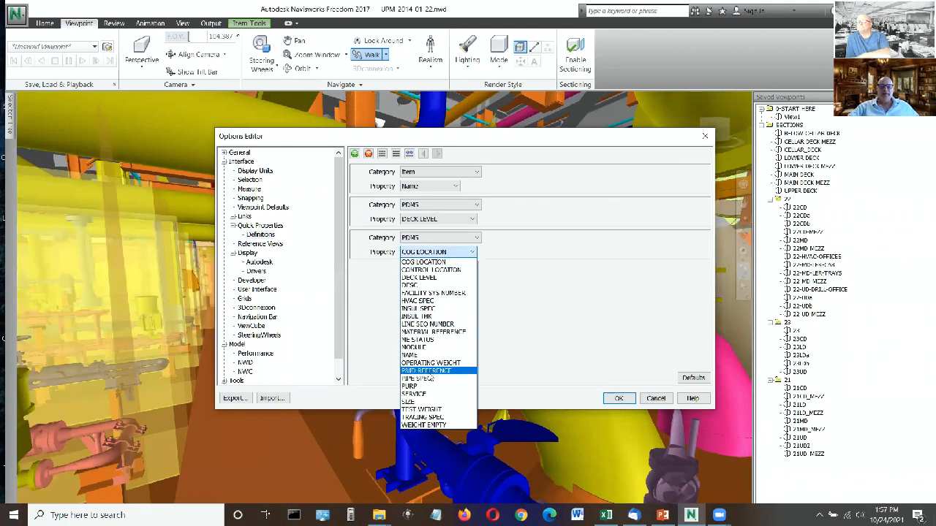
{"action": "mouse_move", "coordinate": [426, 377]}
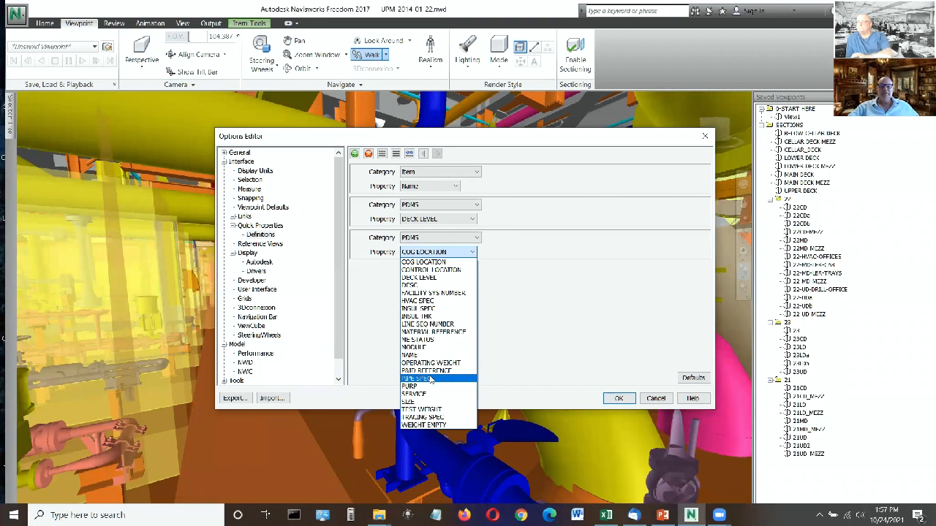
{"action": "left_click", "coordinate": [424, 377]}
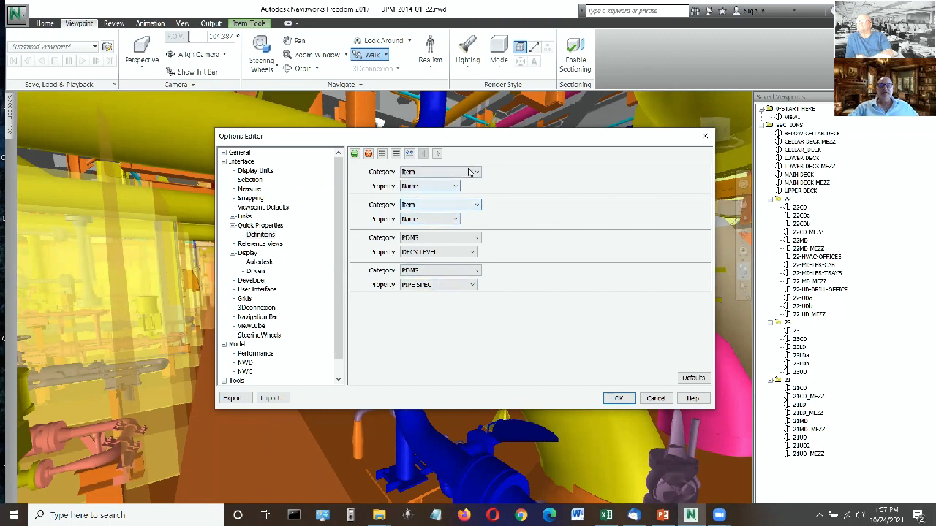
- Set the new definition's category to PDMS and its property to SIZE
{"action": "left_click", "coordinate": [473, 173]}
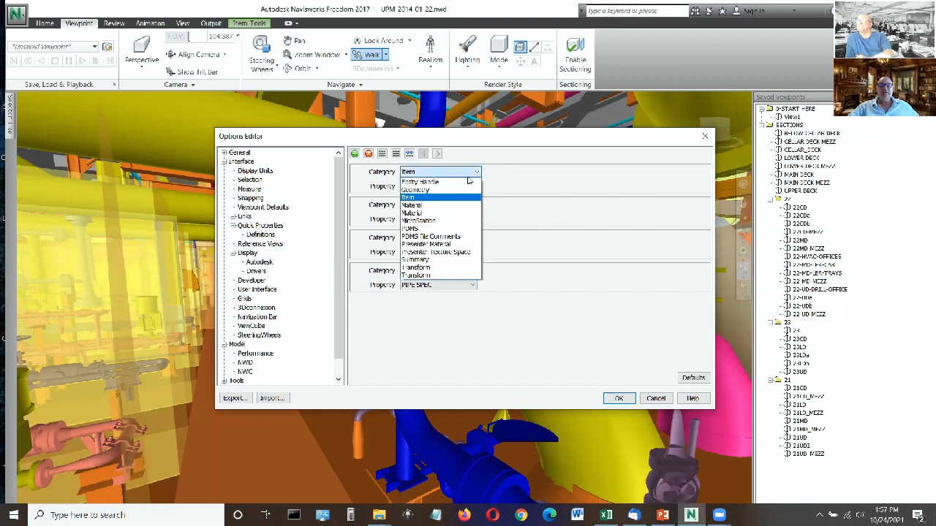
{"action": "left_click", "coordinate": [408, 198]}
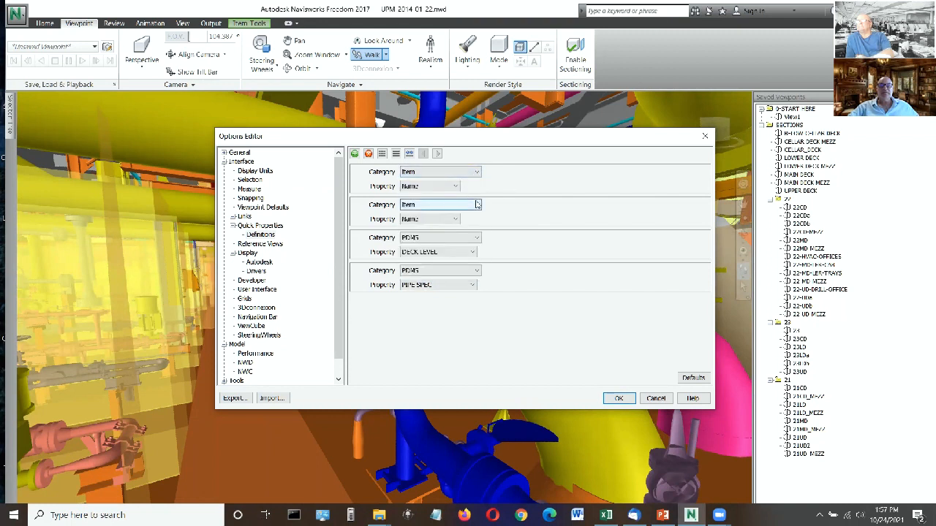
{"action": "left_click", "coordinate": [476, 204]}
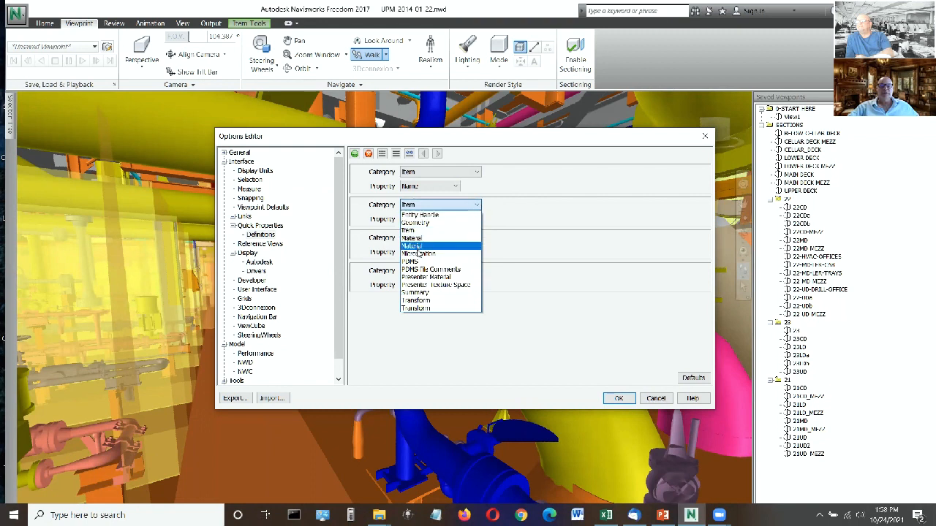
{"action": "left_click", "coordinate": [409, 262]}
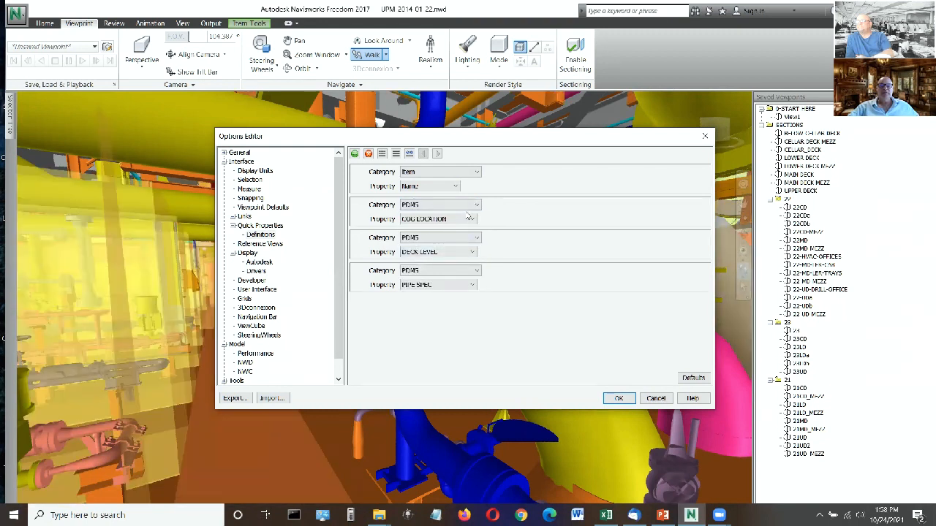
{"action": "left_click", "coordinate": [473, 219]}
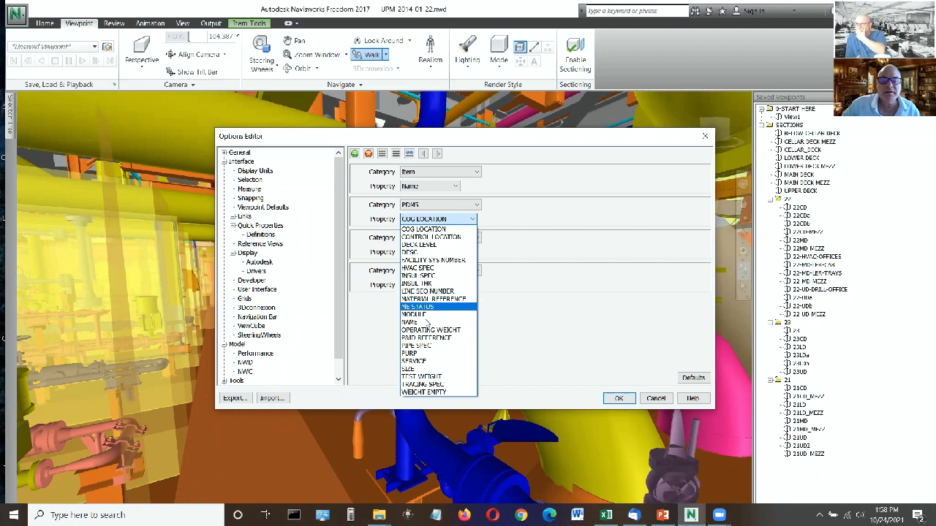
{"action": "left_click", "coordinate": [408, 369]}
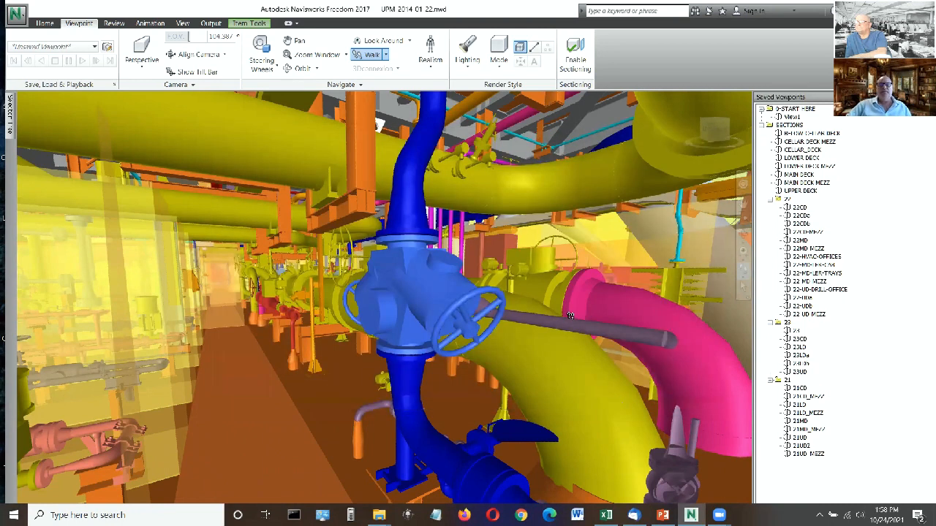
{"action": "mouse_move", "coordinate": [532, 180]}
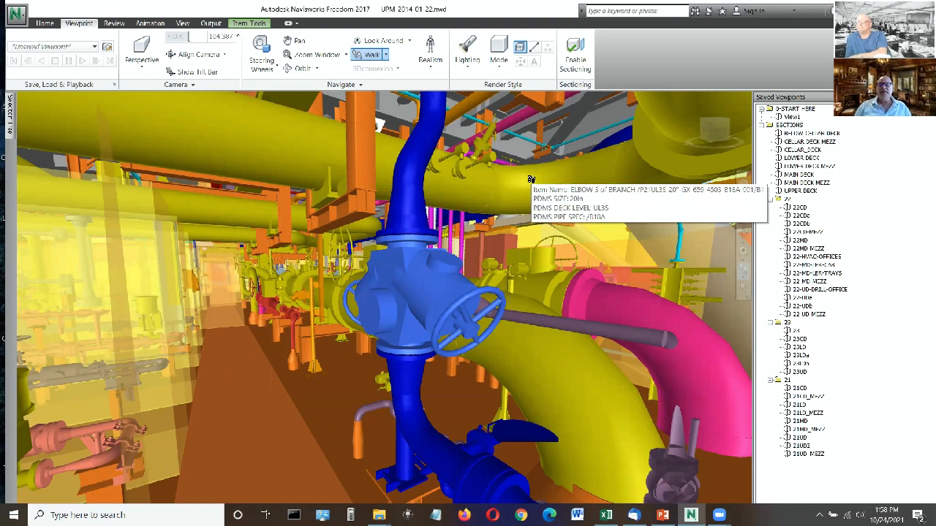
{"action": "mouse_move", "coordinate": [480, 234]}
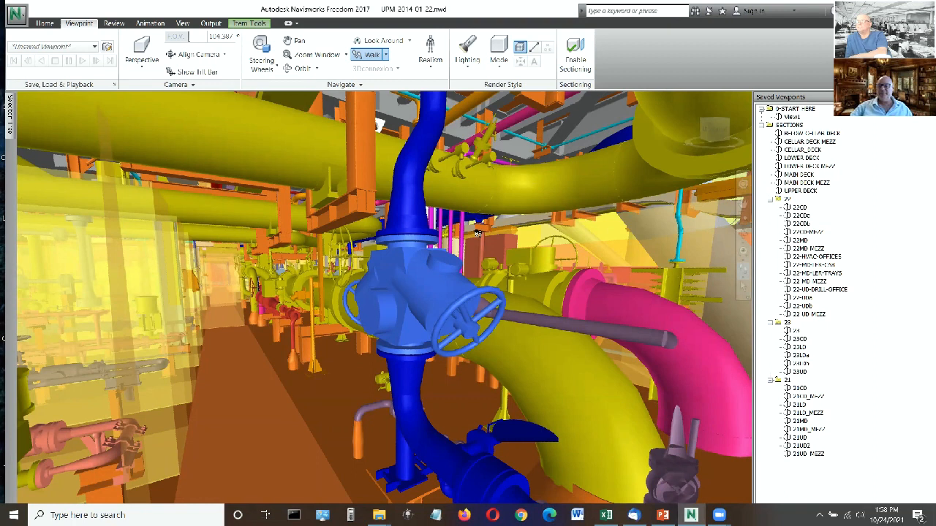
{"action": "mouse_move", "coordinate": [364, 321]}
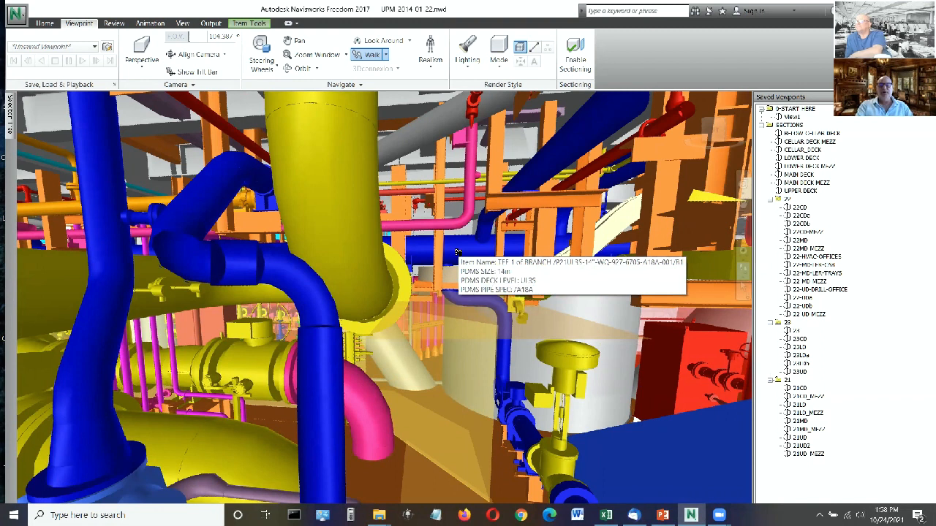
{"action": "mouse_move", "coordinate": [468, 334]}
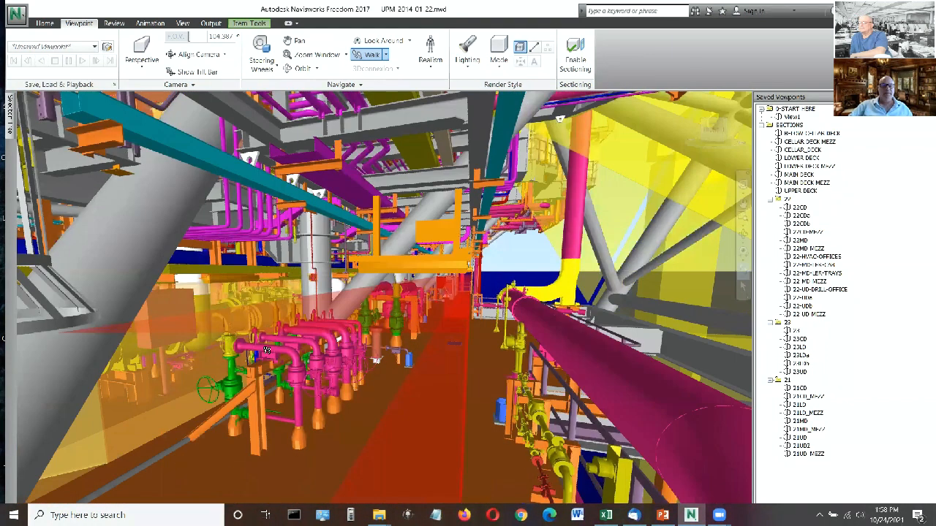
{"action": "mouse_move", "coordinate": [266, 349]}
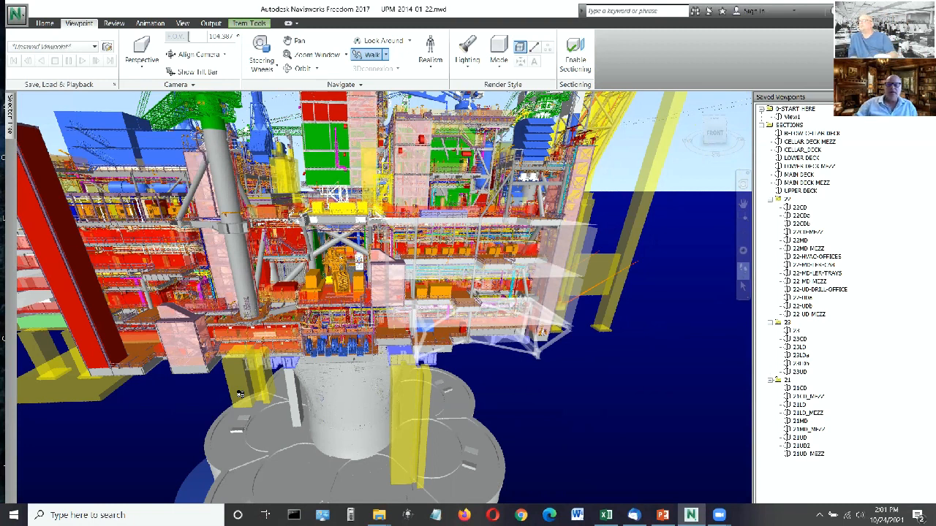
{"action": "mouse_move", "coordinate": [330, 348]}
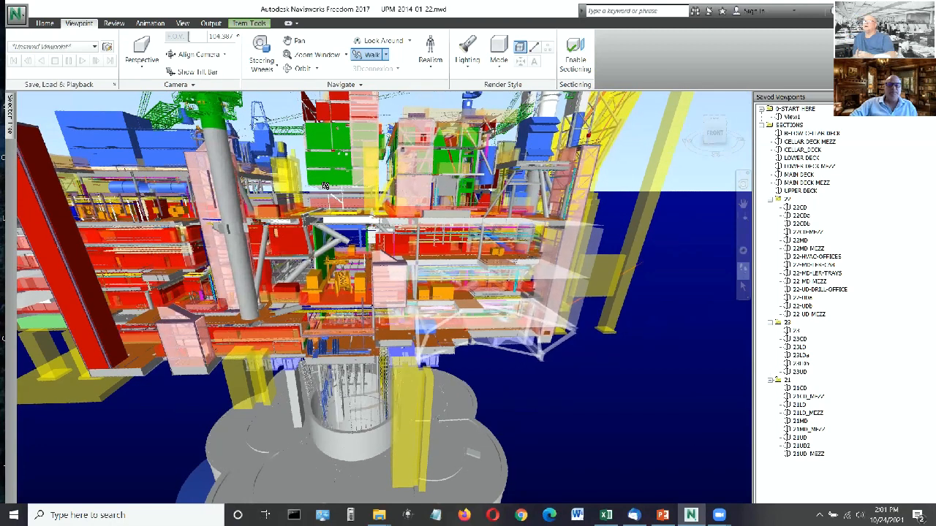
{"action": "left_click_drag", "start_coordinate": [325, 185], "coordinate": [348, 268]}
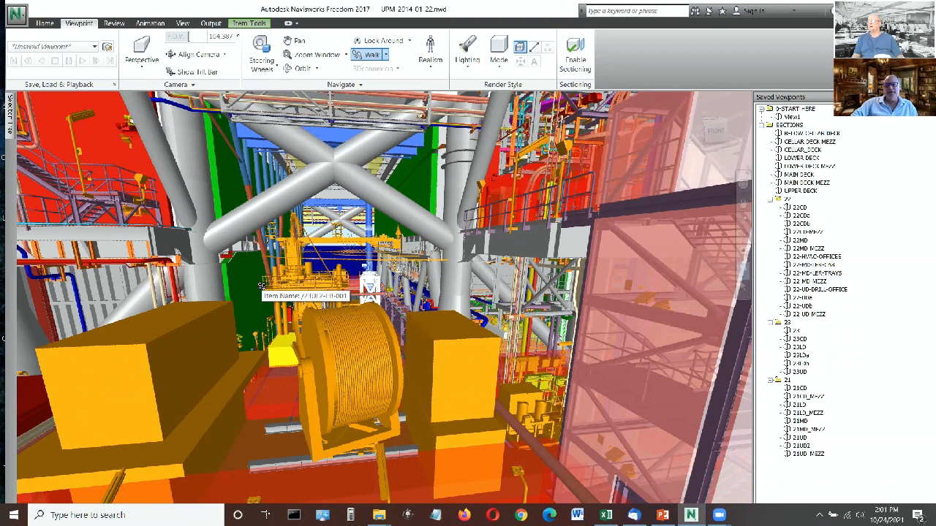
{"action": "mouse_move", "coordinate": [269, 278]}
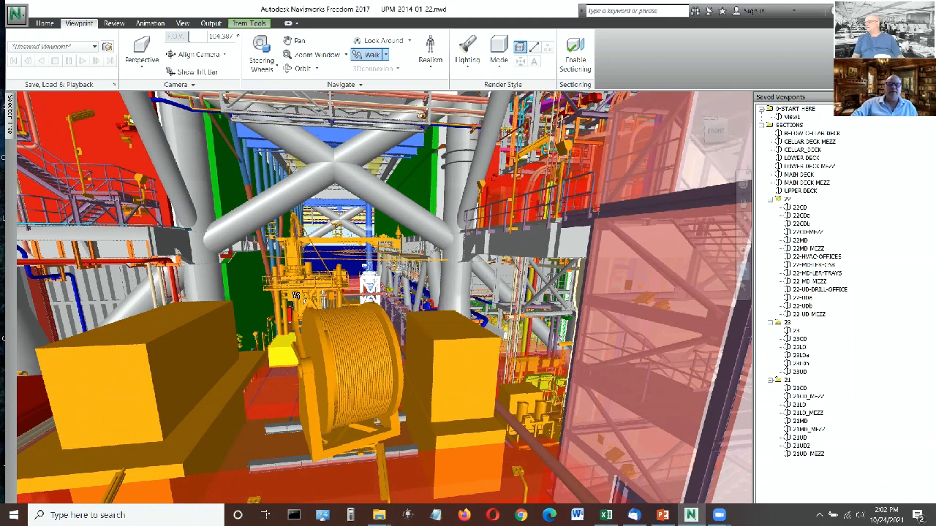
{"action": "mouse_move", "coordinate": [285, 286]}
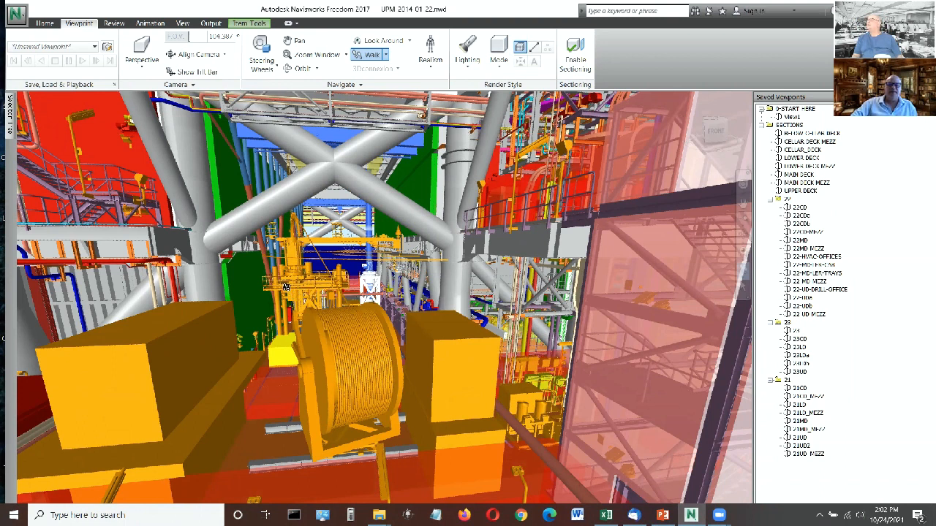
{"action": "mouse_move", "coordinate": [271, 266]}
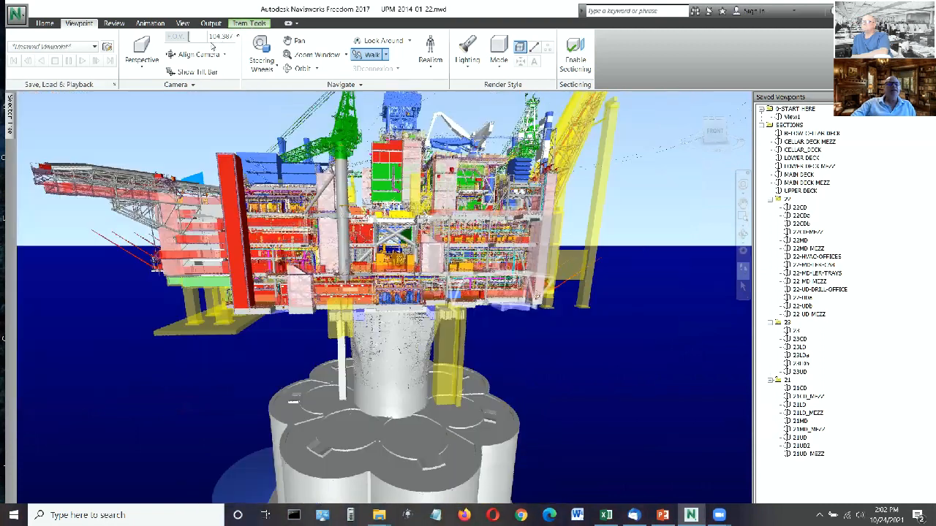
{"action": "left_click", "coordinate": [248, 23]}
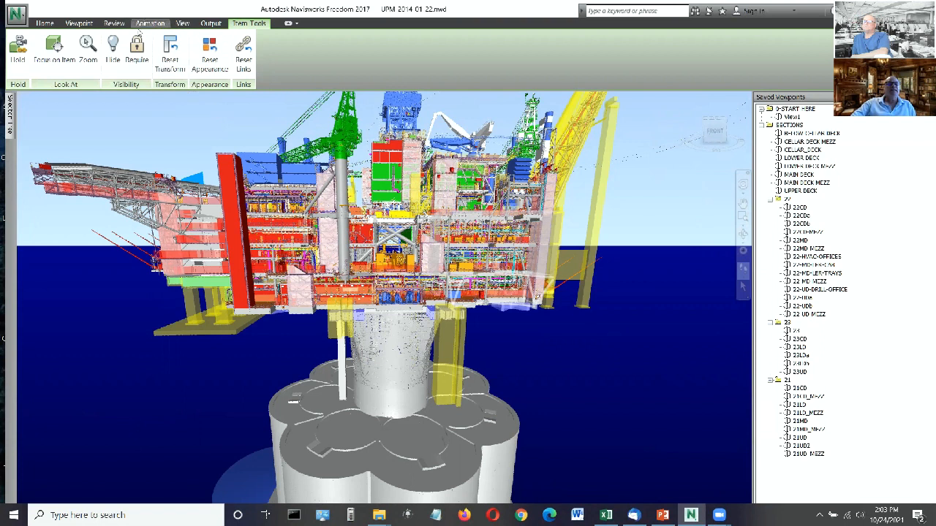
{"action": "left_click", "coordinate": [79, 23]}
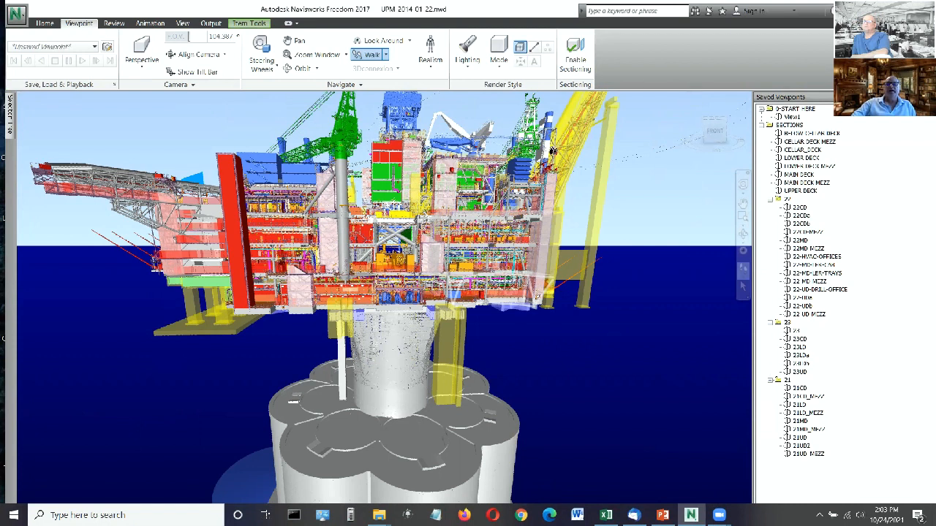
{"action": "mouse_move", "coordinate": [575, 52]}
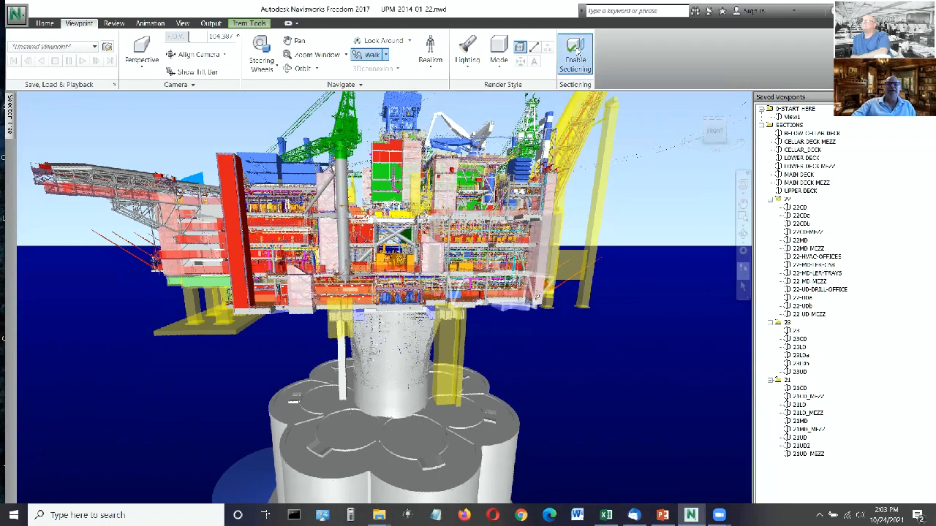
- Enable sectioning and adjust the section plane's alignment to cut through the decks
{"action": "left_click", "coordinate": [575, 55]}
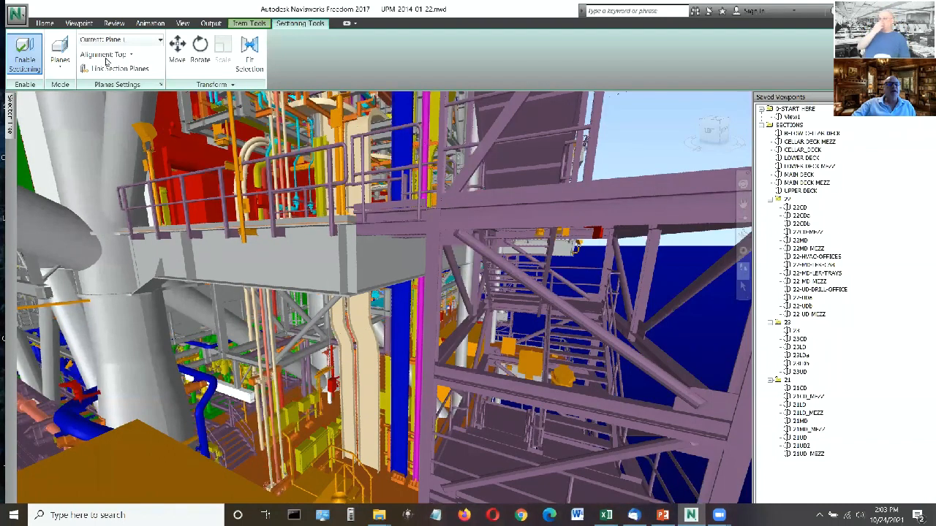
{"action": "left_click", "coordinate": [105, 53]}
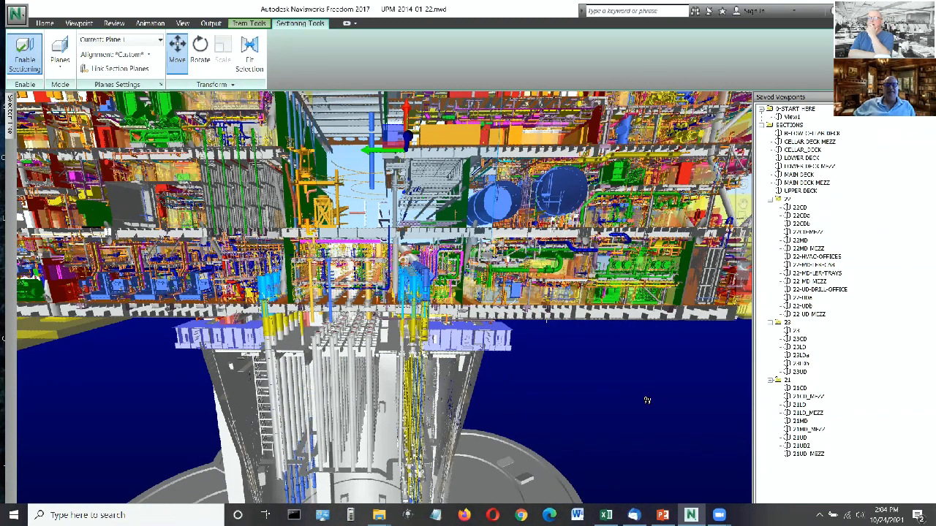
{"action": "mouse_move", "coordinate": [632, 384]}
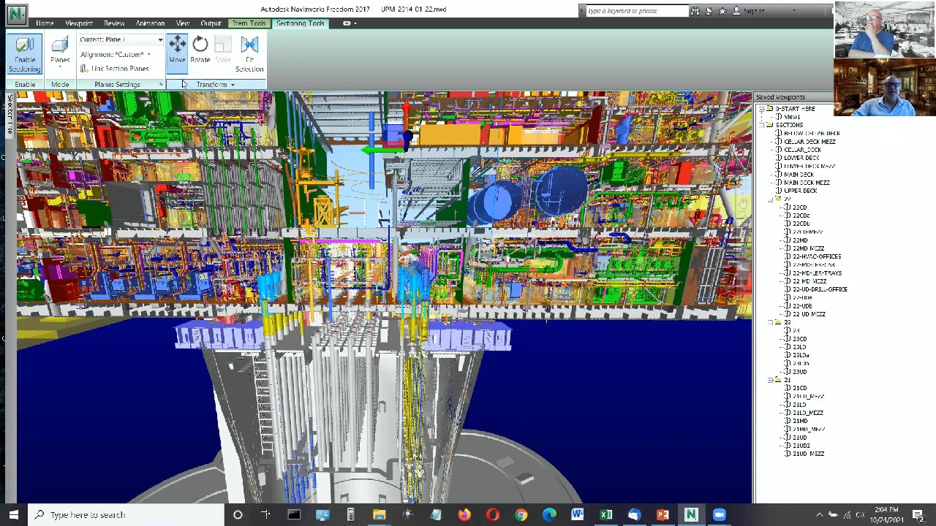
{"action": "mouse_move", "coordinate": [119, 40]}
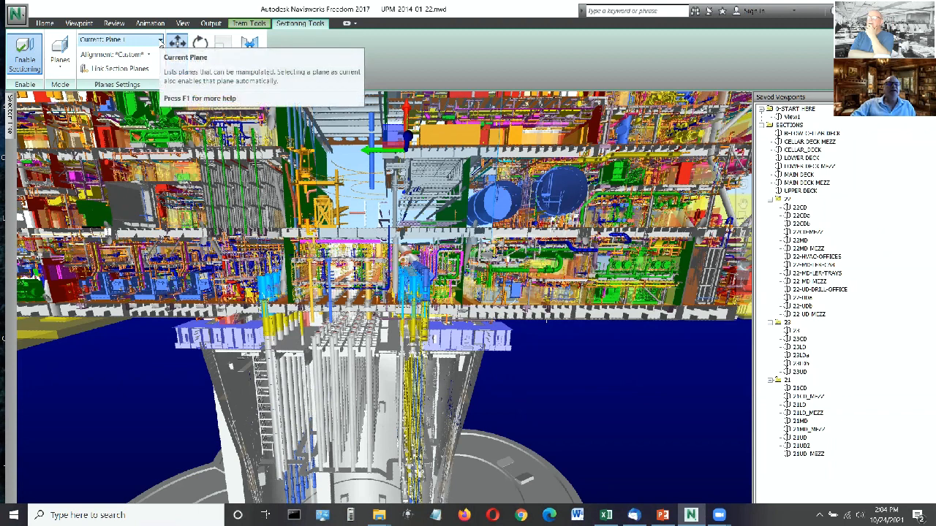
- Make Plane 2 the current section plane
{"action": "left_click", "coordinate": [159, 38]}
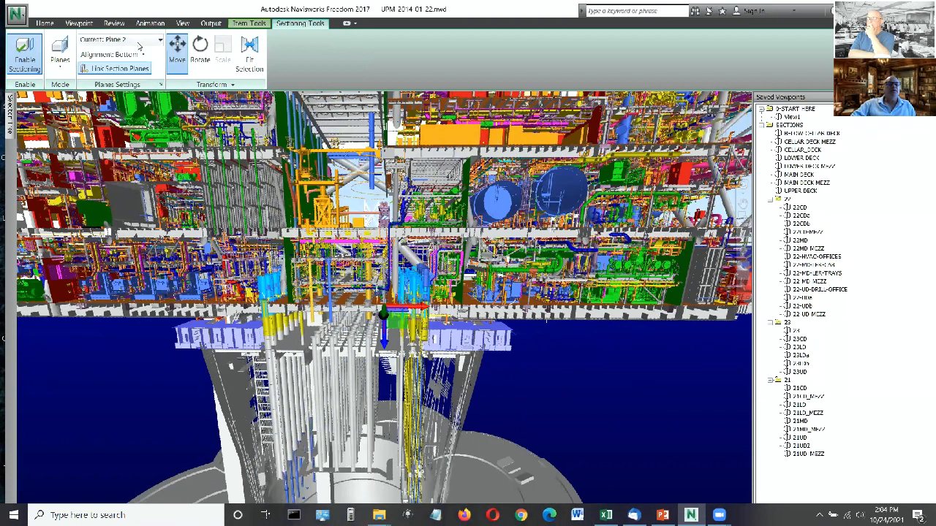
{"action": "mouse_move", "coordinate": [117, 54]}
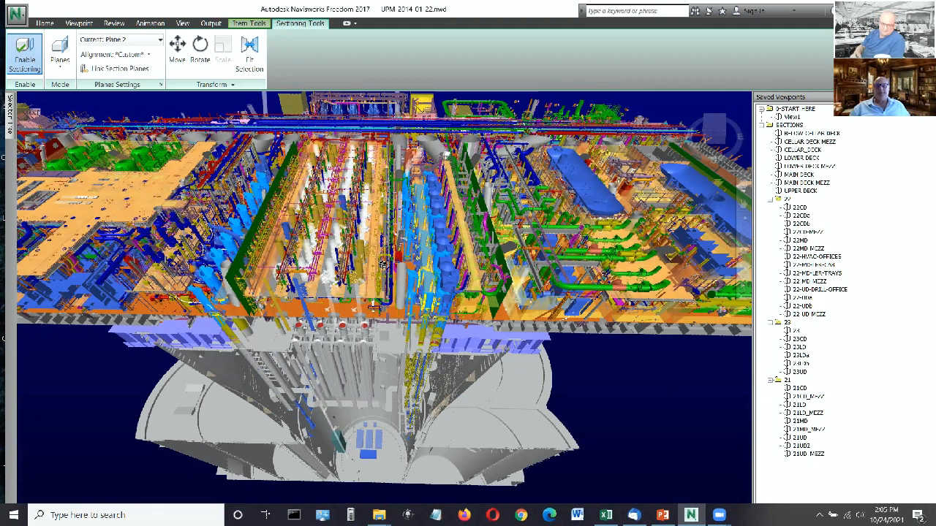
{"action": "mouse_move", "coordinate": [377, 35]}
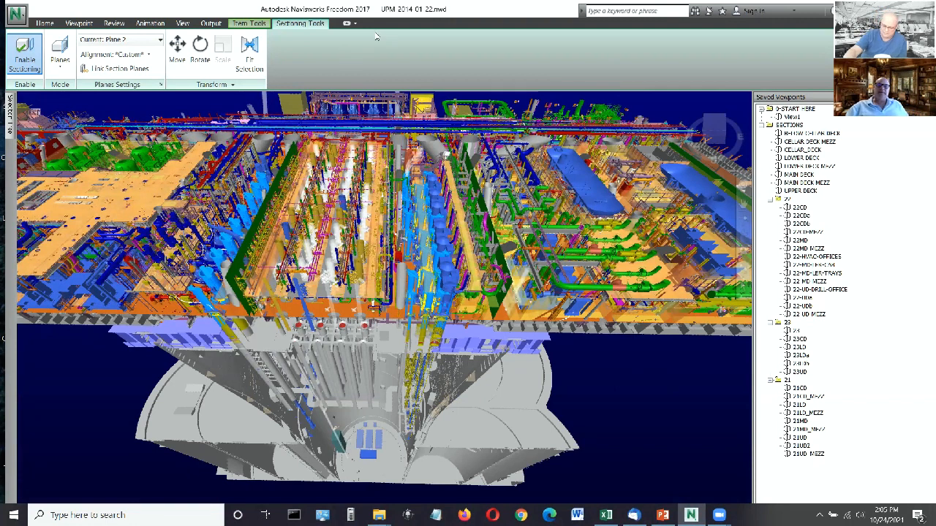
{"action": "mouse_move", "coordinate": [351, 44]}
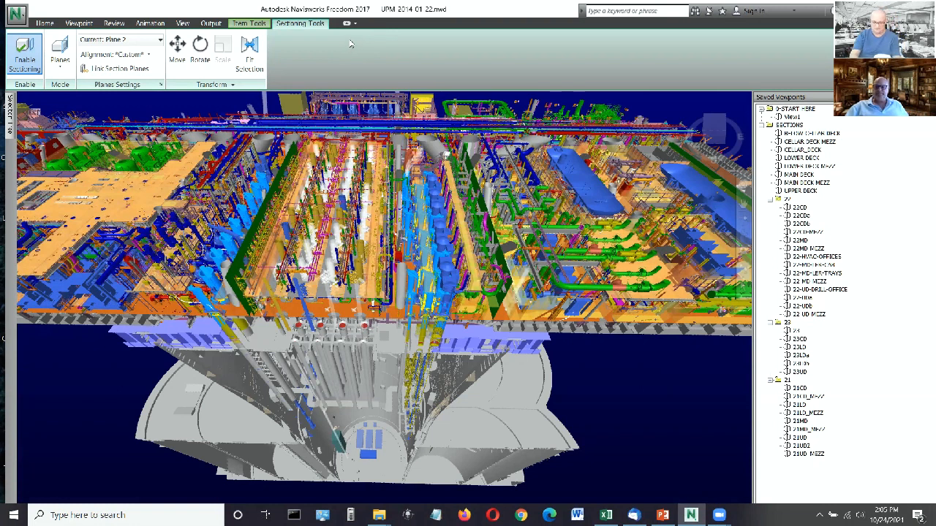